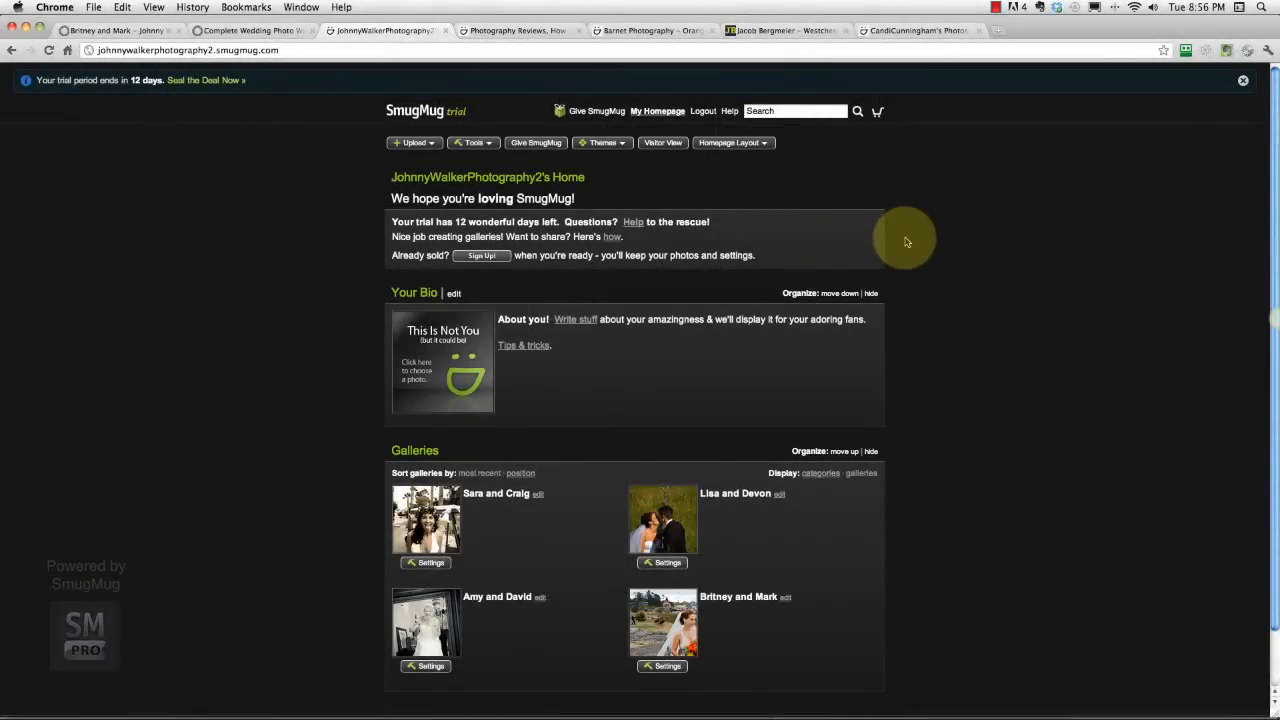
mouse_move(944, 236)
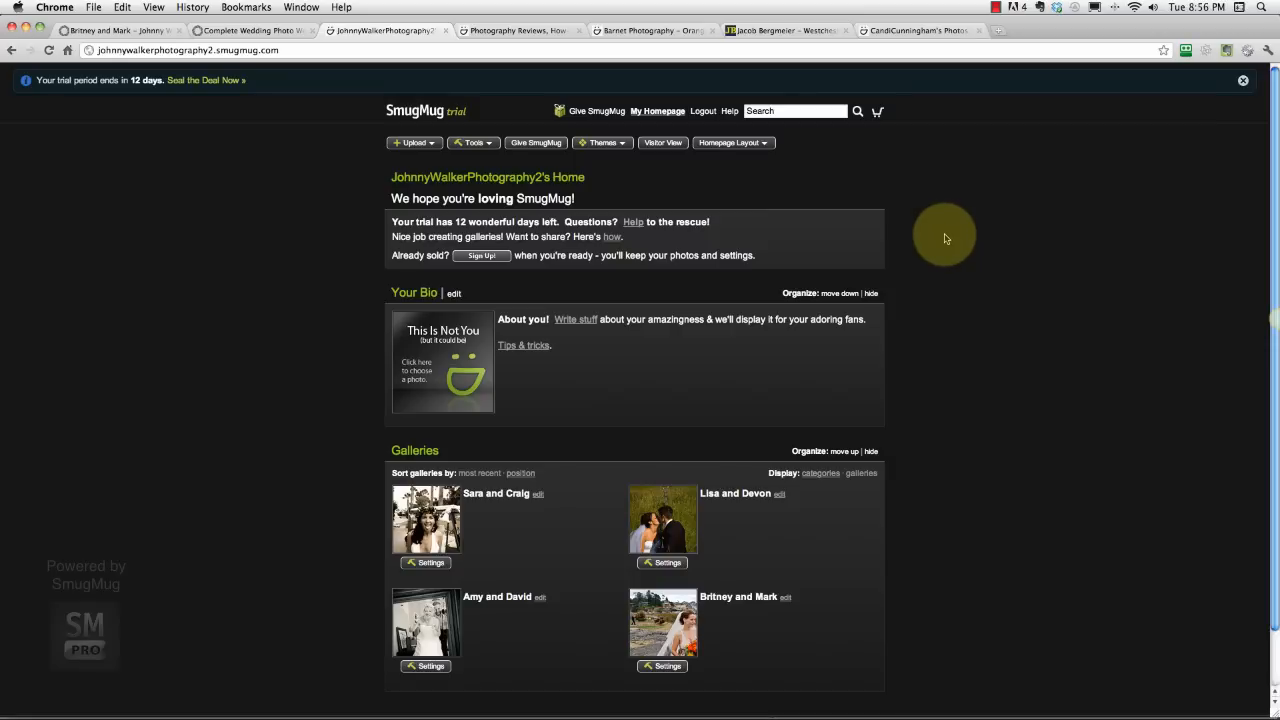
mouse_move(878, 252)
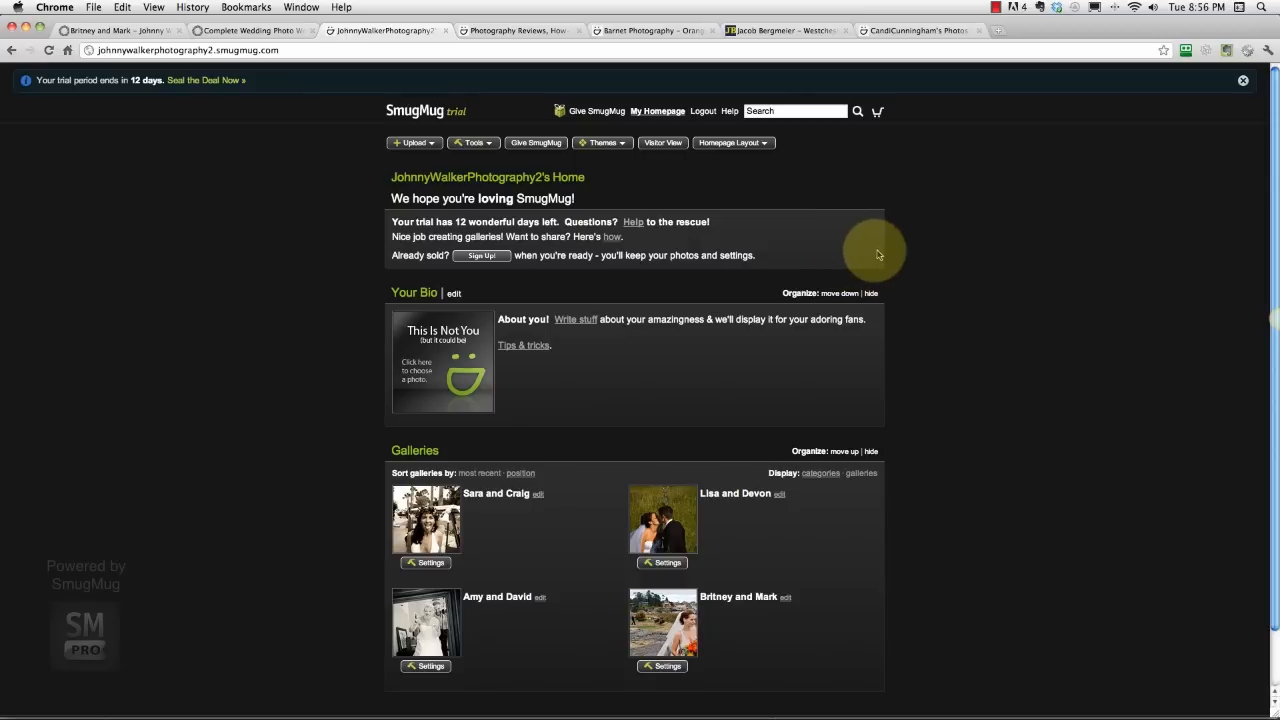
mouse_move(878, 254)
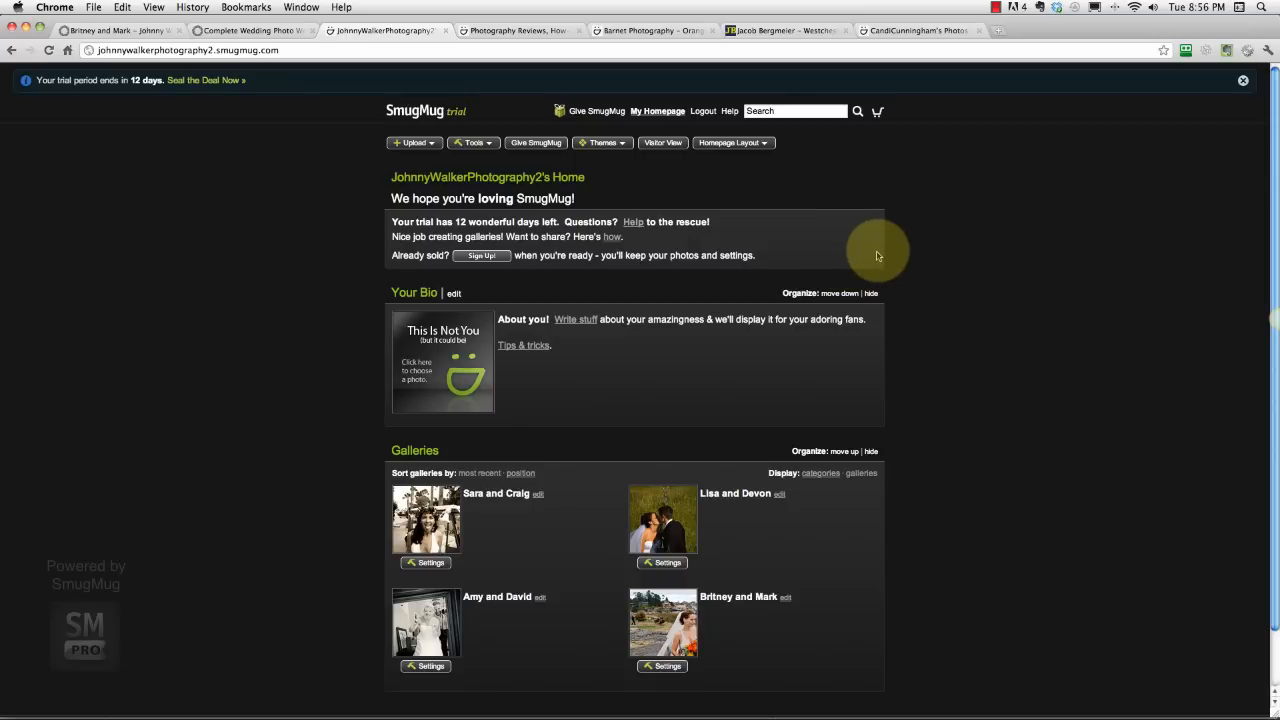
mouse_move(824, 256)
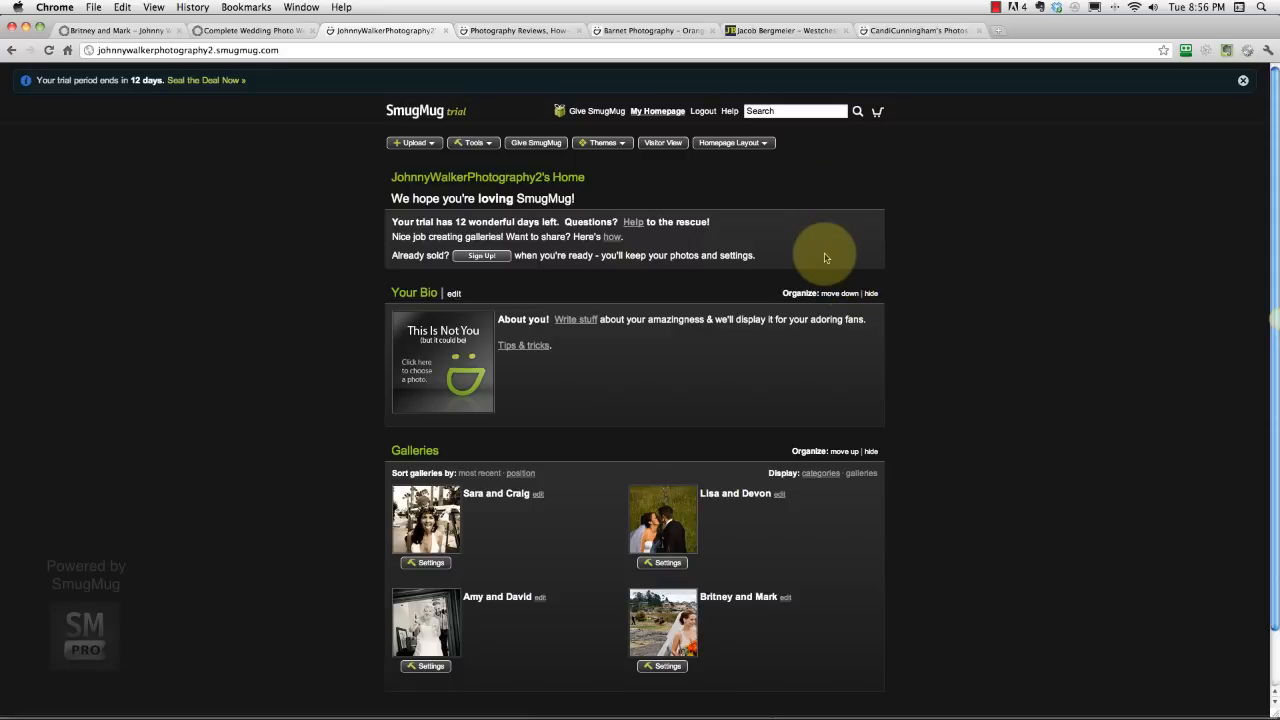
Switch the current dark-themed site to Visitor View to see it as a guest.
scroll("down", 3)
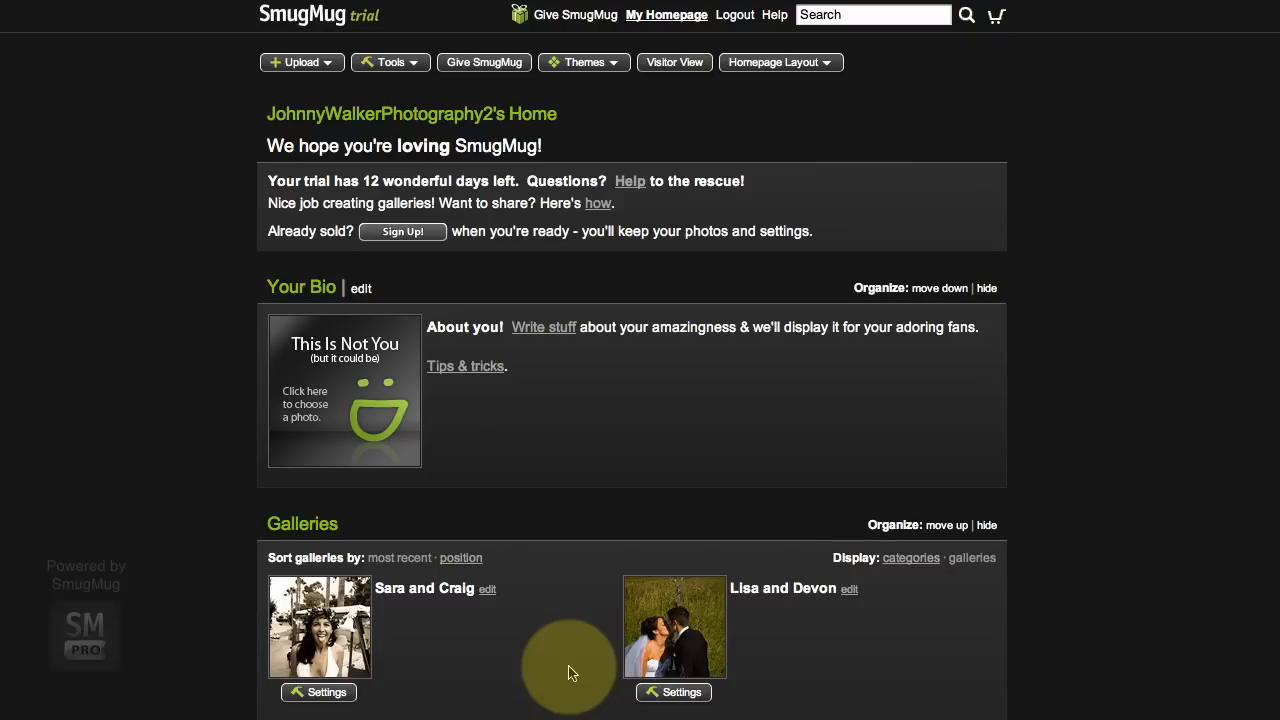
mouse_move(540, 200)
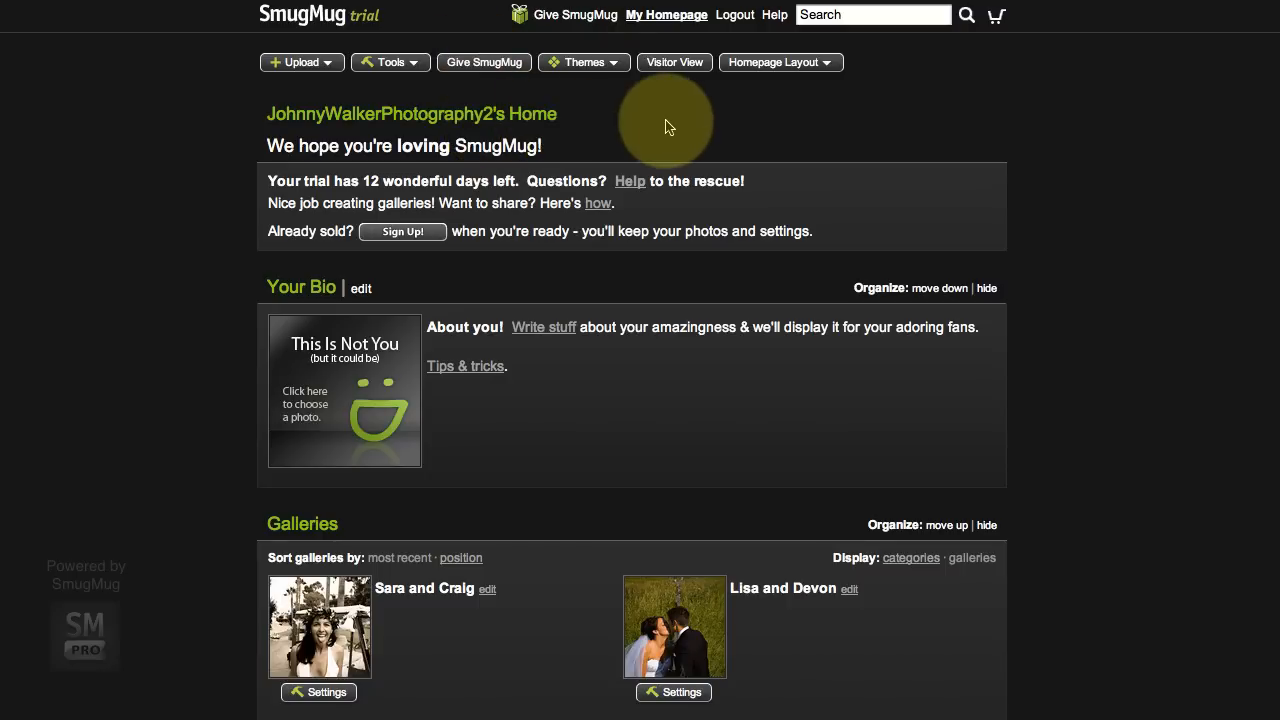
mouse_move(696, 152)
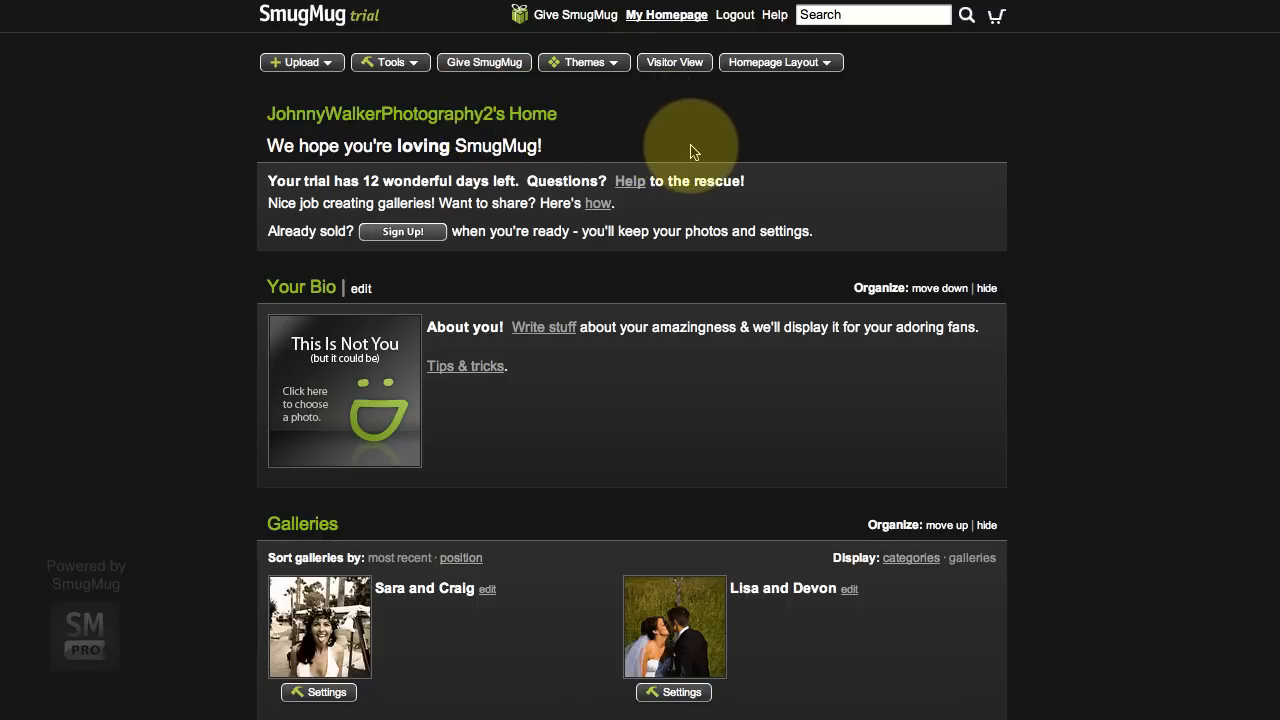
mouse_move(604, 120)
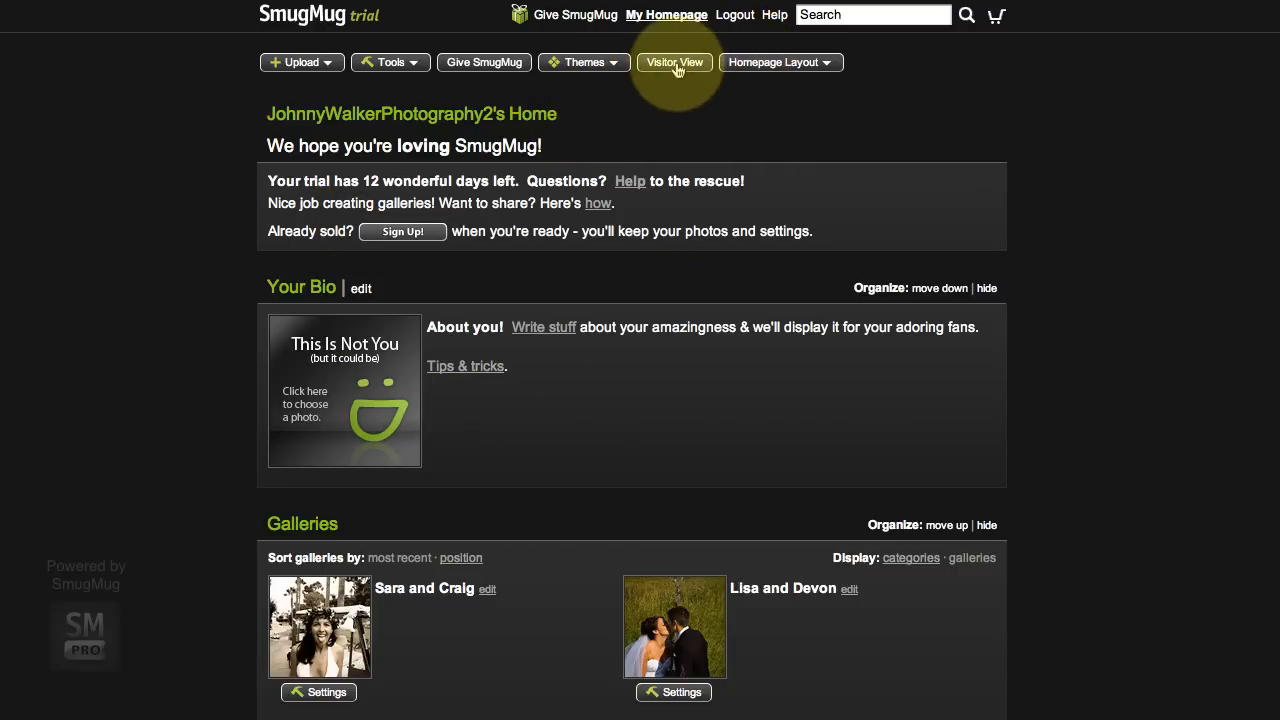
left_click(674, 62)
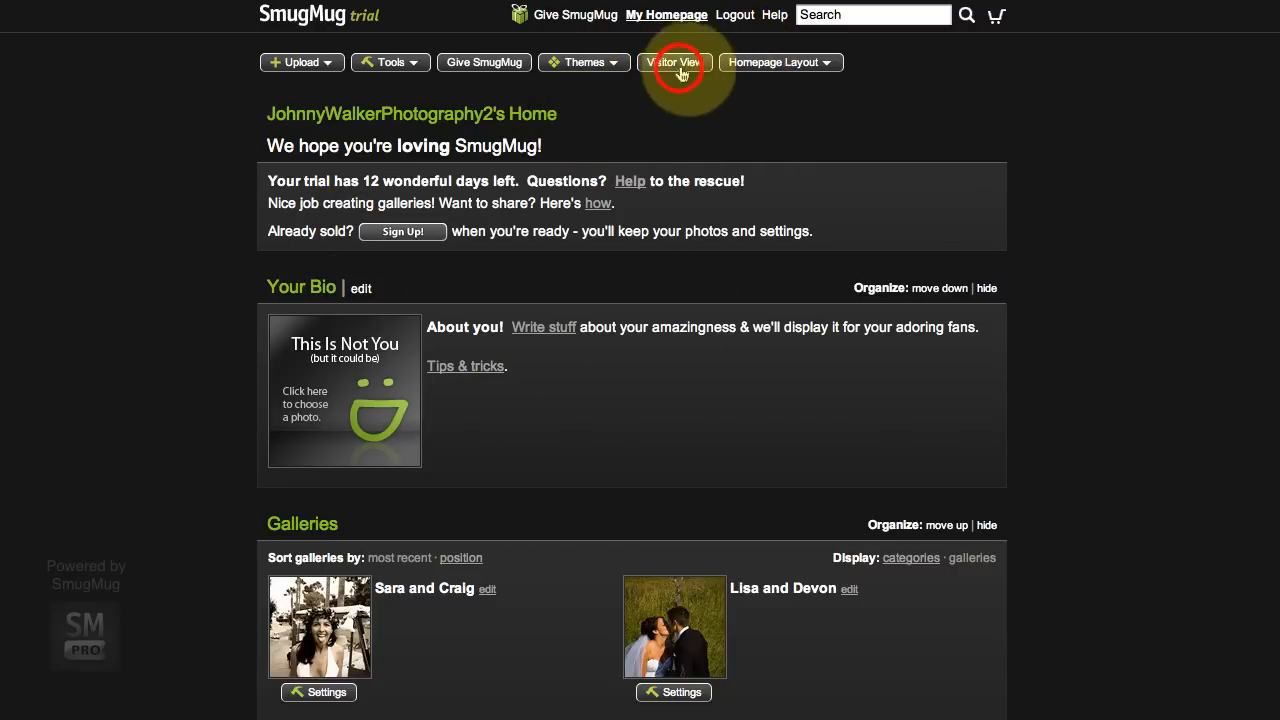
left_click(674, 62)
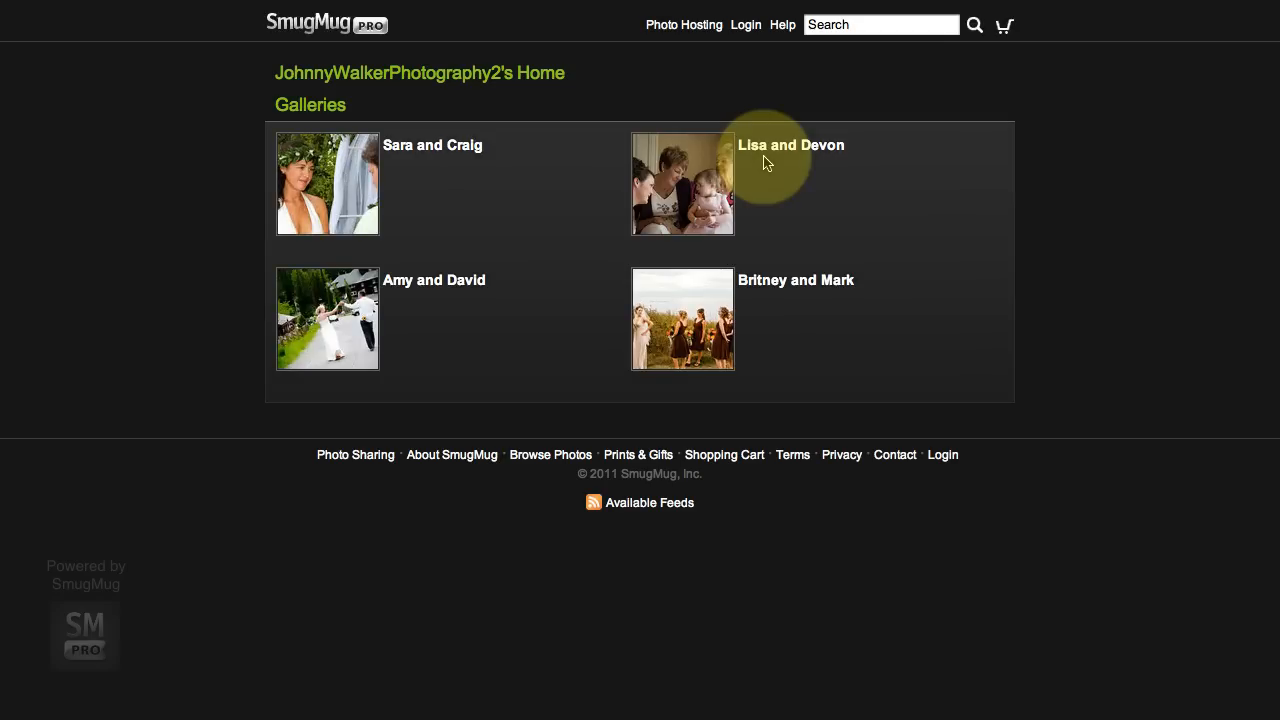
mouse_move(764, 200)
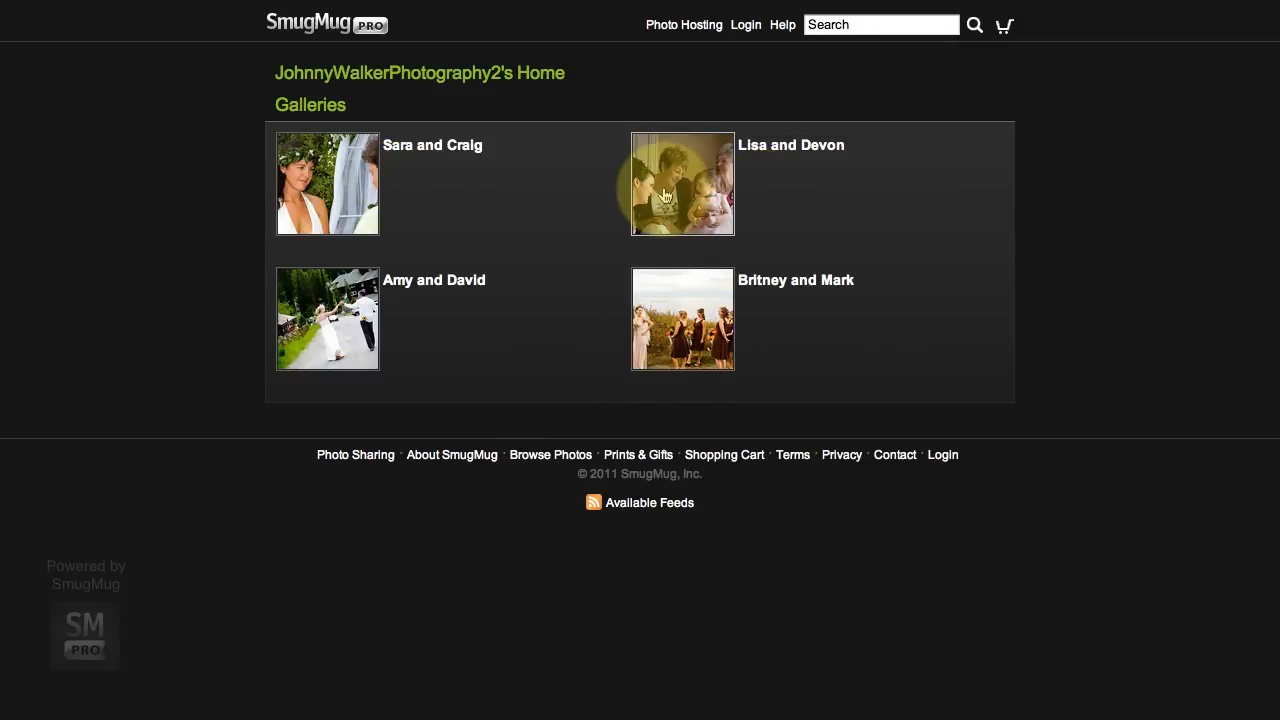
mouse_move(596, 104)
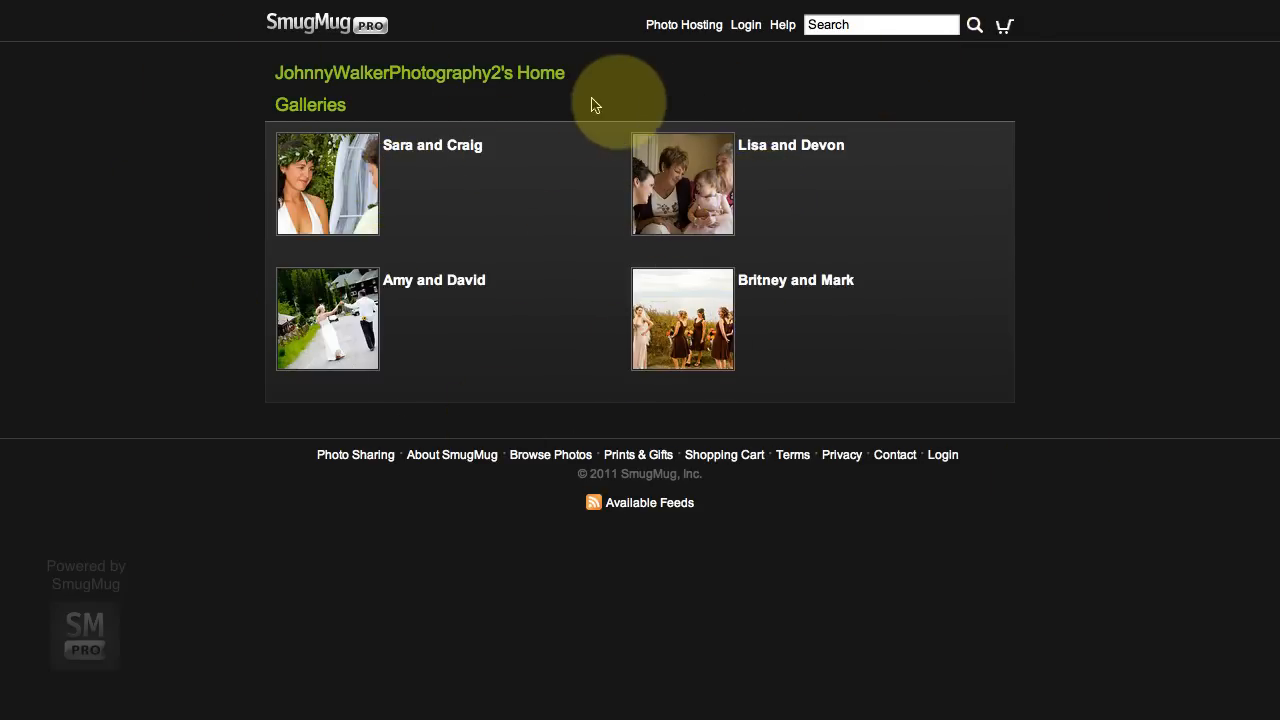
mouse_move(648, 434)
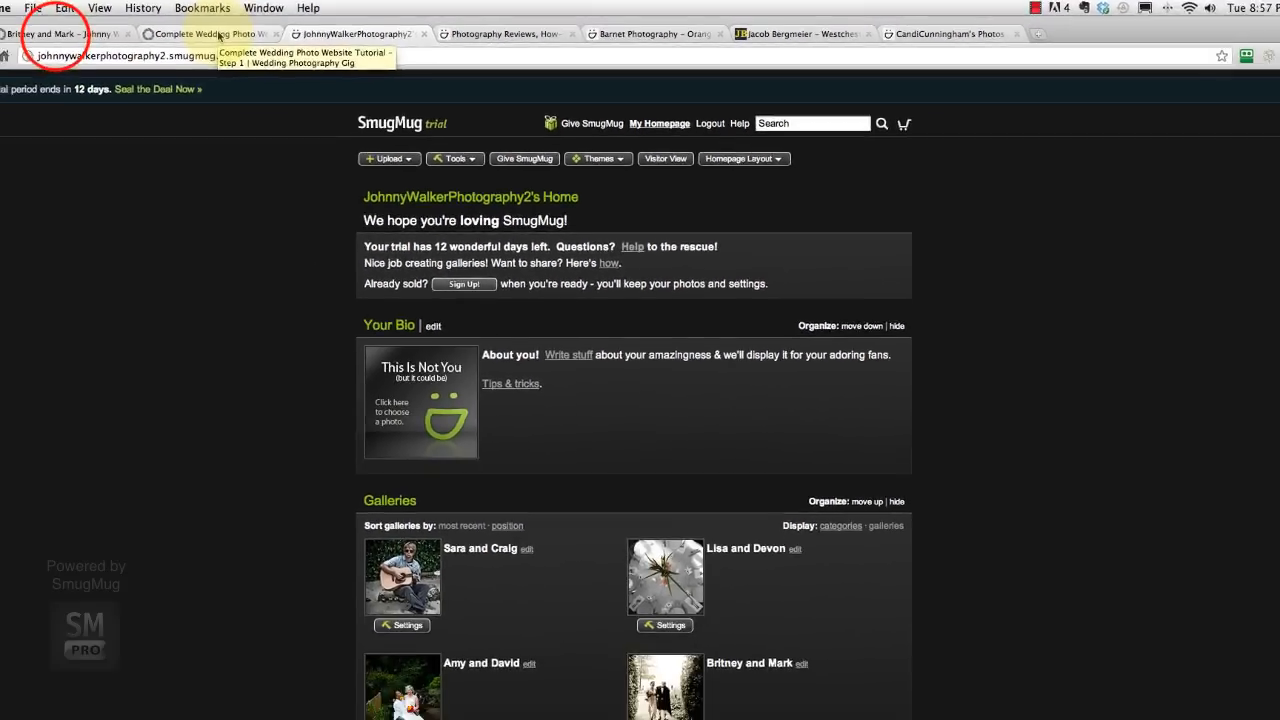
Switch to the finished example site's tab and go to its light-themed homepage.
left_click(60, 32)
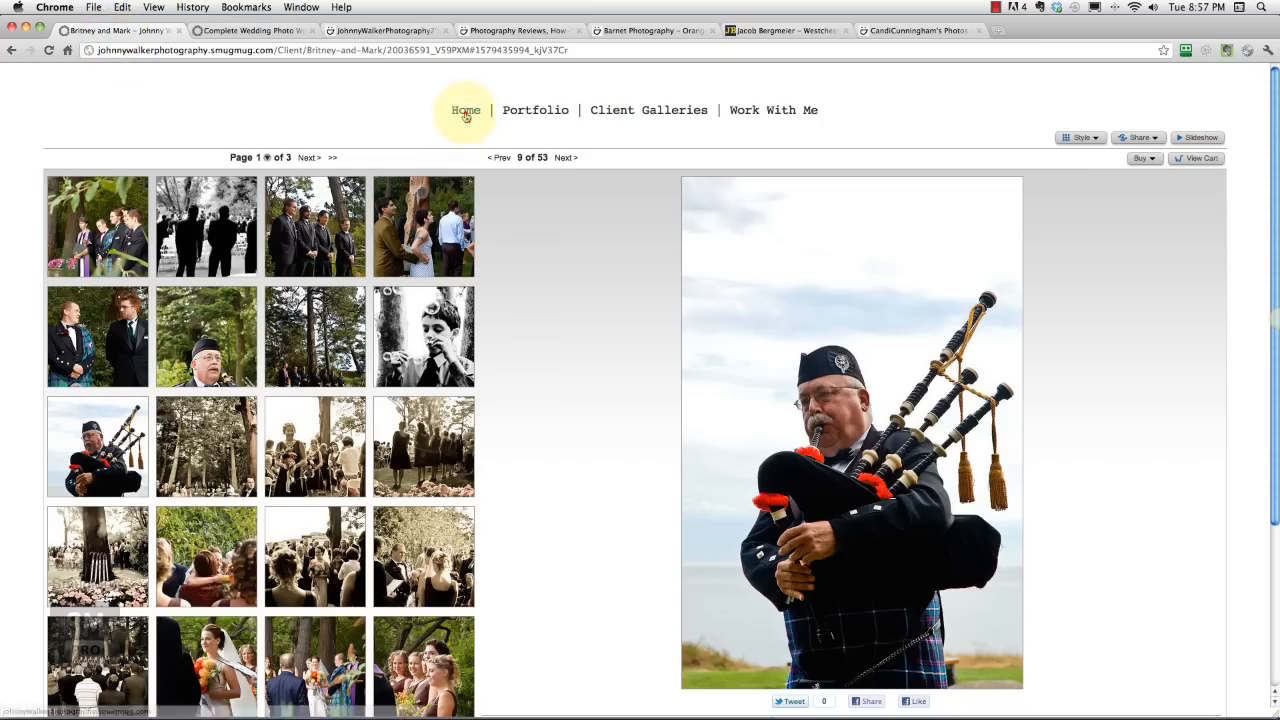
left_click(464, 110)
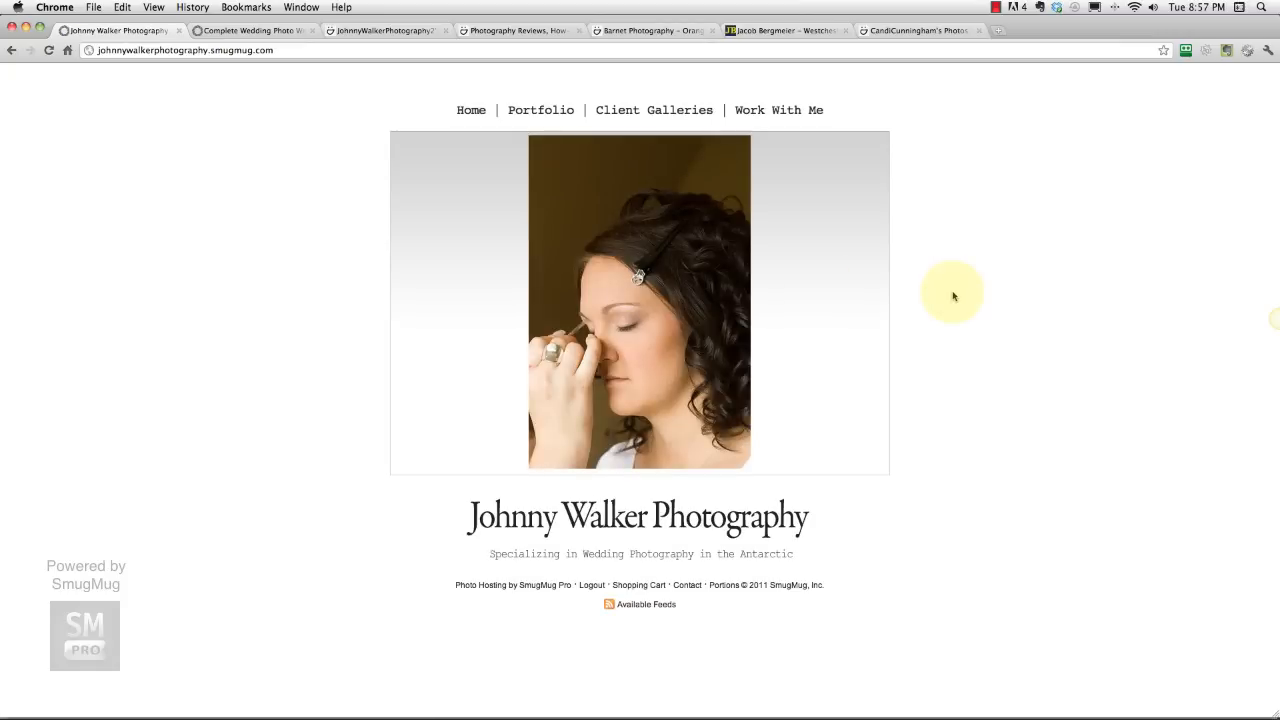
mouse_move(540, 110)
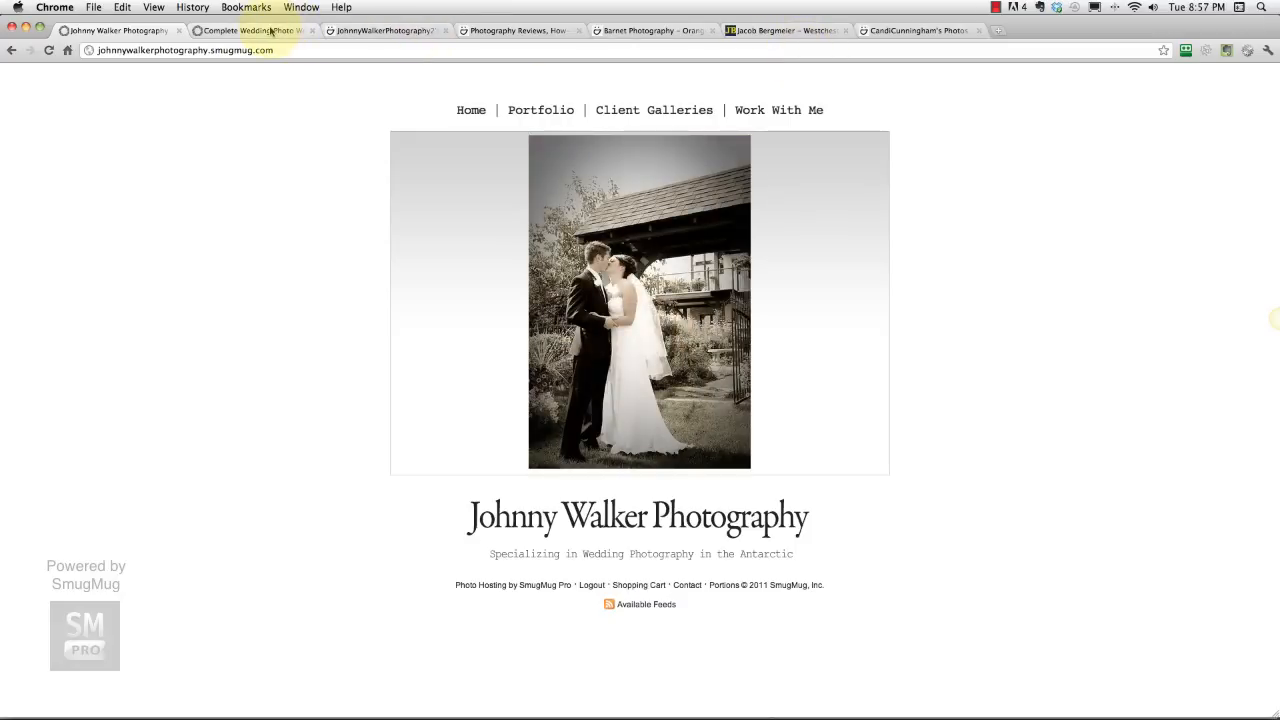
left_click(384, 30)
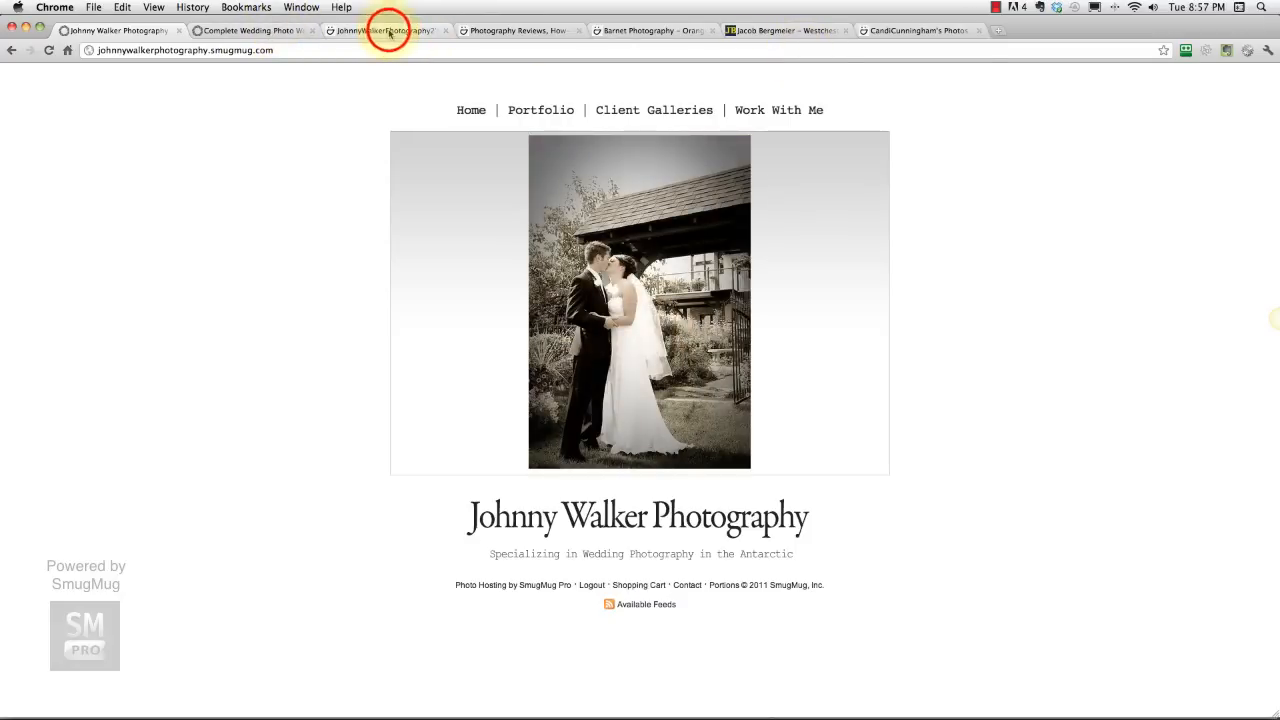
Return to the owner homepage and launch Easy Customizer from the Tools menu.
left_click(384, 30)
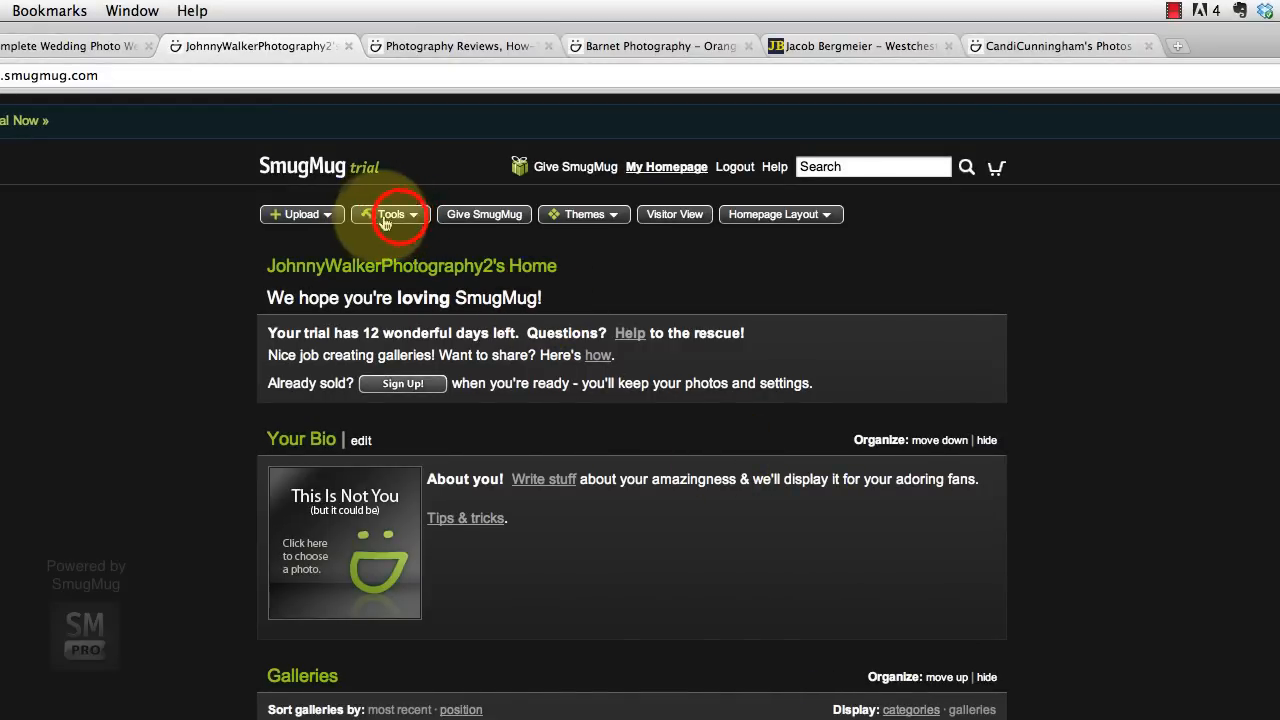
left_click(392, 214)
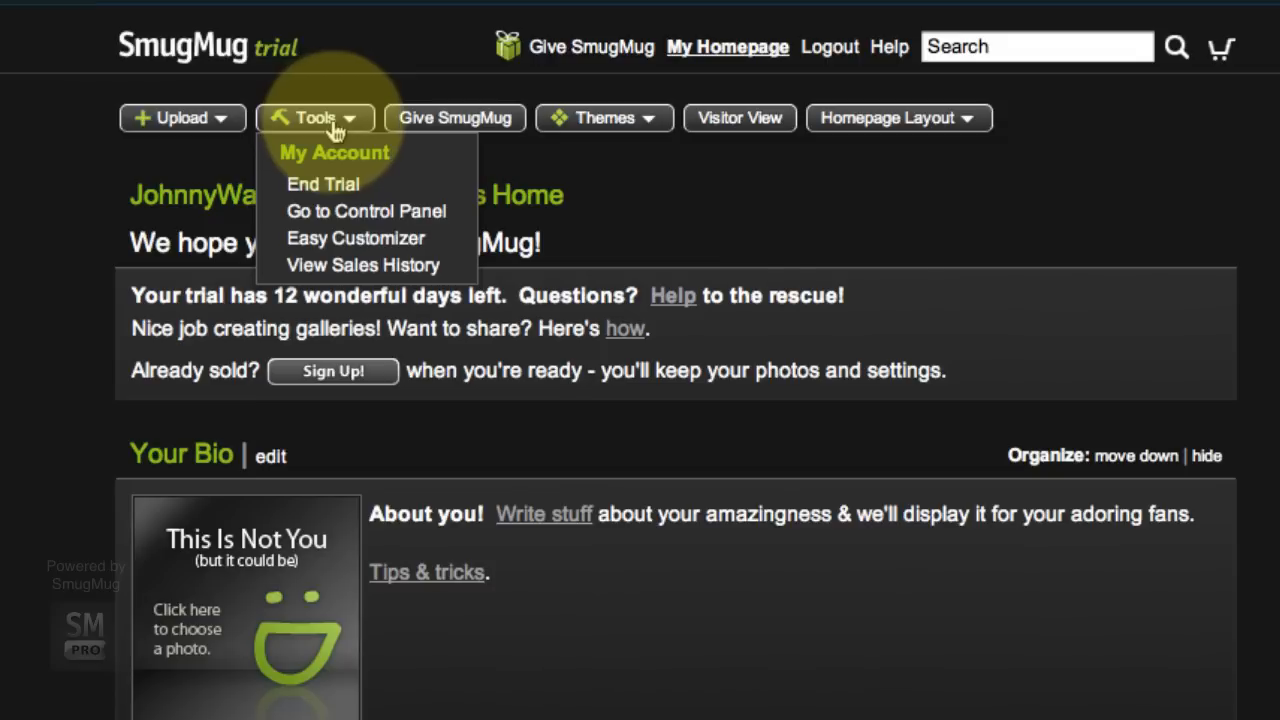
mouse_move(356, 238)
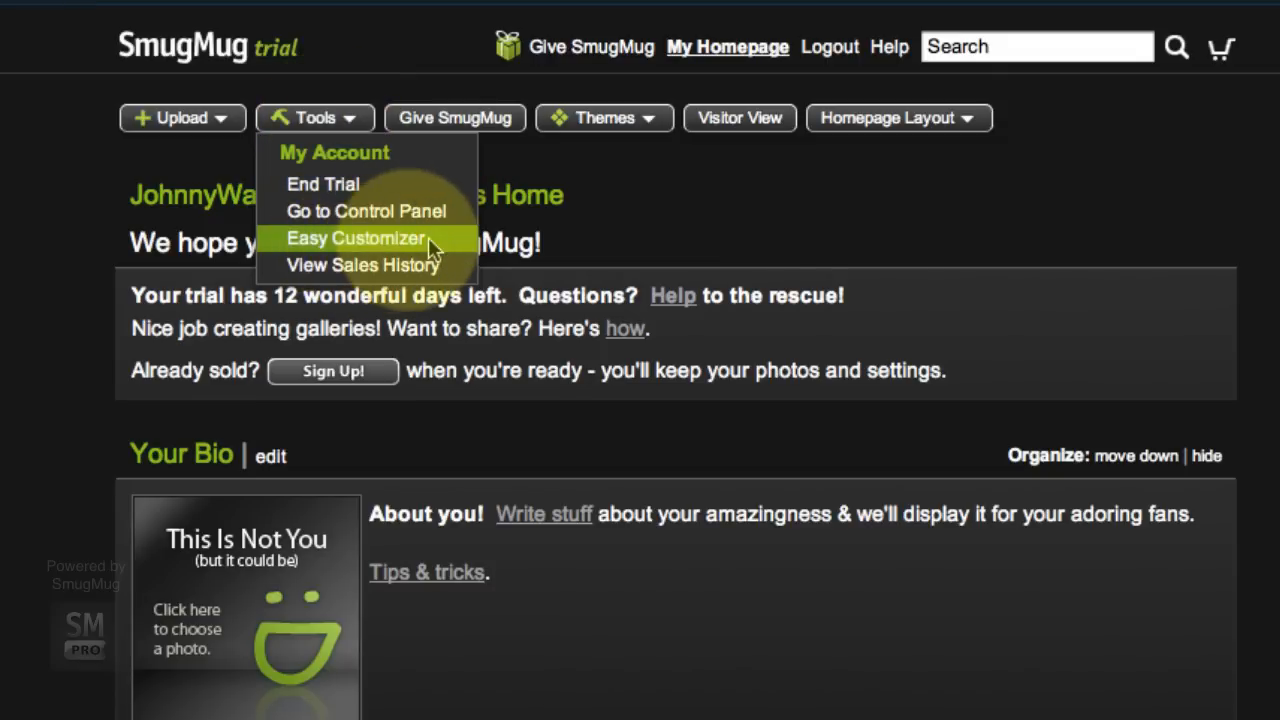
mouse_move(444, 248)
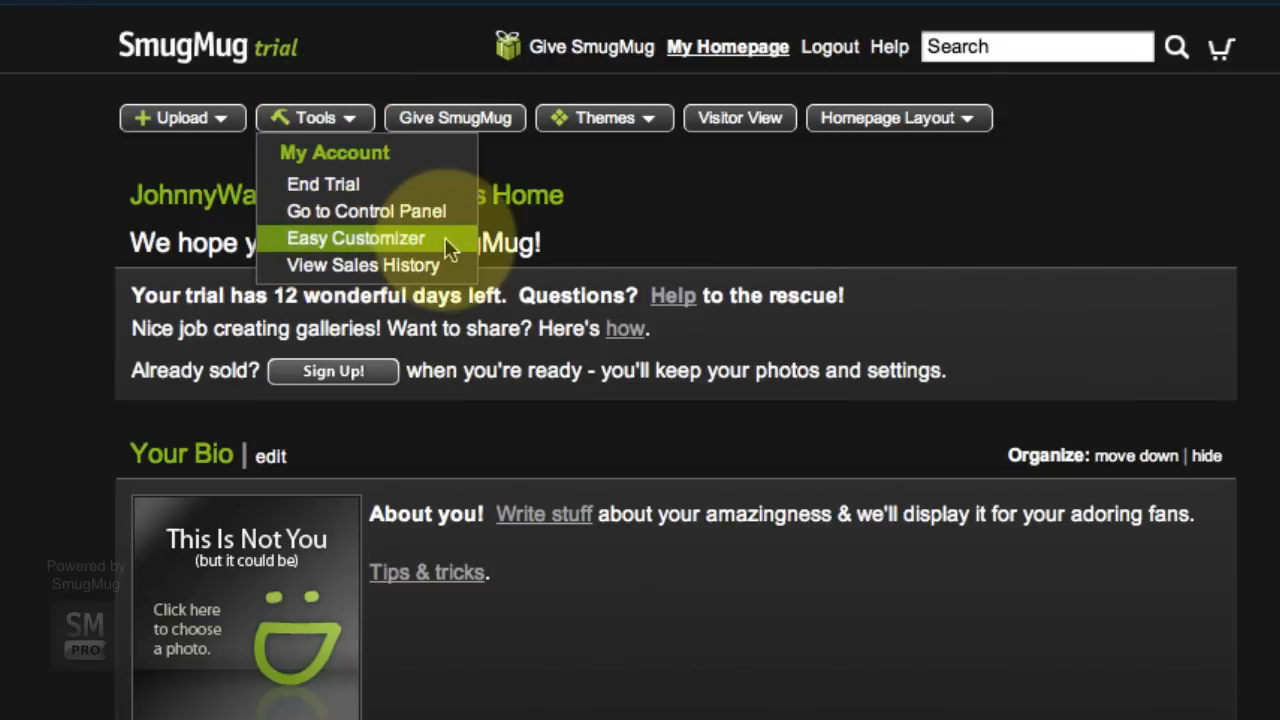
left_click(356, 238)
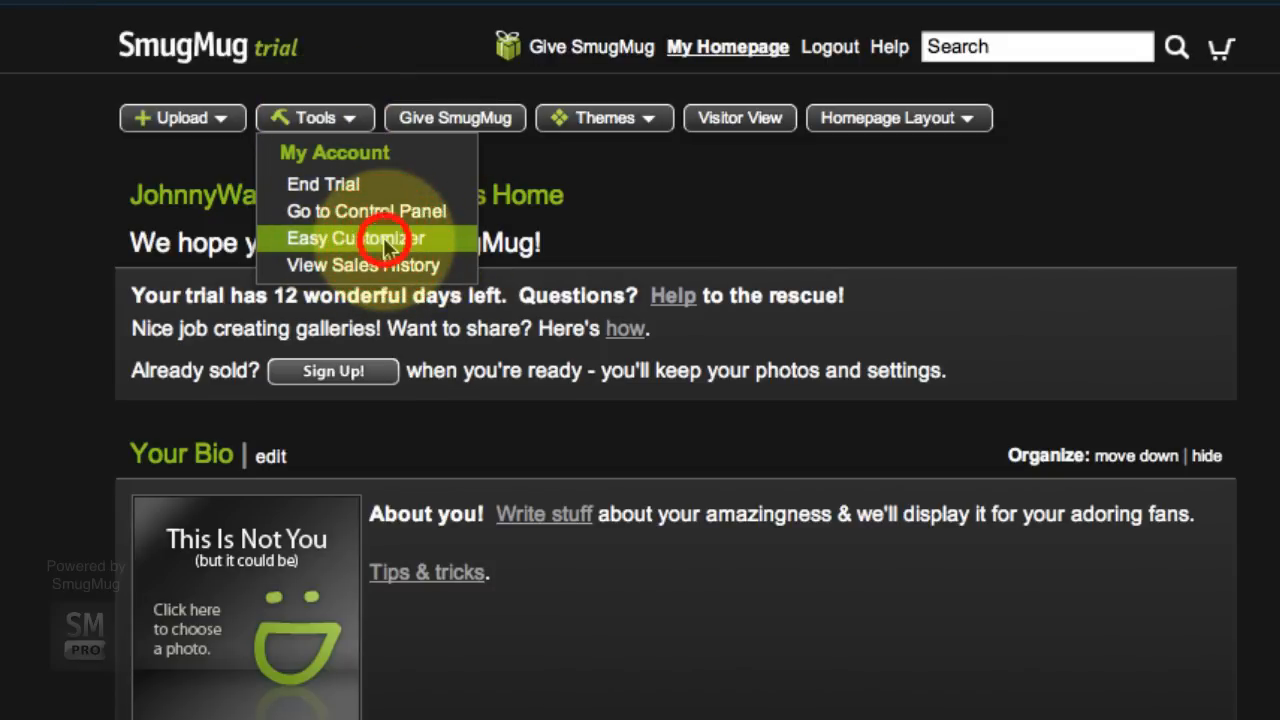
left_click(356, 238)
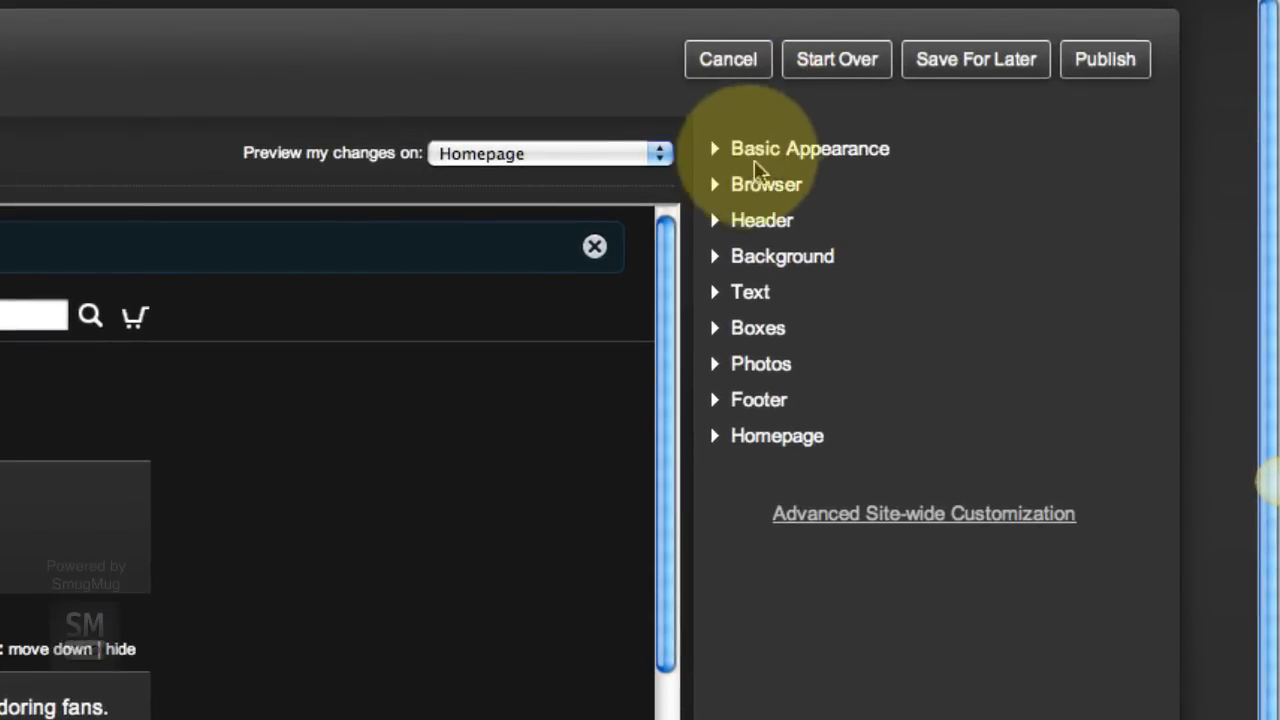
mouse_move(780, 204)
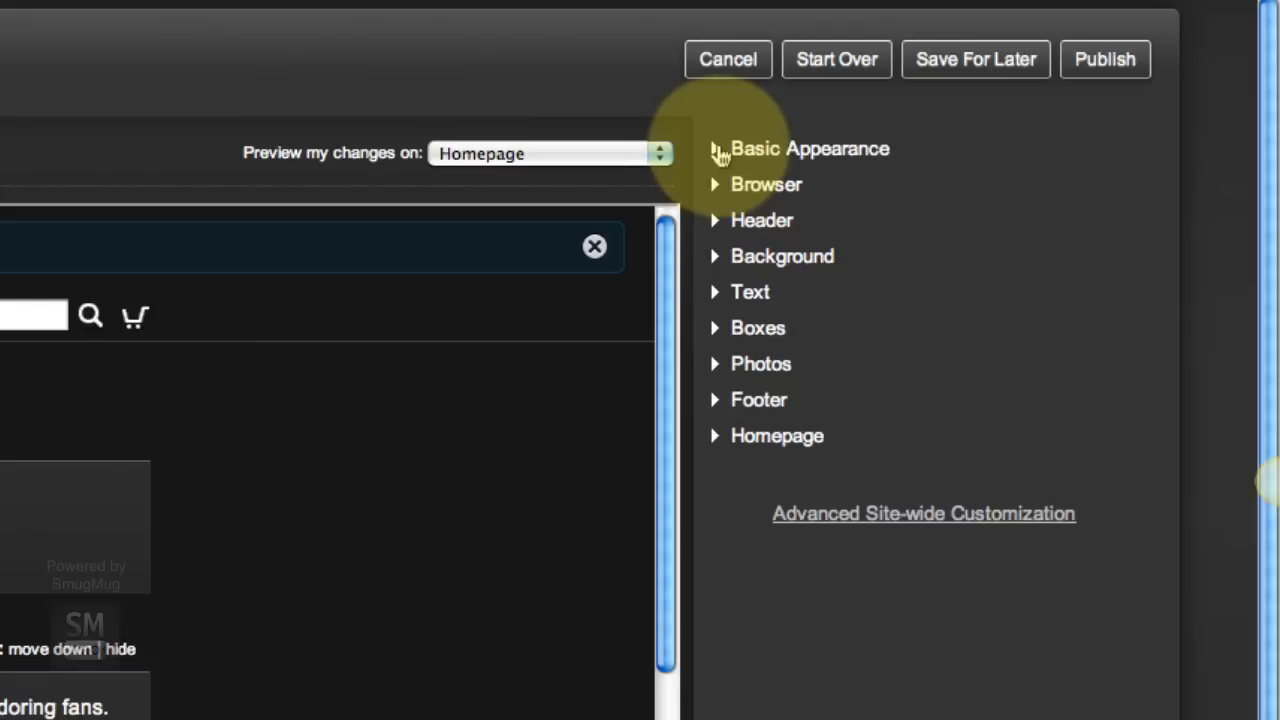
mouse_move(770, 456)
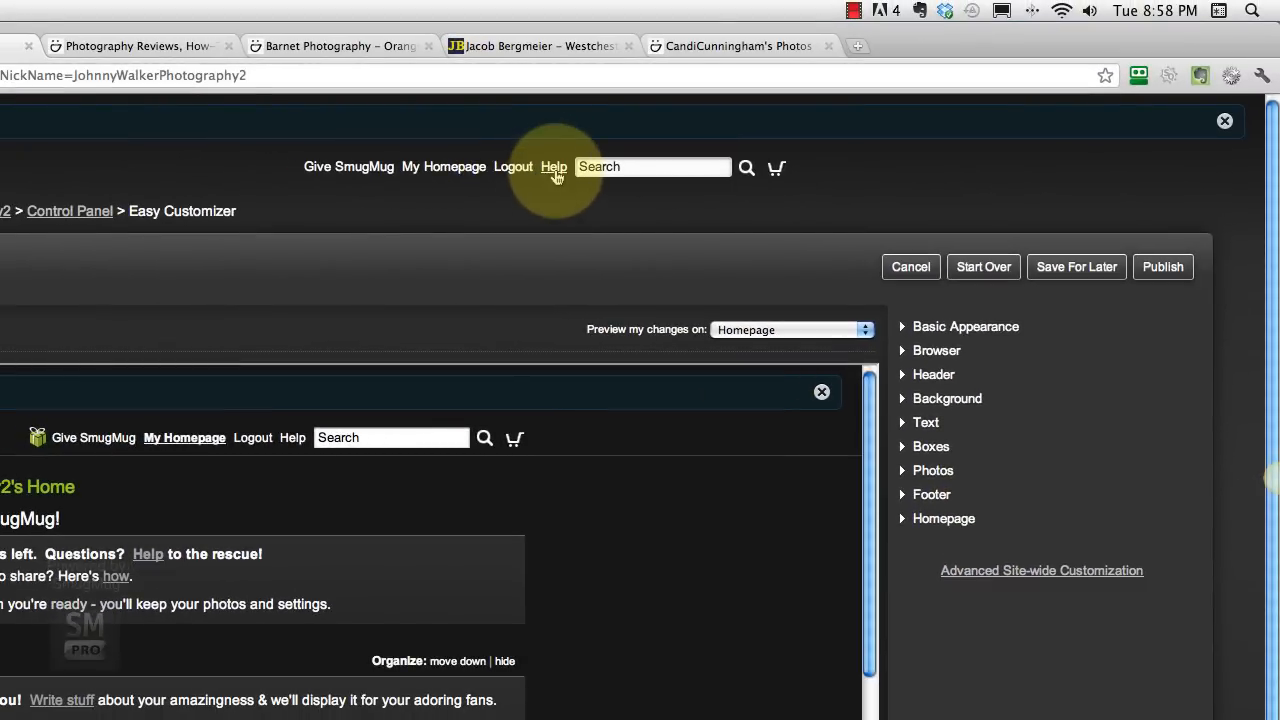
mouse_move(558, 180)
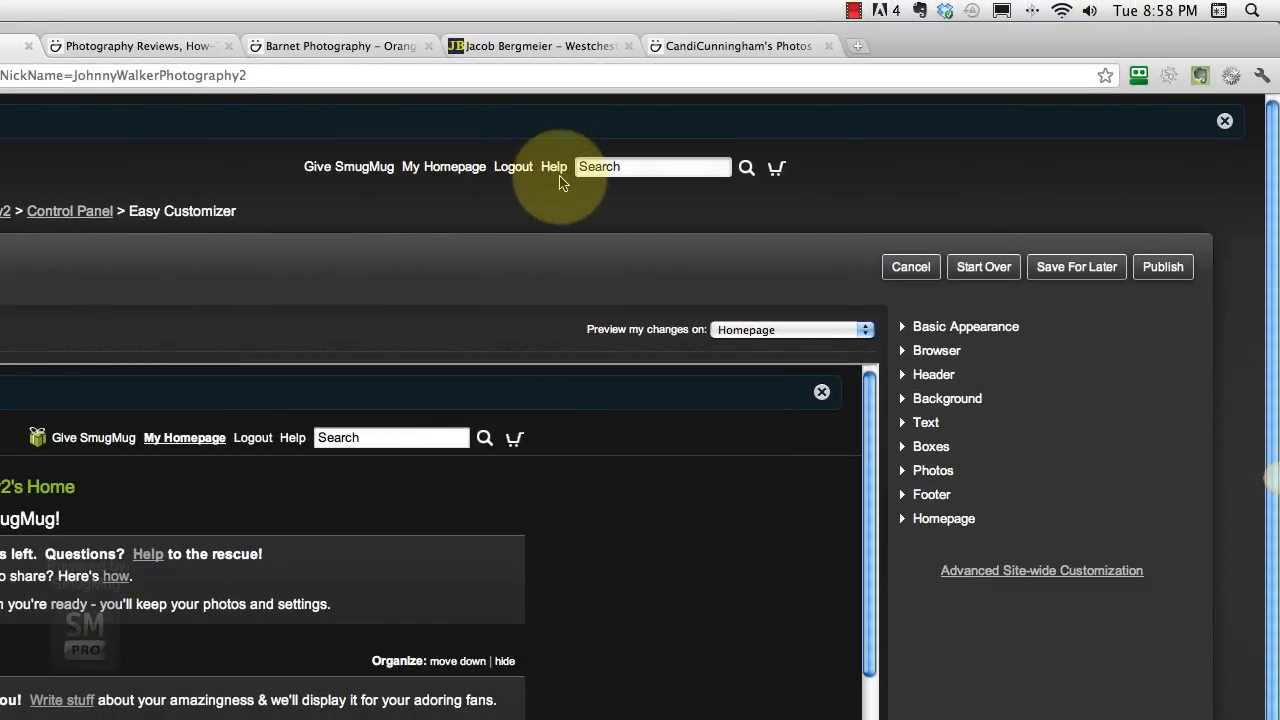
mouse_move(904, 332)
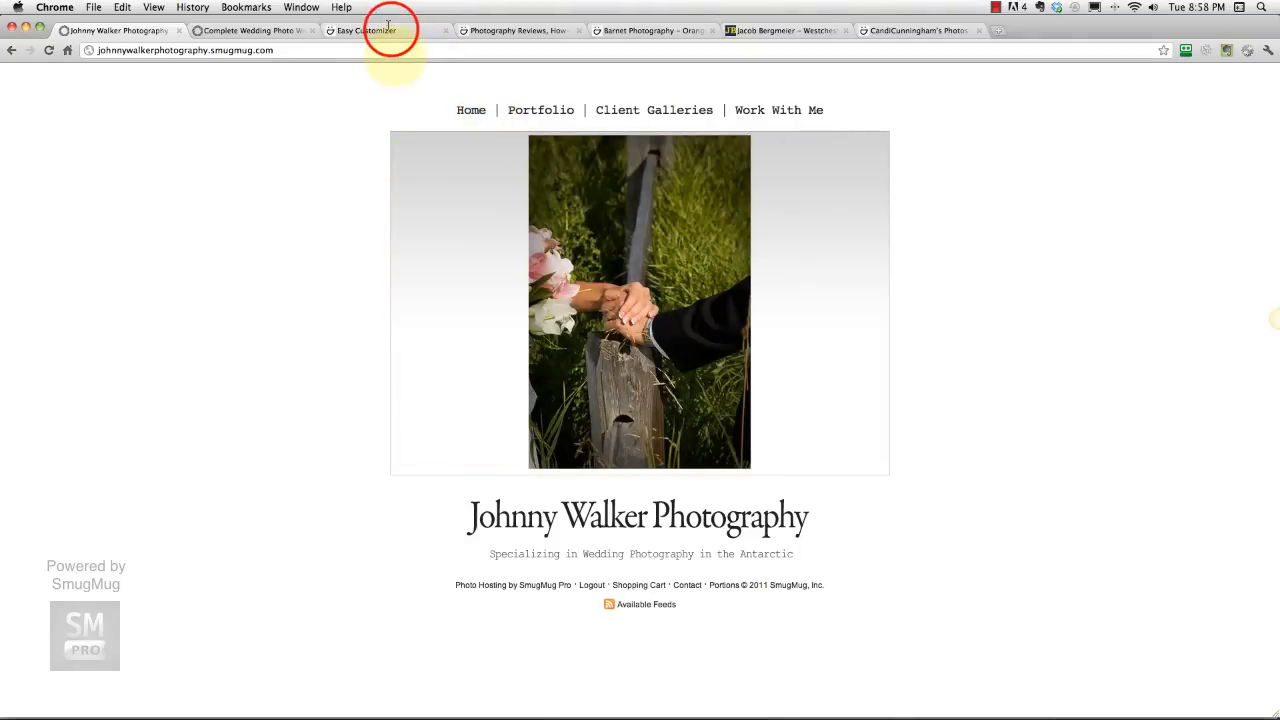
Expand Basic Appearance and switch the site from the dark to the Light theme.
left_click(364, 30)
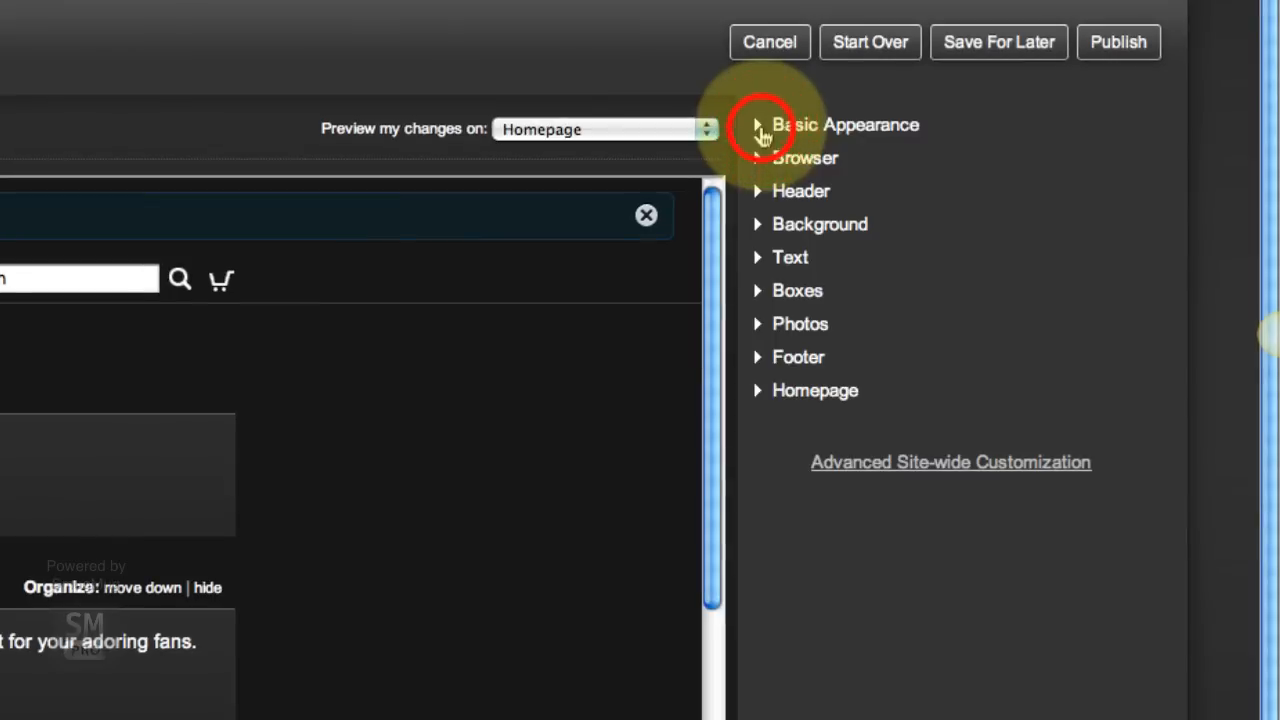
left_click(844, 124)
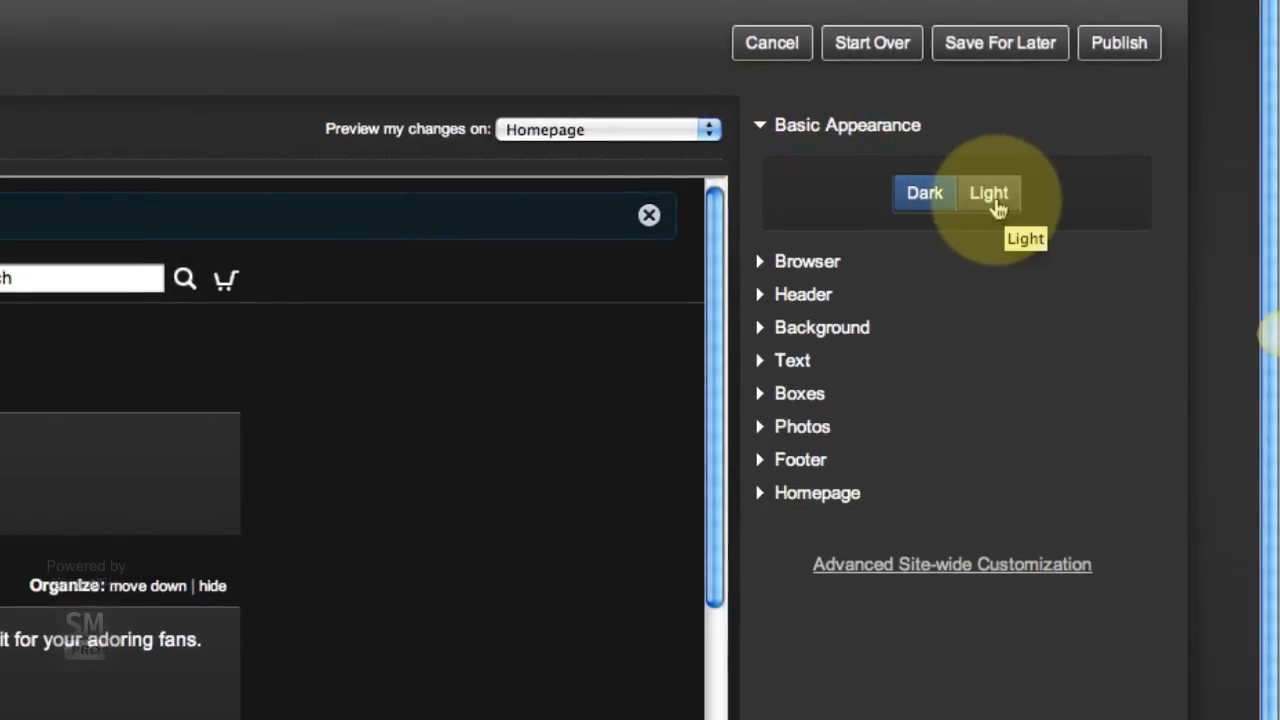
left_click(988, 192)
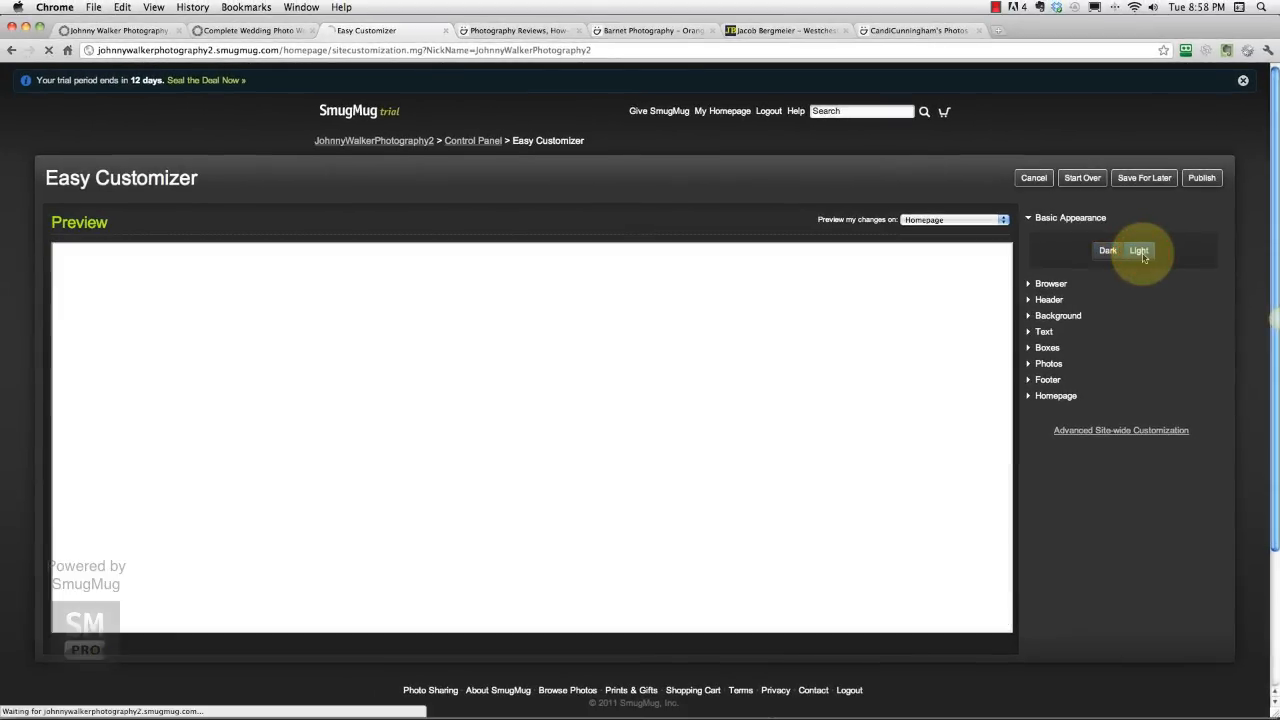
left_click(1138, 250)
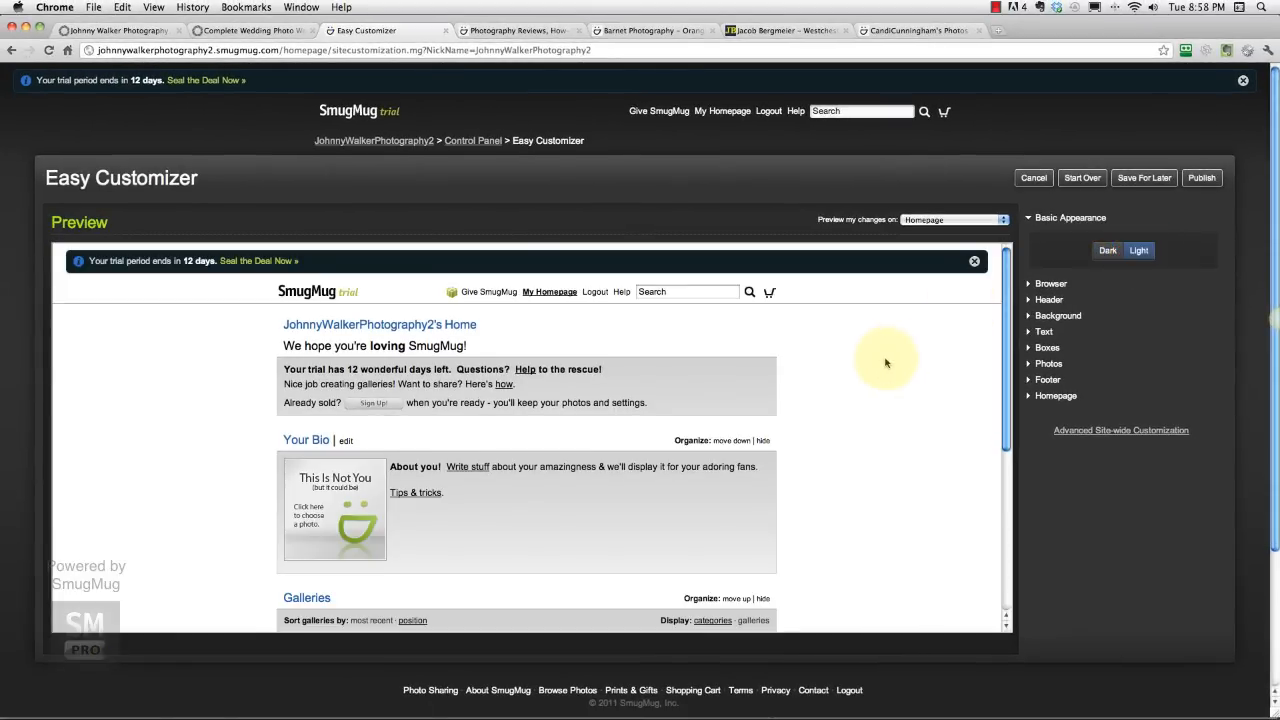
scroll("down", 3)
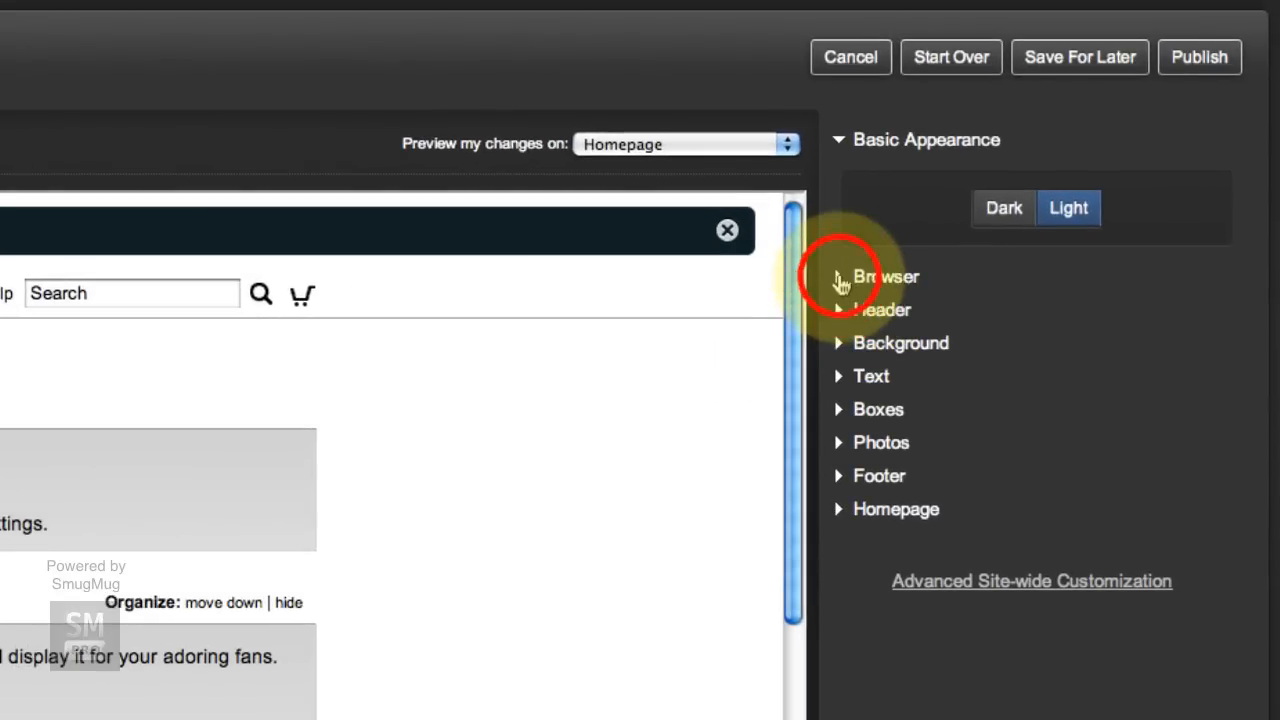
Expand the Browser settings and start editing the page title, checking the live site first.
left_click(884, 276)
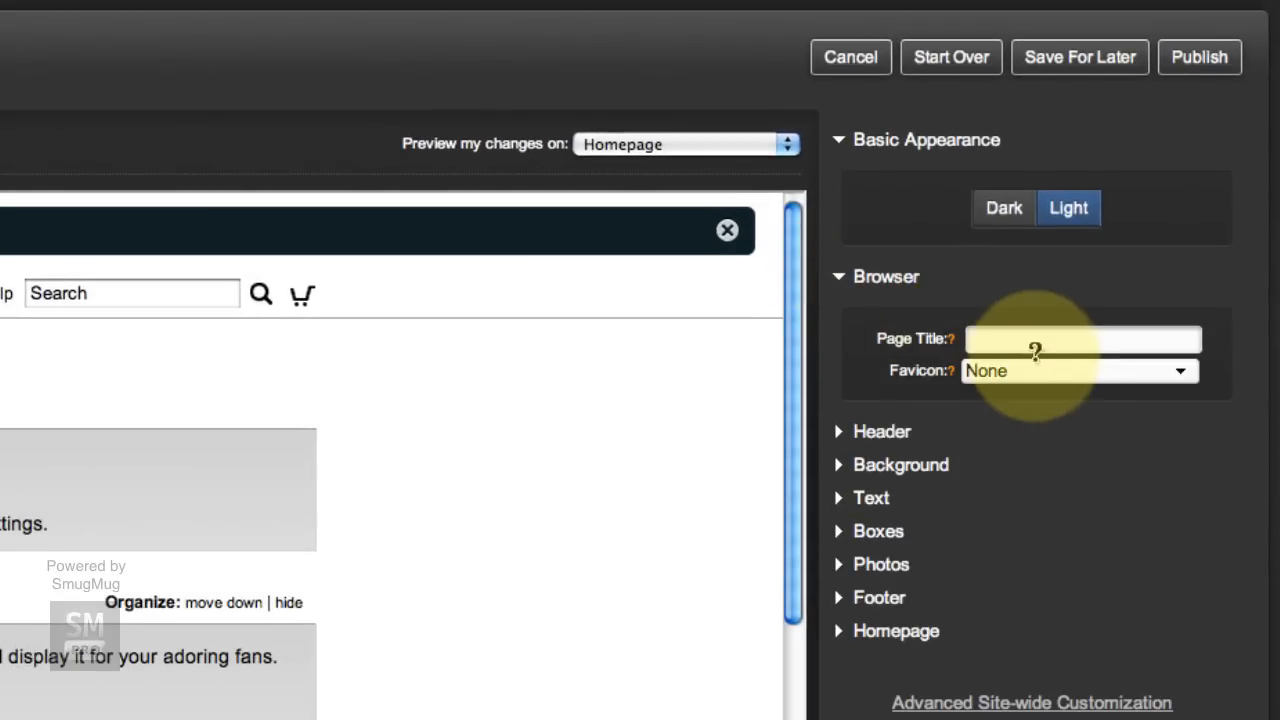
left_click(1084, 340)
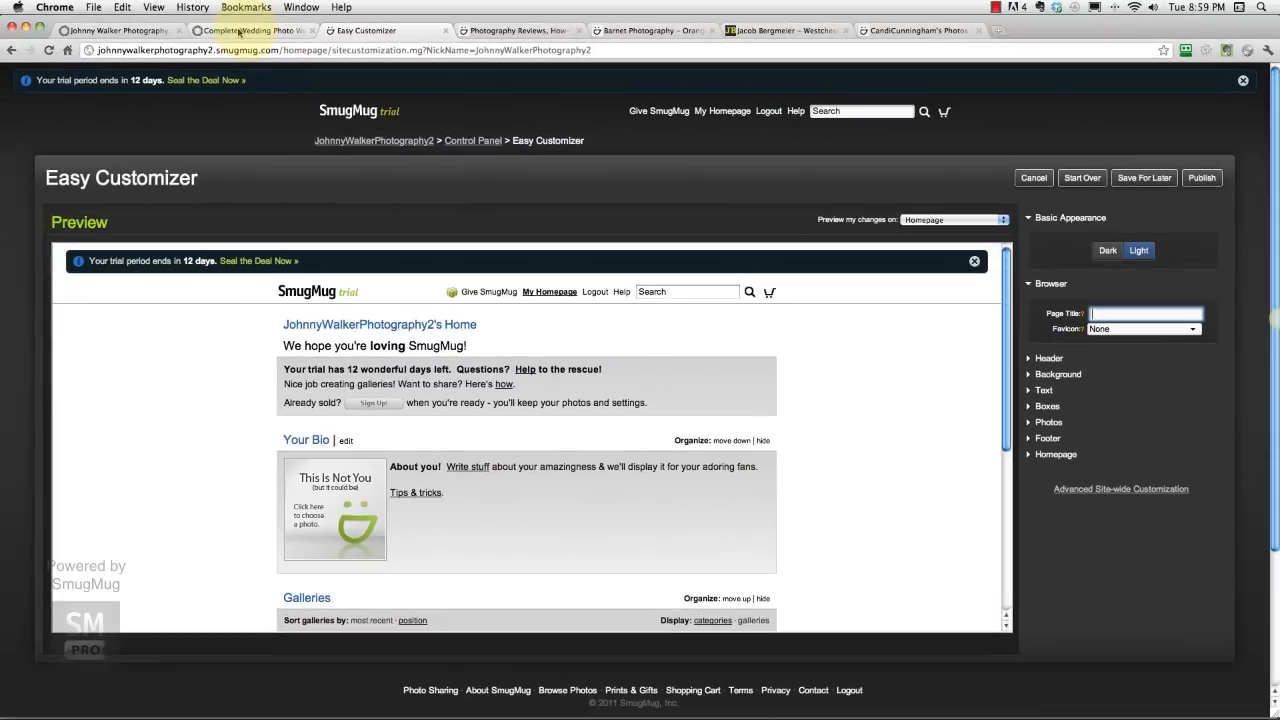
left_click(116, 30)
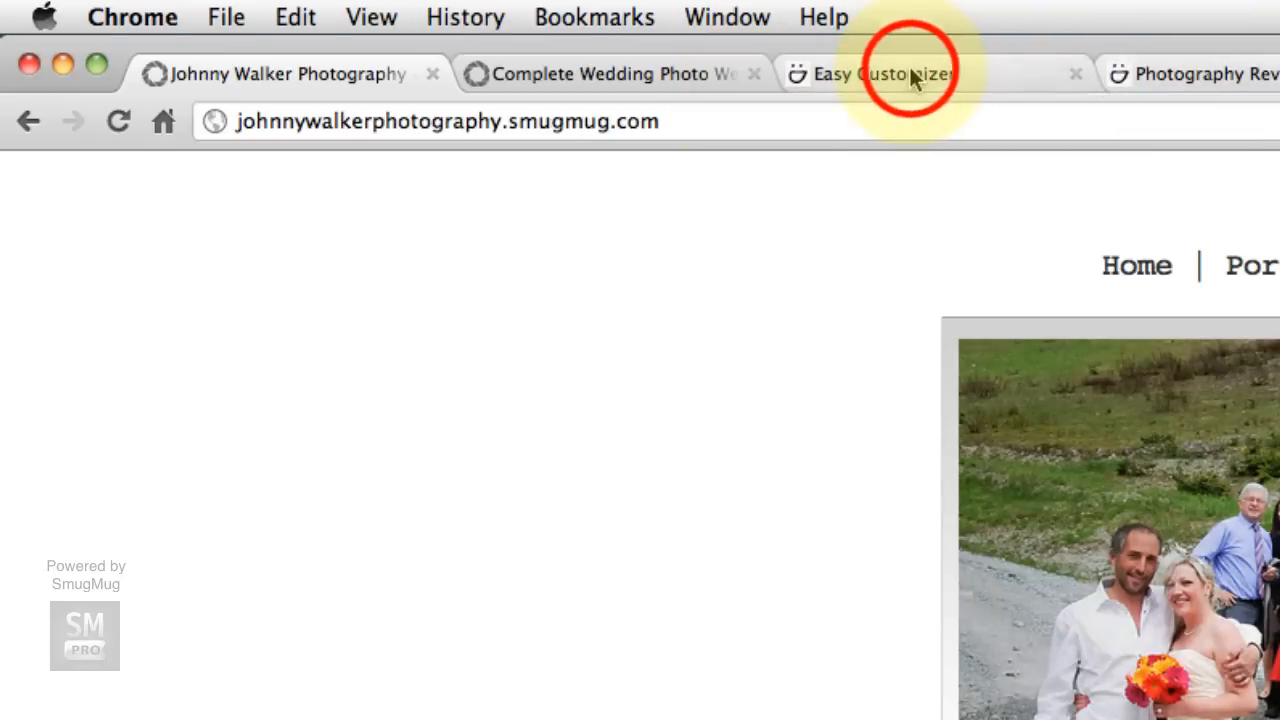
left_click(884, 72)
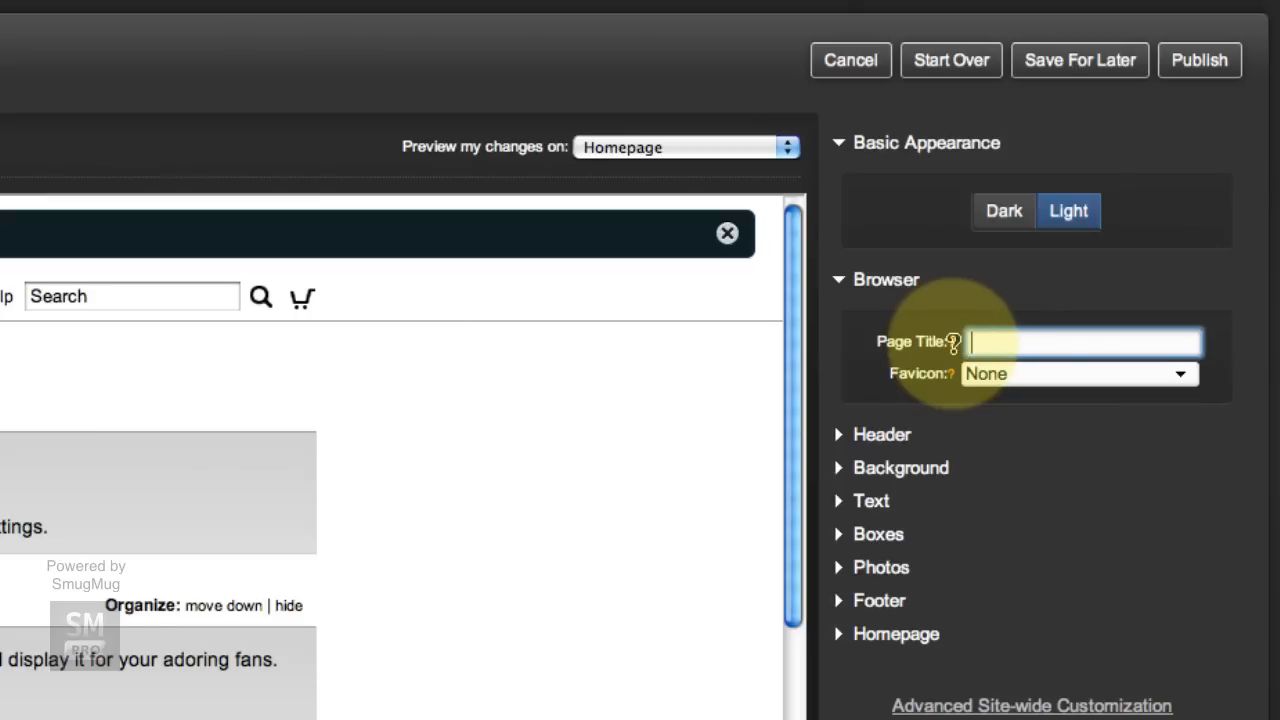
mouse_move(952, 340)
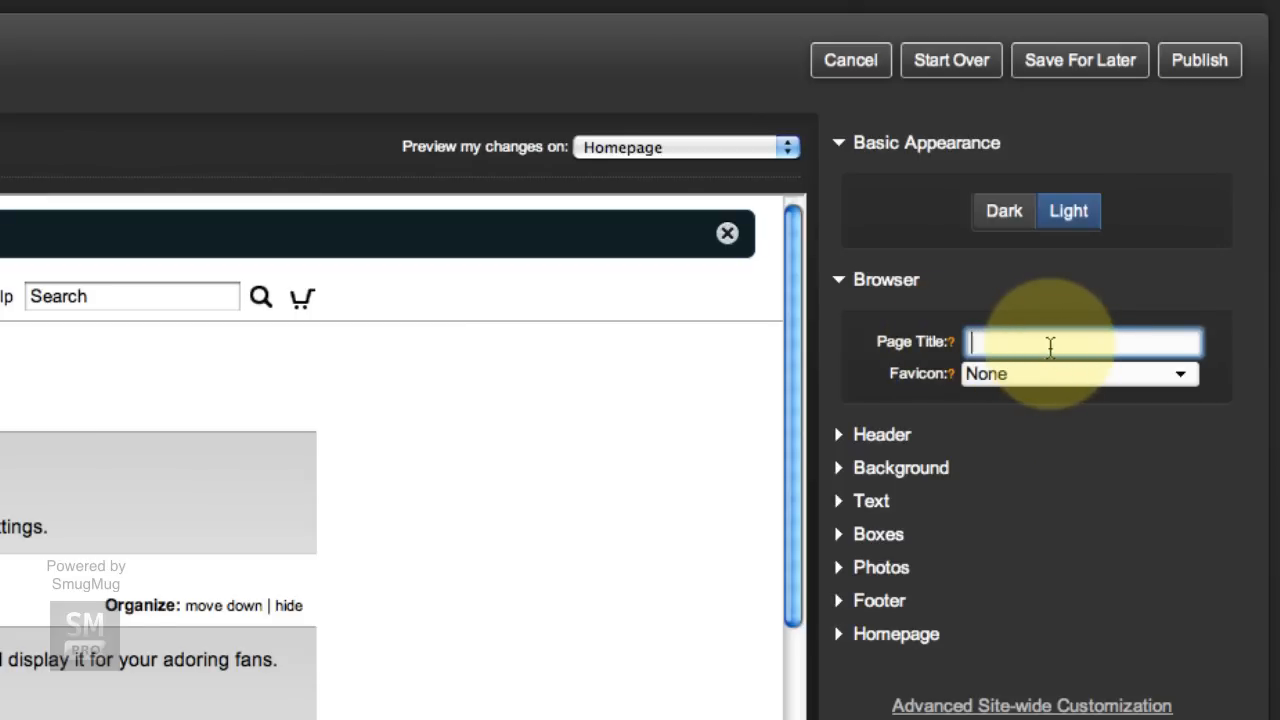
Enter the page title 'Johnny Walker Photography' with a wedding tagline ending 'in the Antarctic Since 2002'.
type("Johnny W")
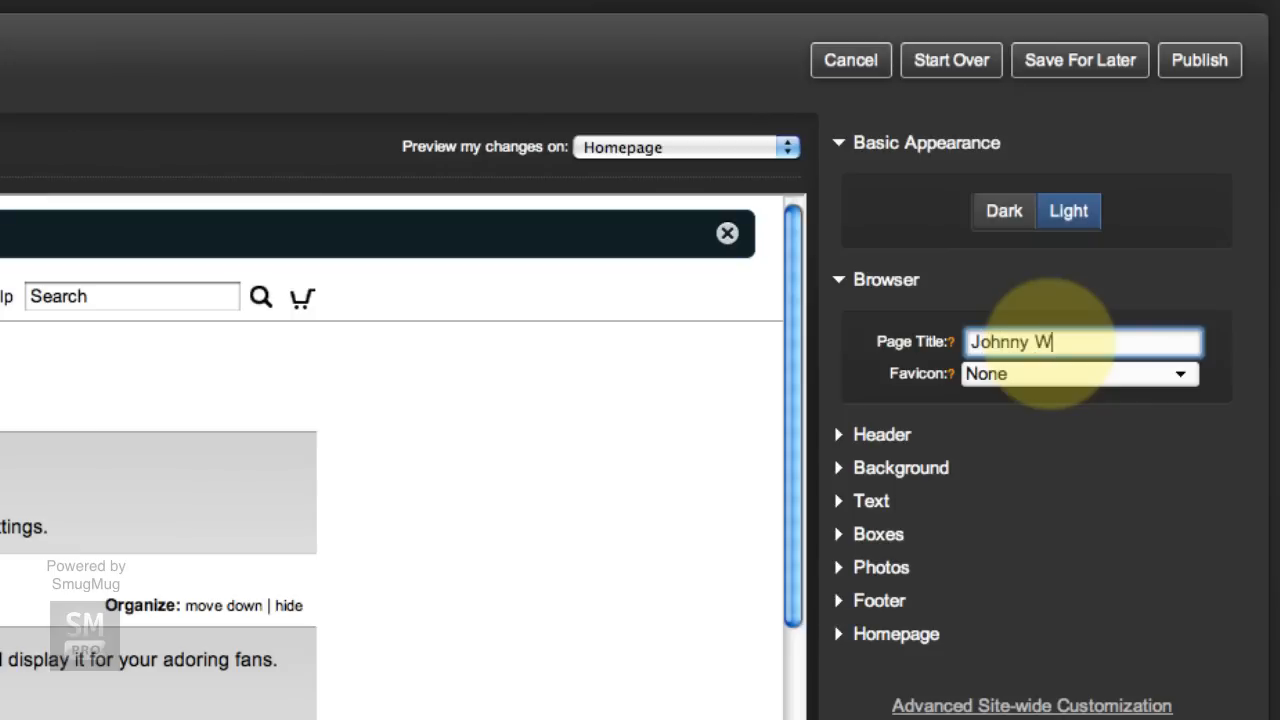
type("alker Photograp")
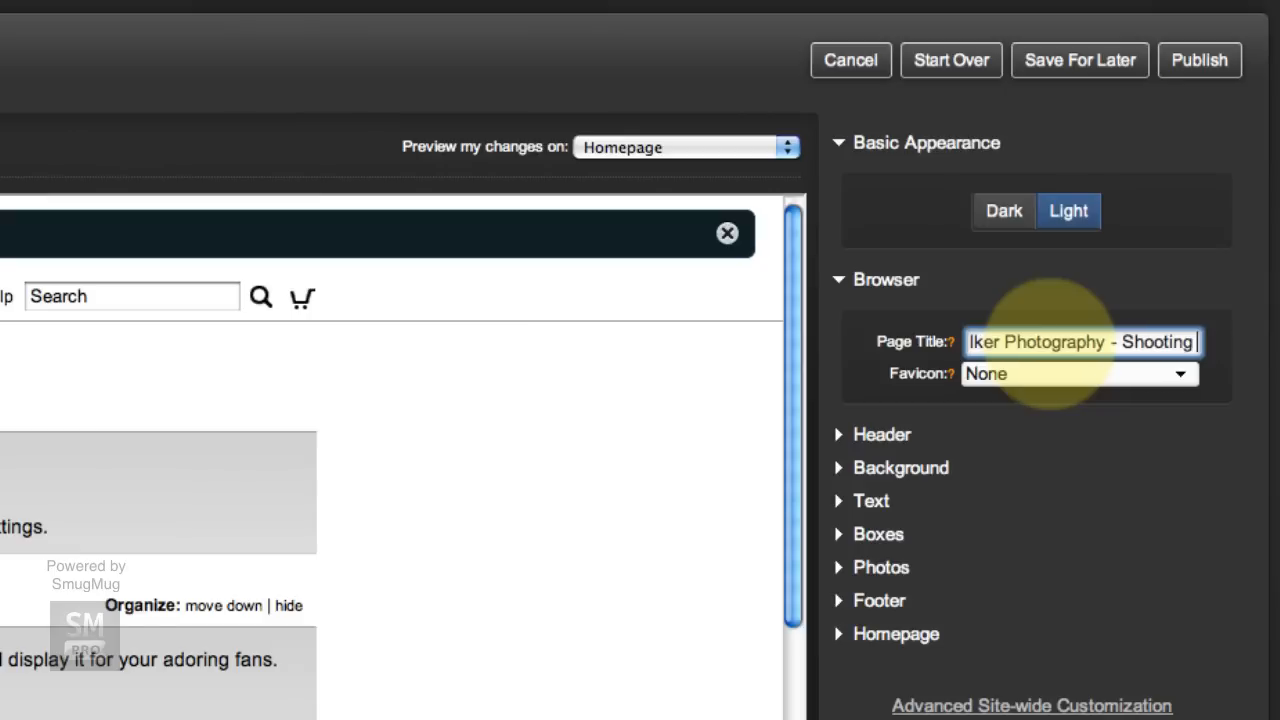
type("Weddings in the Antarct")
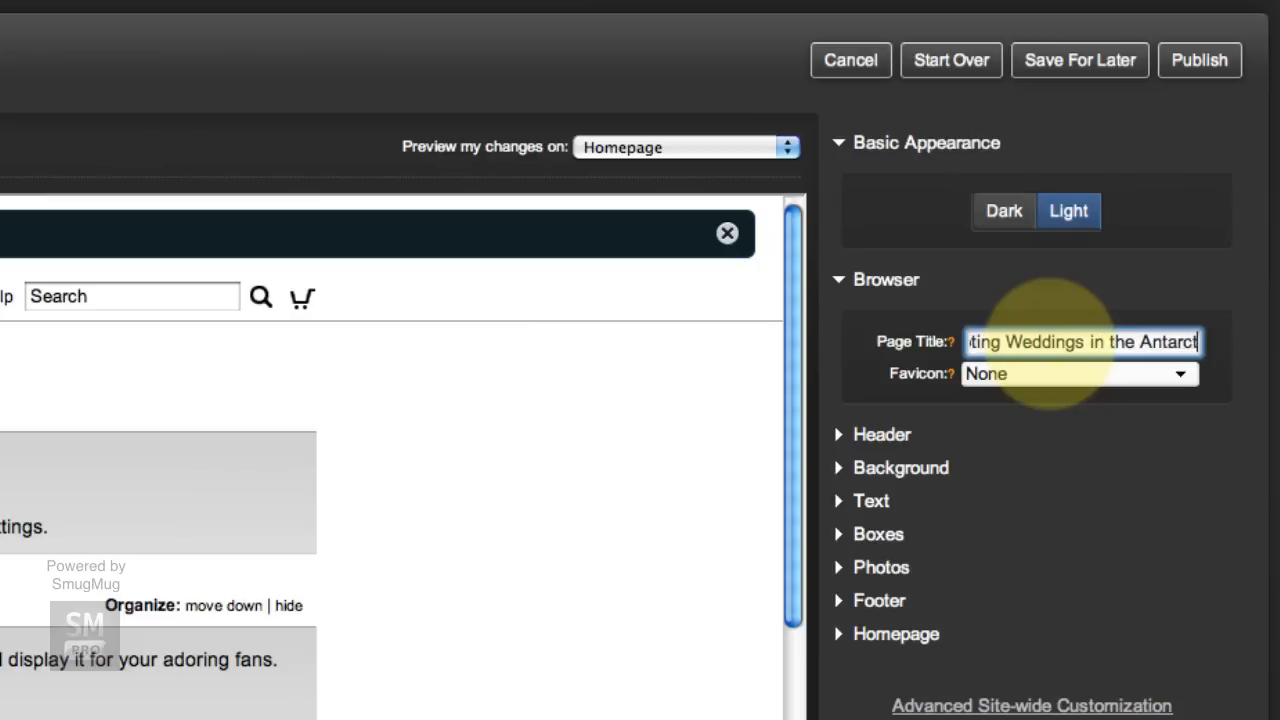
type("Since 2002.")
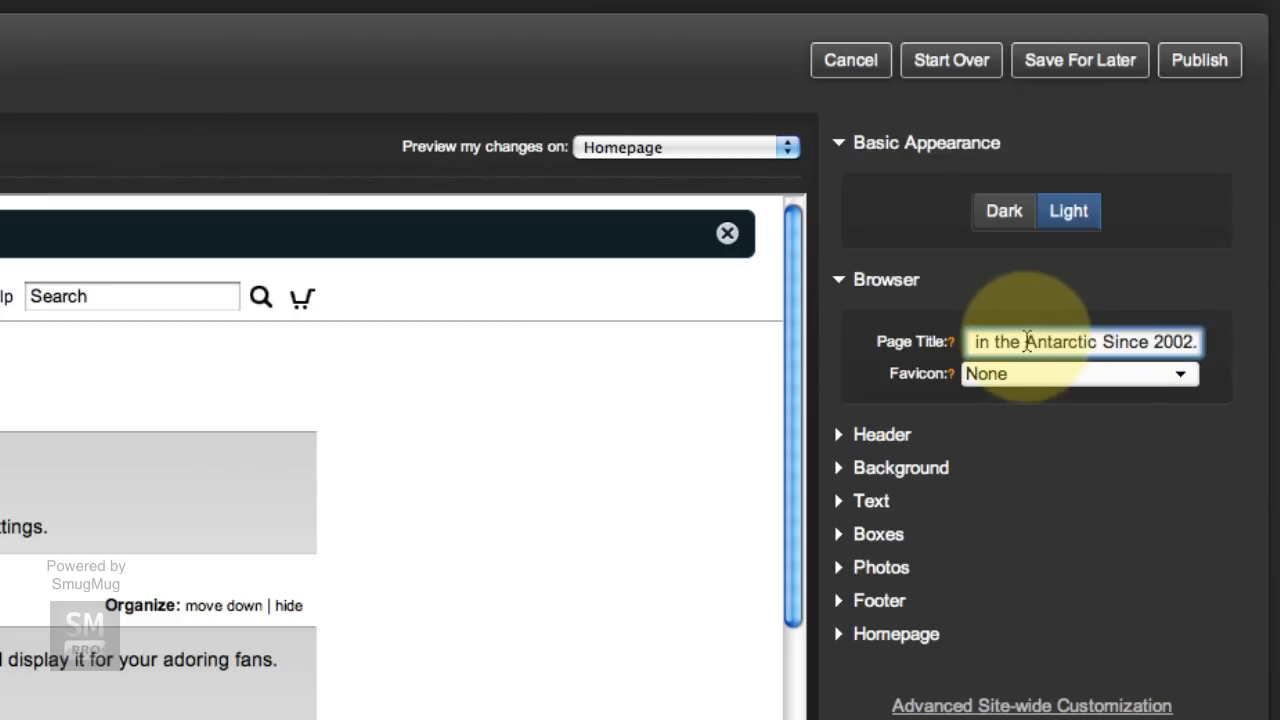
mouse_move(1068, 388)
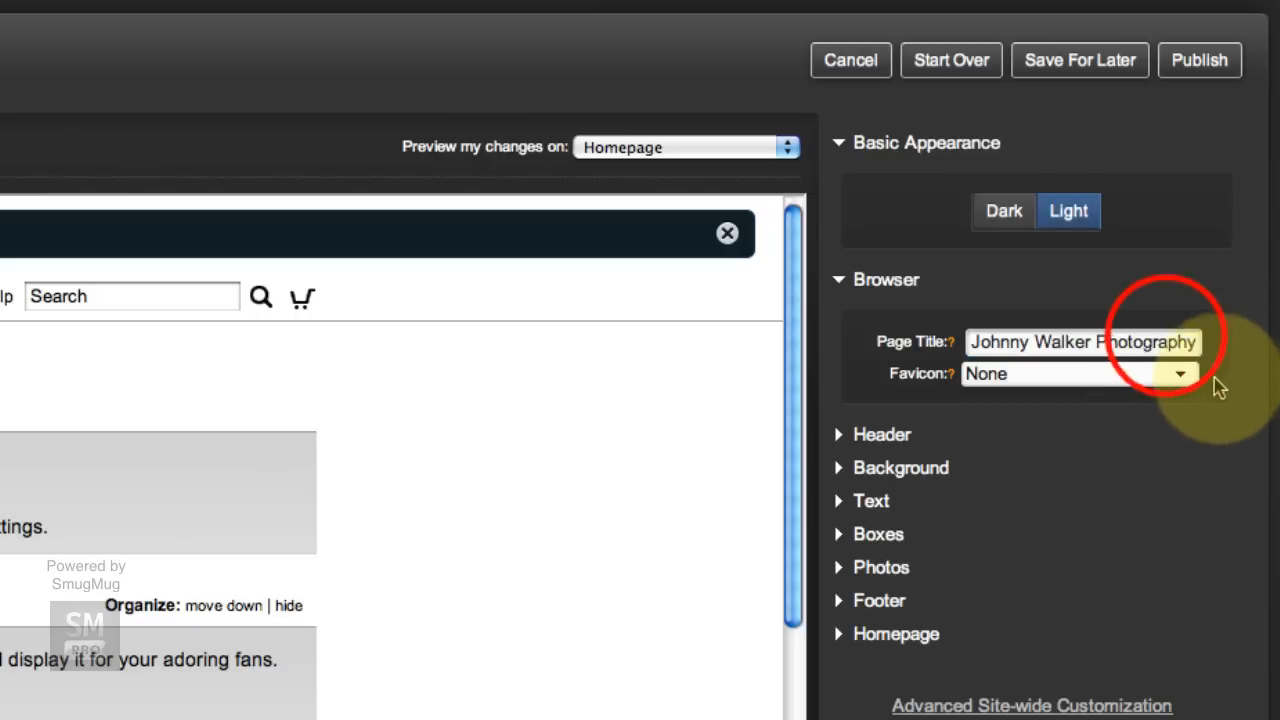
type("in the Antarctic Since 2002")
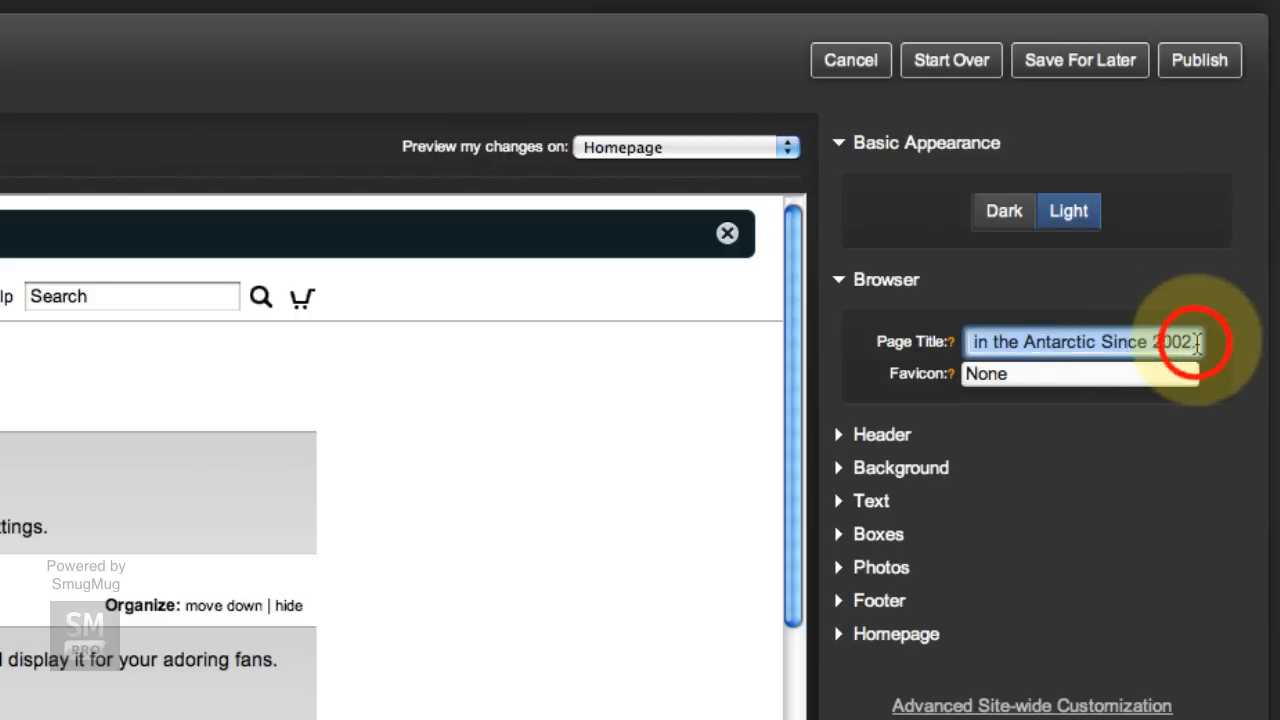
type("Johnny Walker Photography")
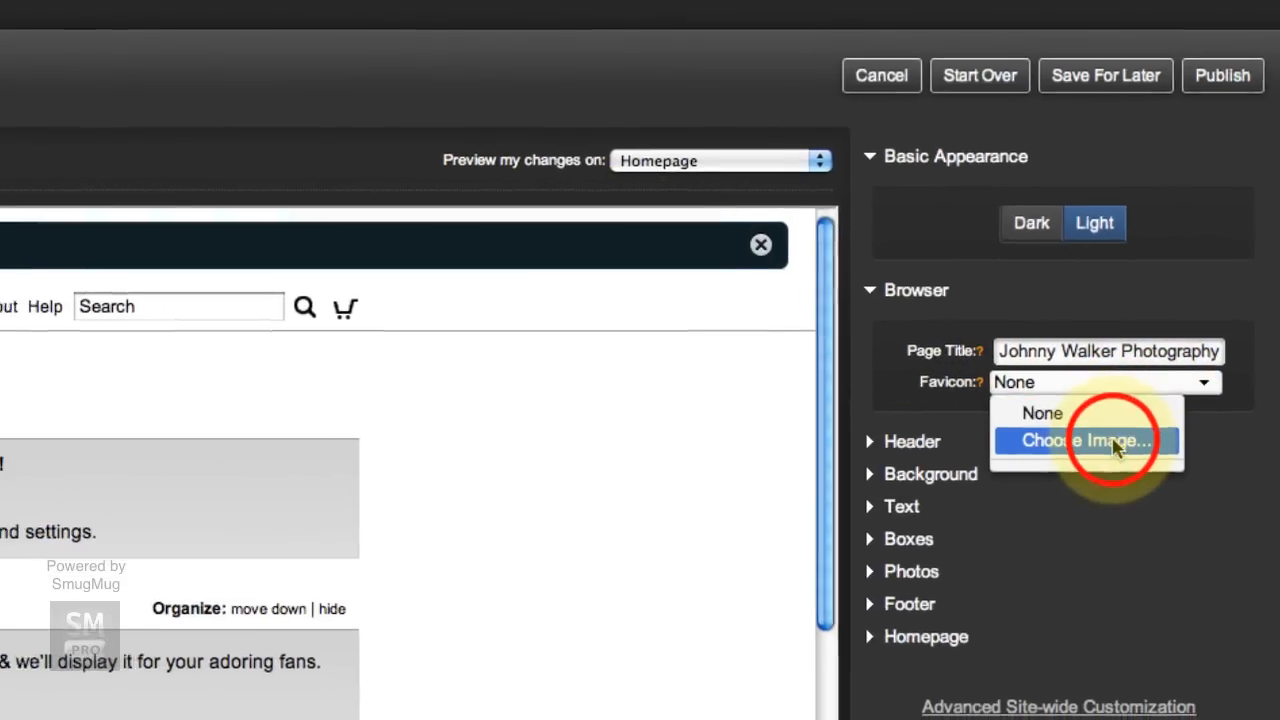
From the Favicon image chooser, browse to Stuff for Tutorial and select watermark_O.png.
left_click(1084, 440)
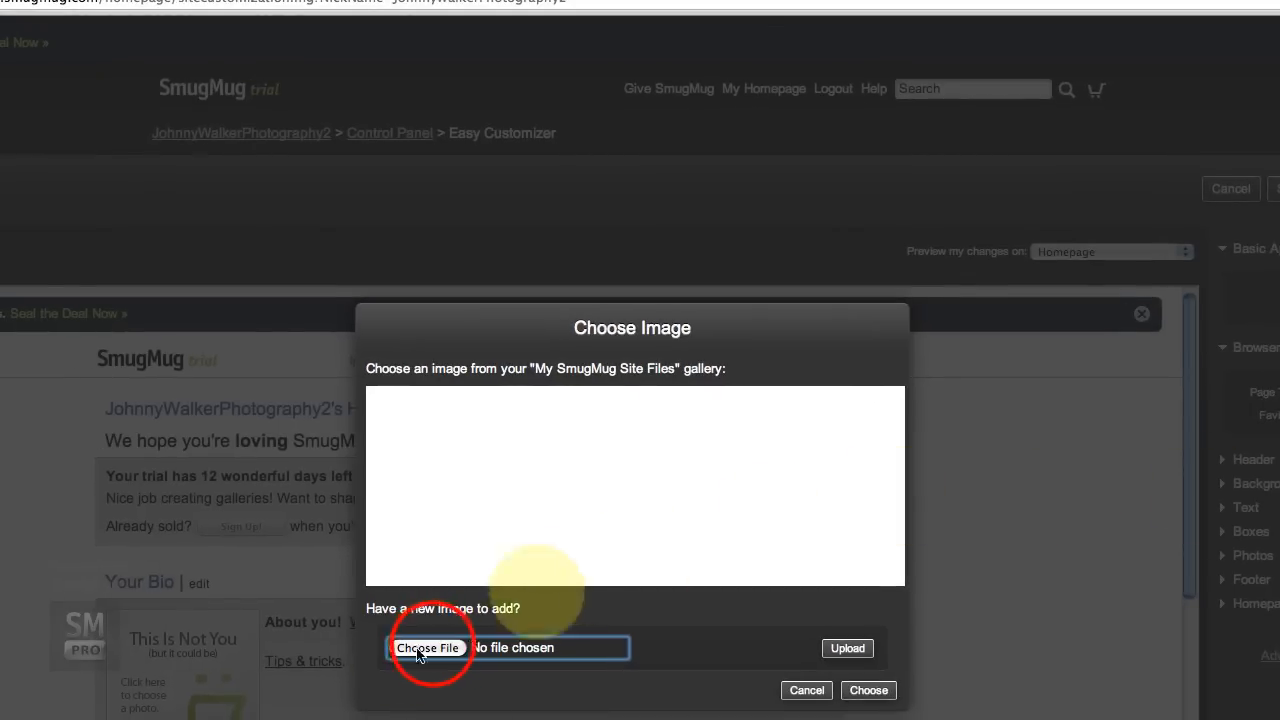
left_click(428, 648)
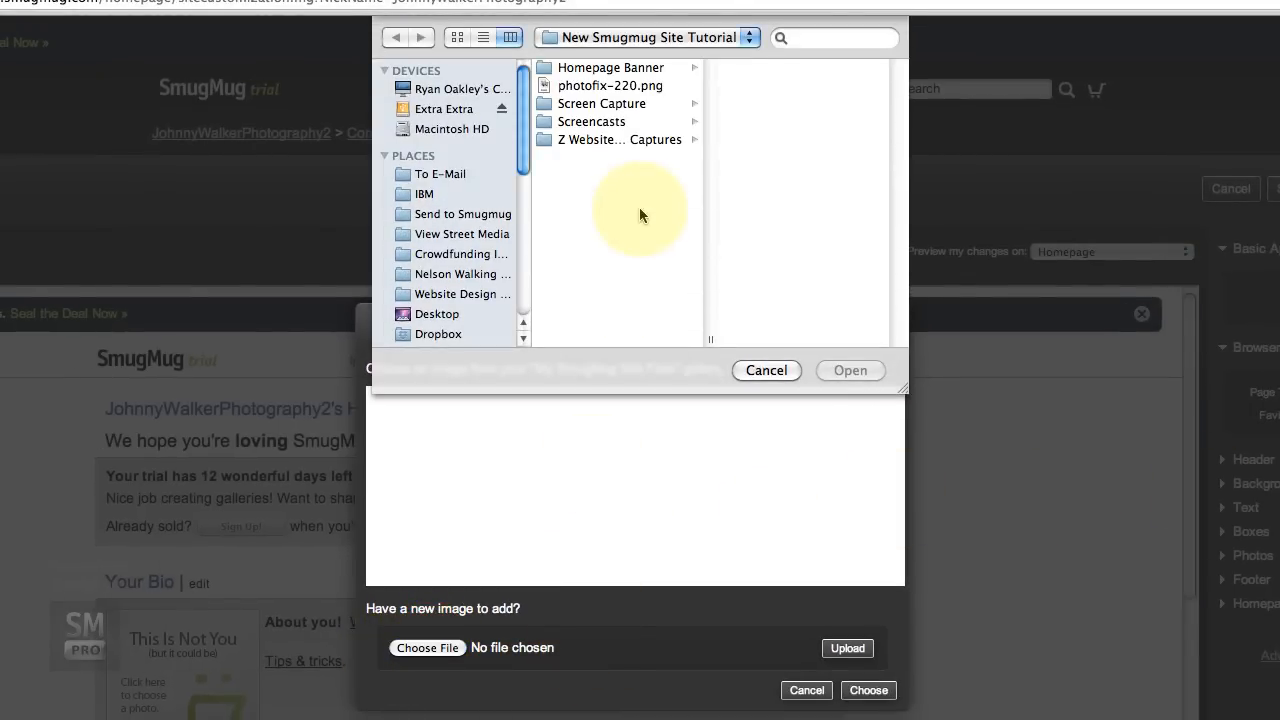
left_click(648, 36)
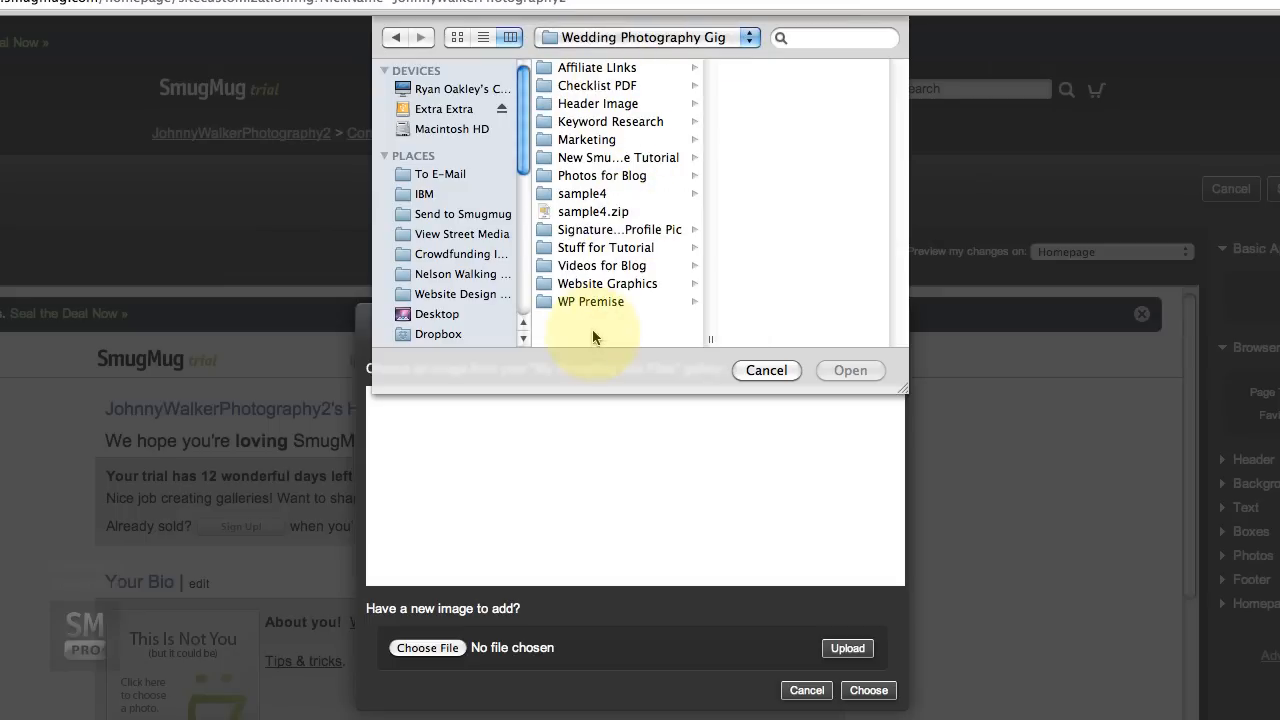
left_click(616, 156)
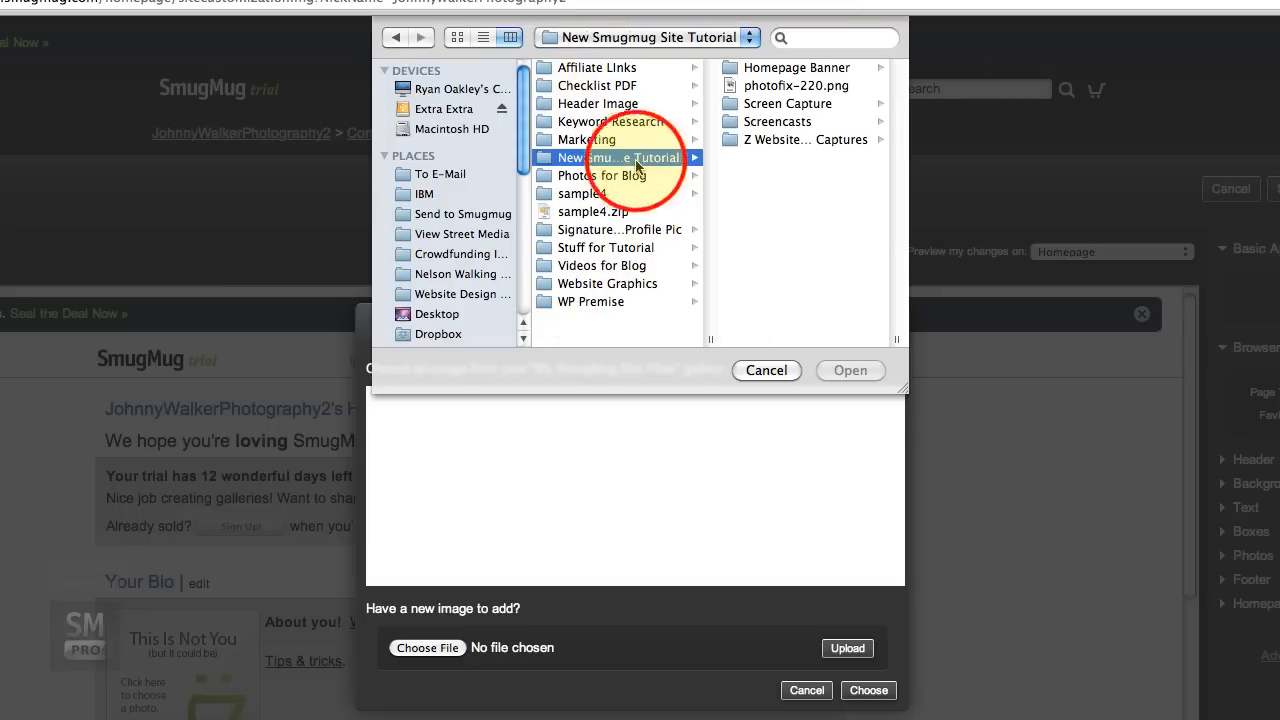
left_click(604, 248)
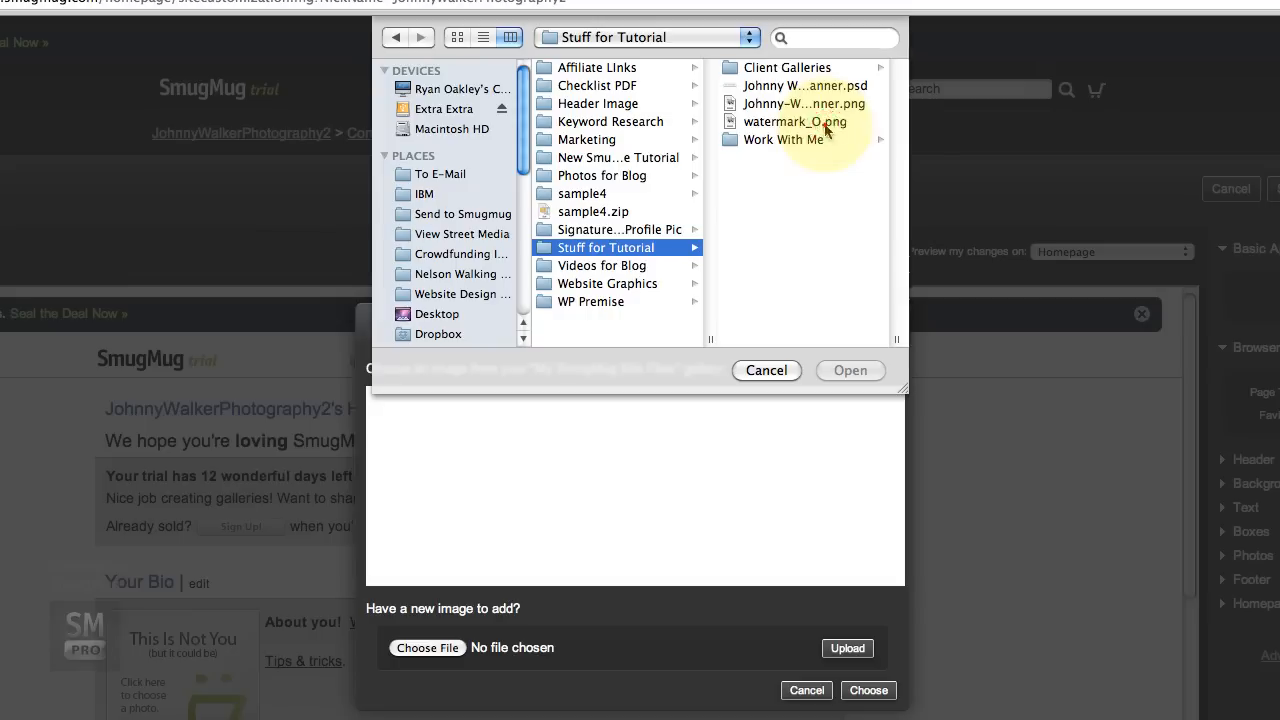
left_click(794, 122)
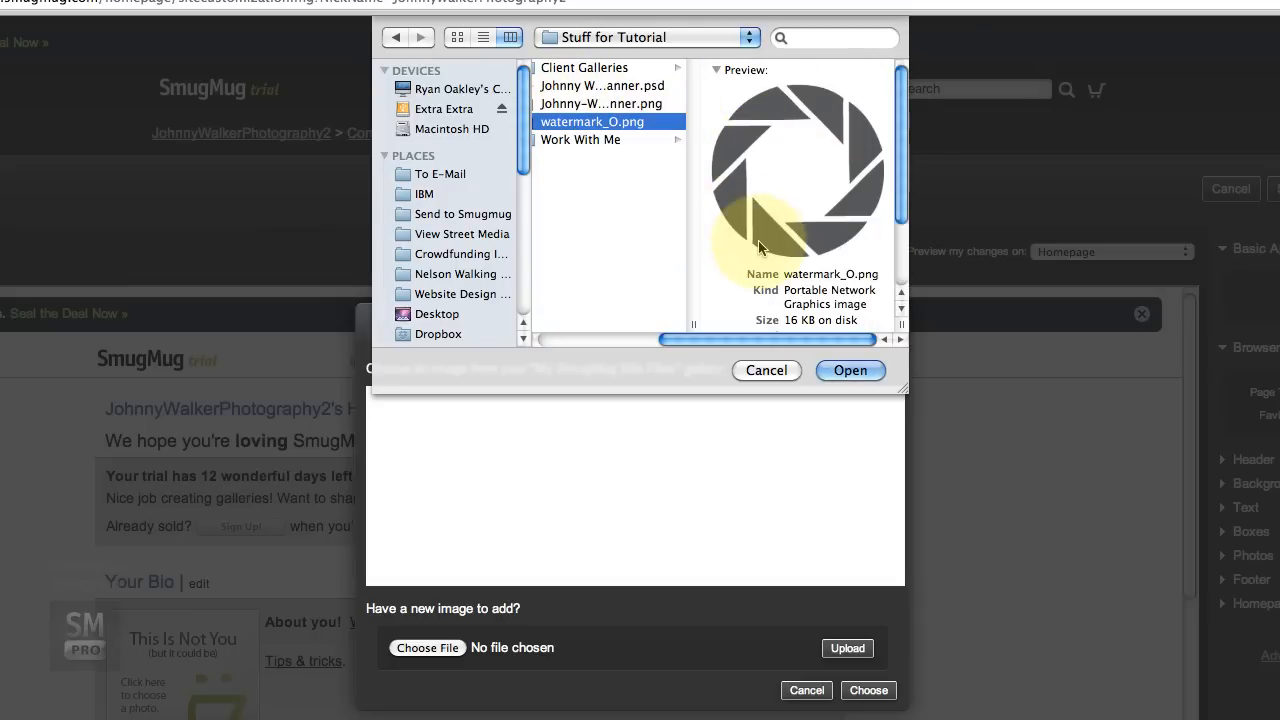
mouse_move(824, 322)
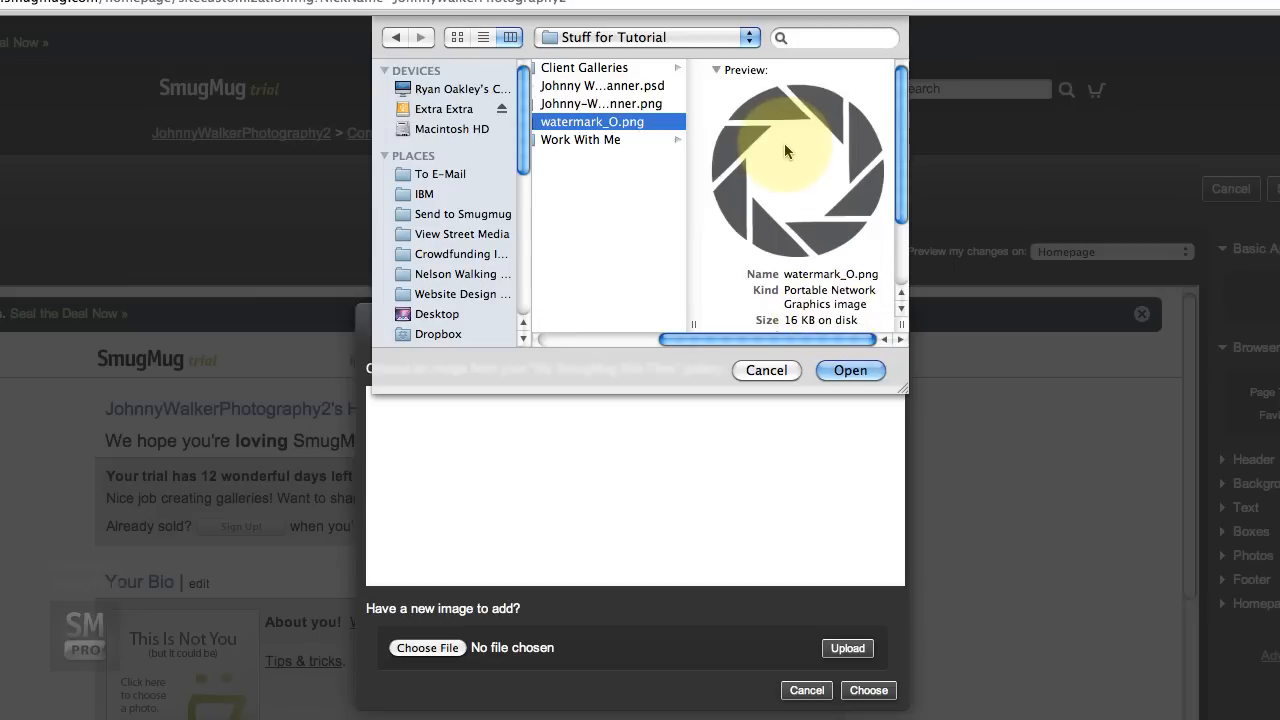
Upload watermark_O.png to the site files and choose it as the favicon.
left_click(850, 370)
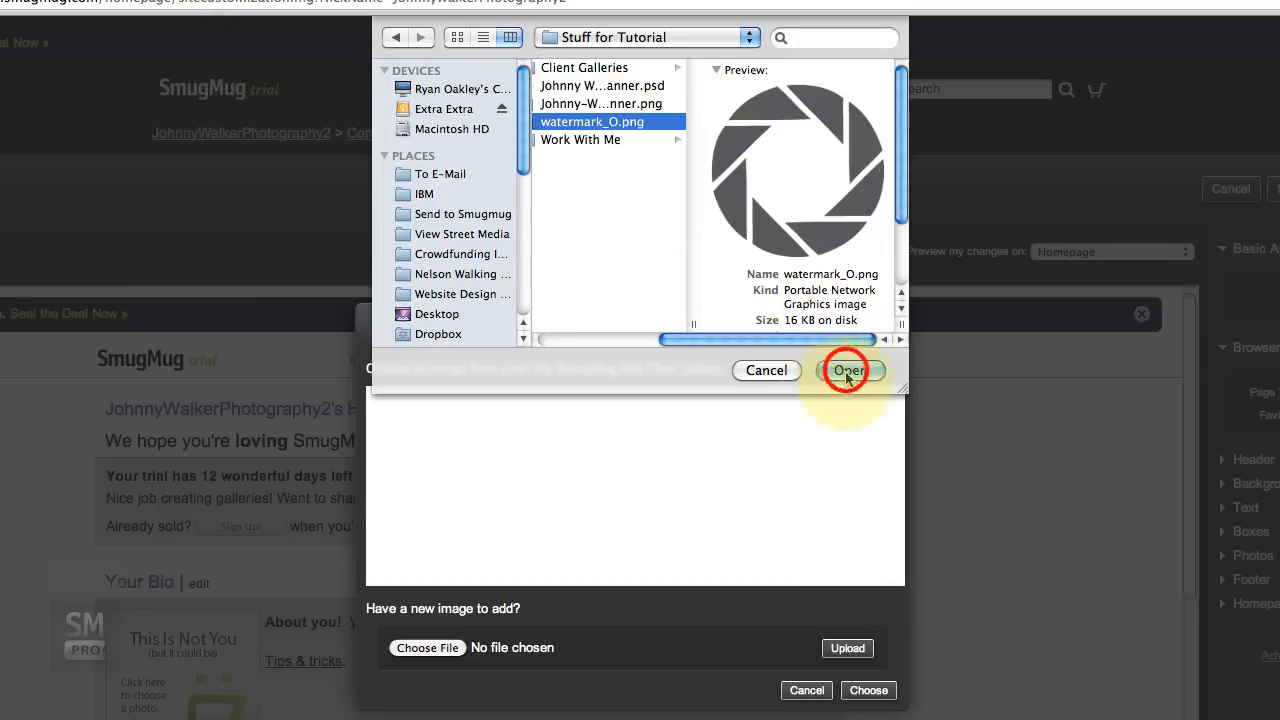
left_click(848, 370)
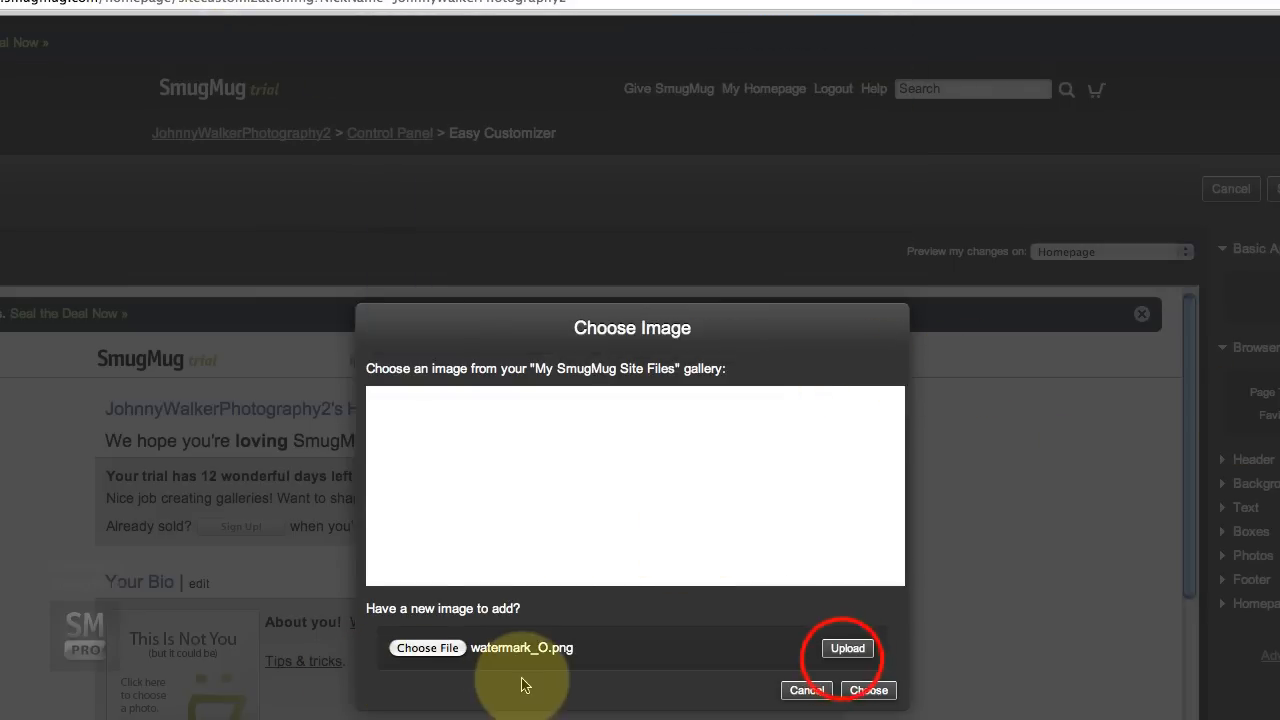
left_click(848, 648)
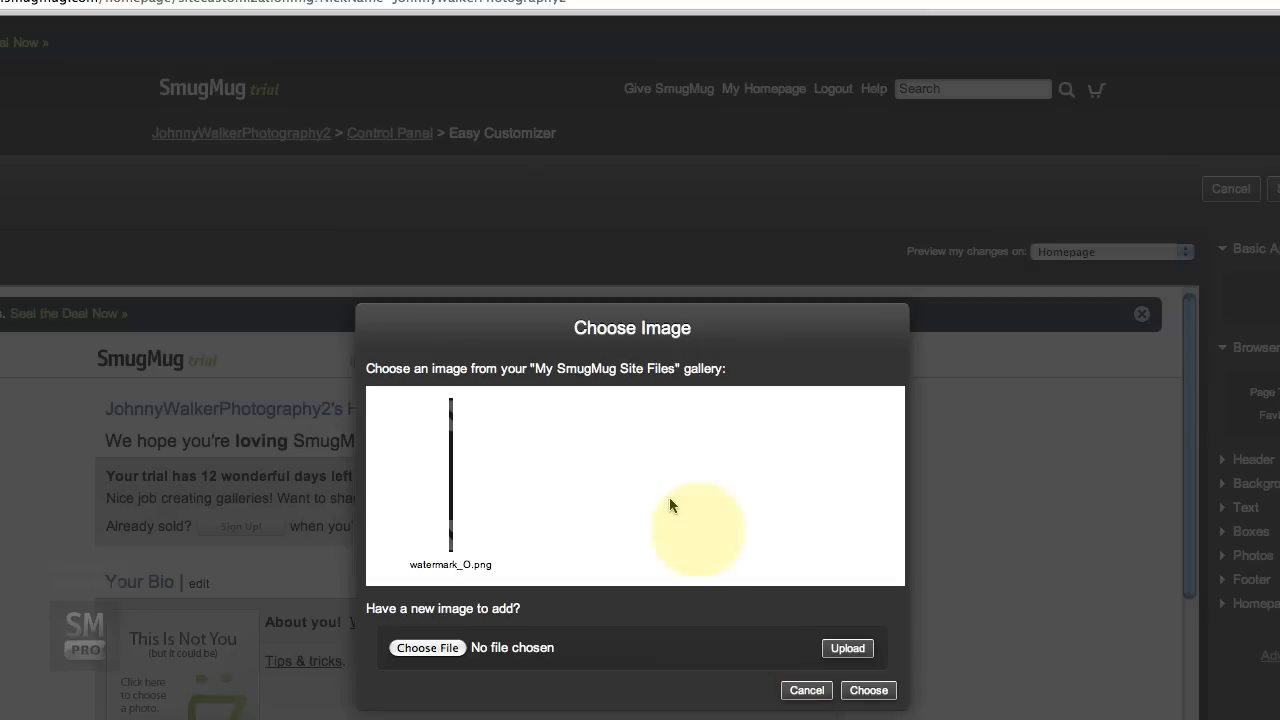
mouse_move(522, 504)
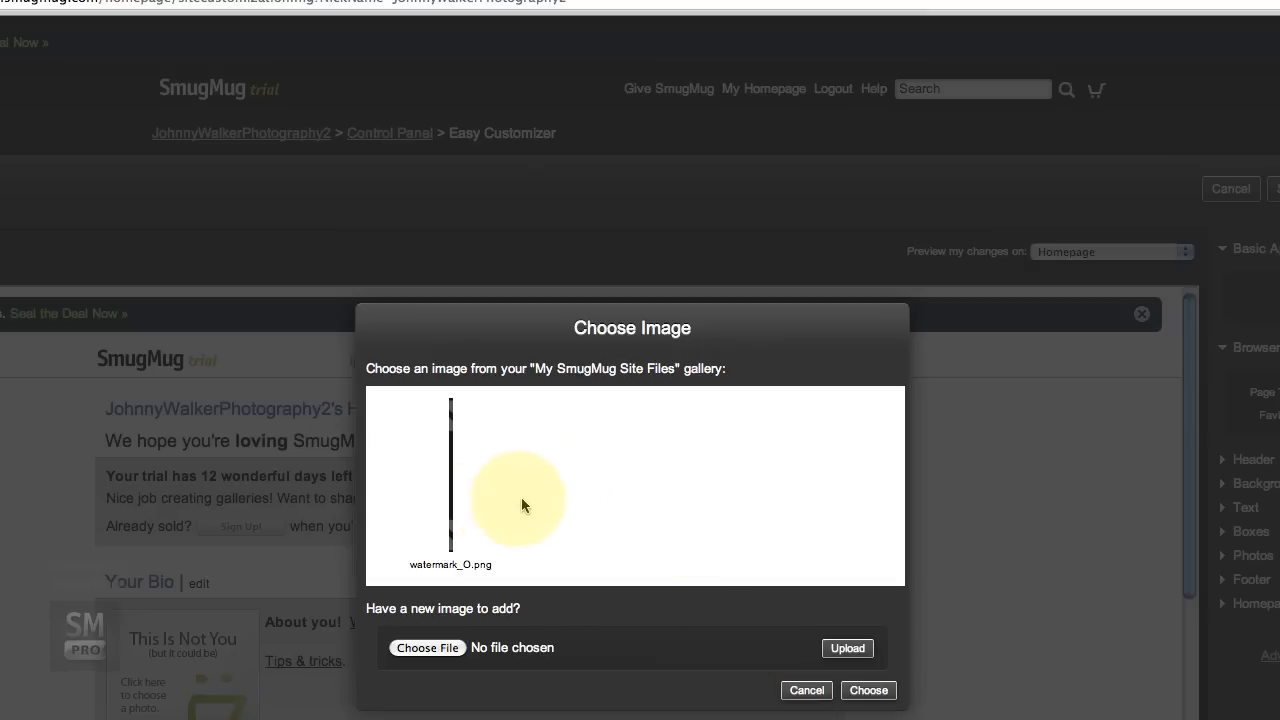
mouse_move(530, 504)
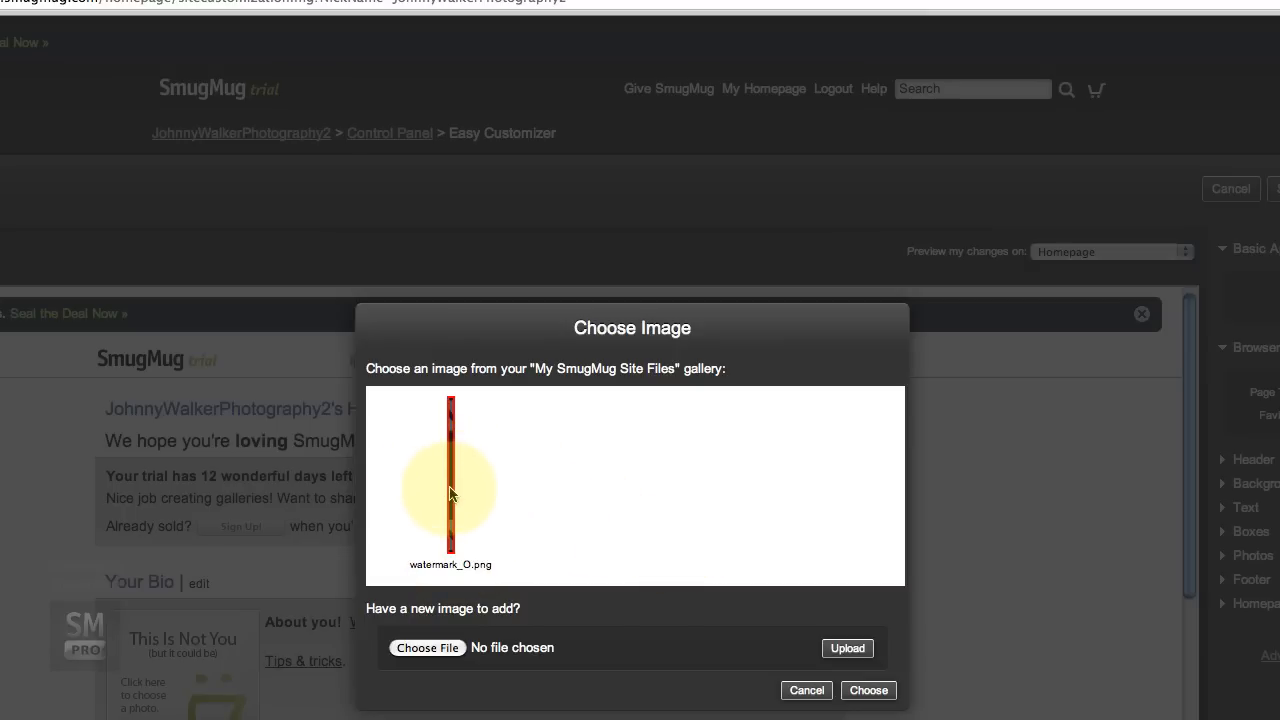
mouse_move(490, 546)
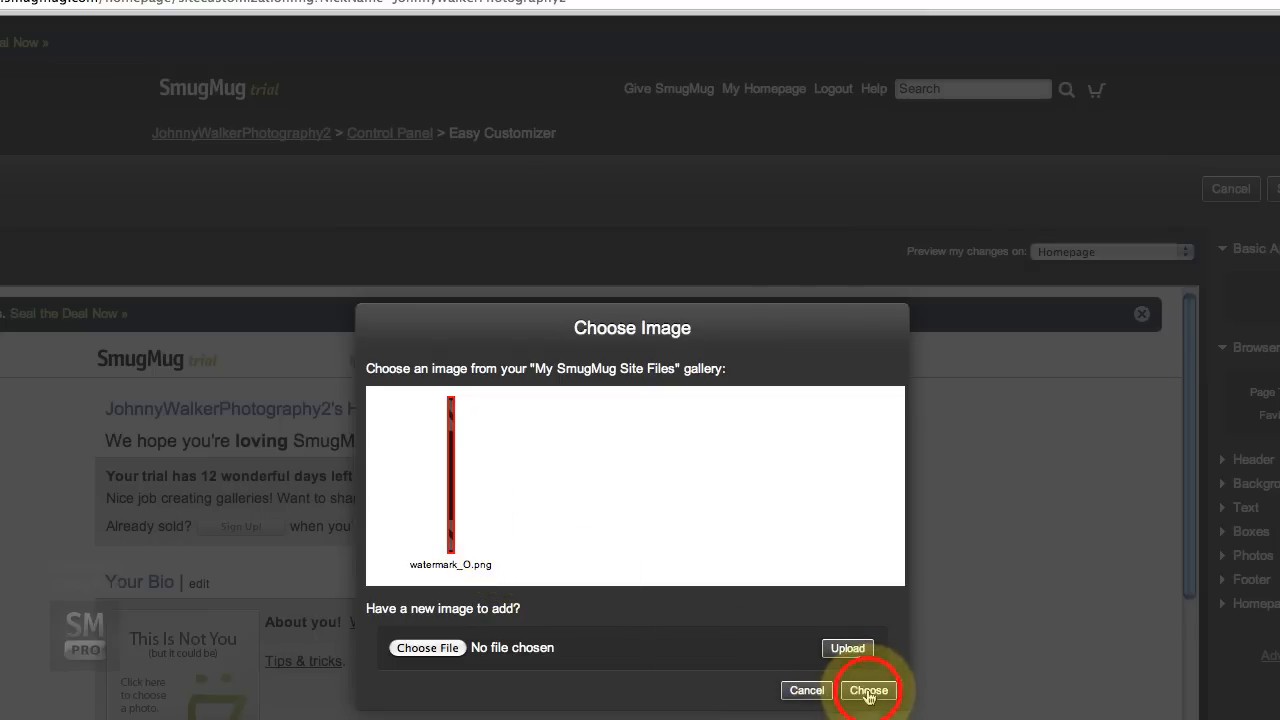
left_click(868, 690)
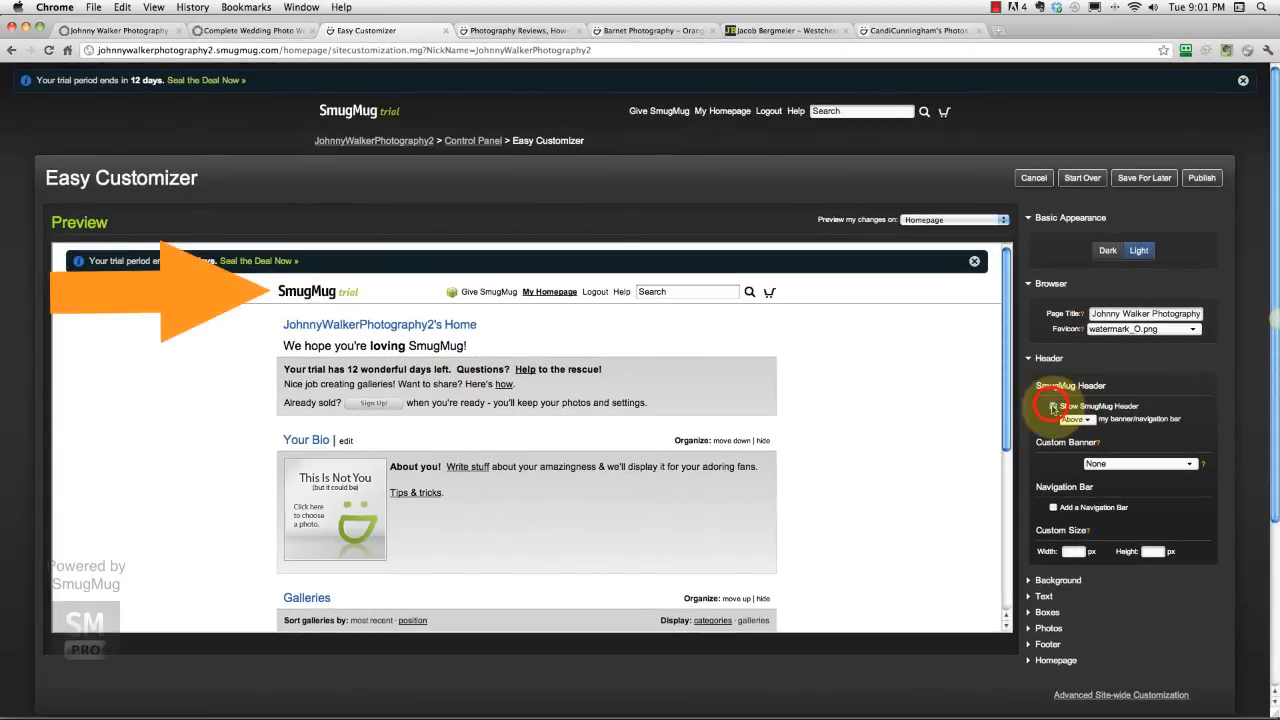
Turn off Show SmugMug Header and review the live site's navigation bar and footer.
left_click(1052, 406)
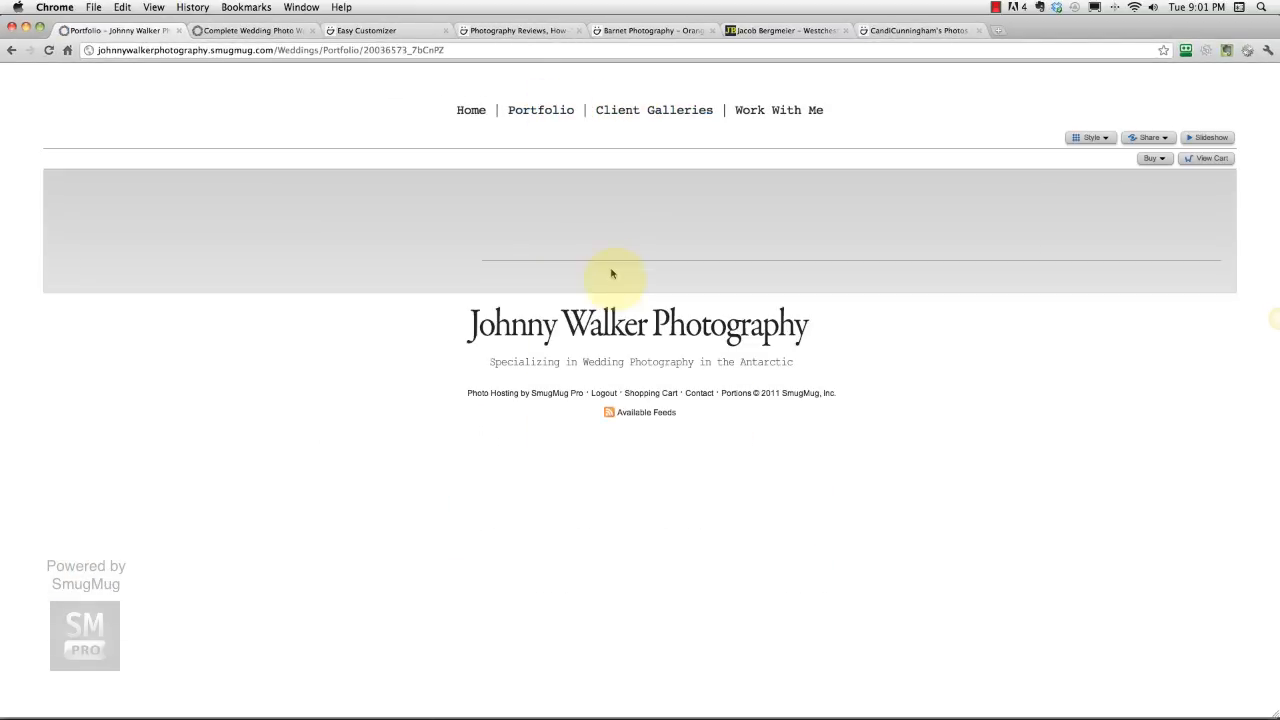
left_click(536, 110)
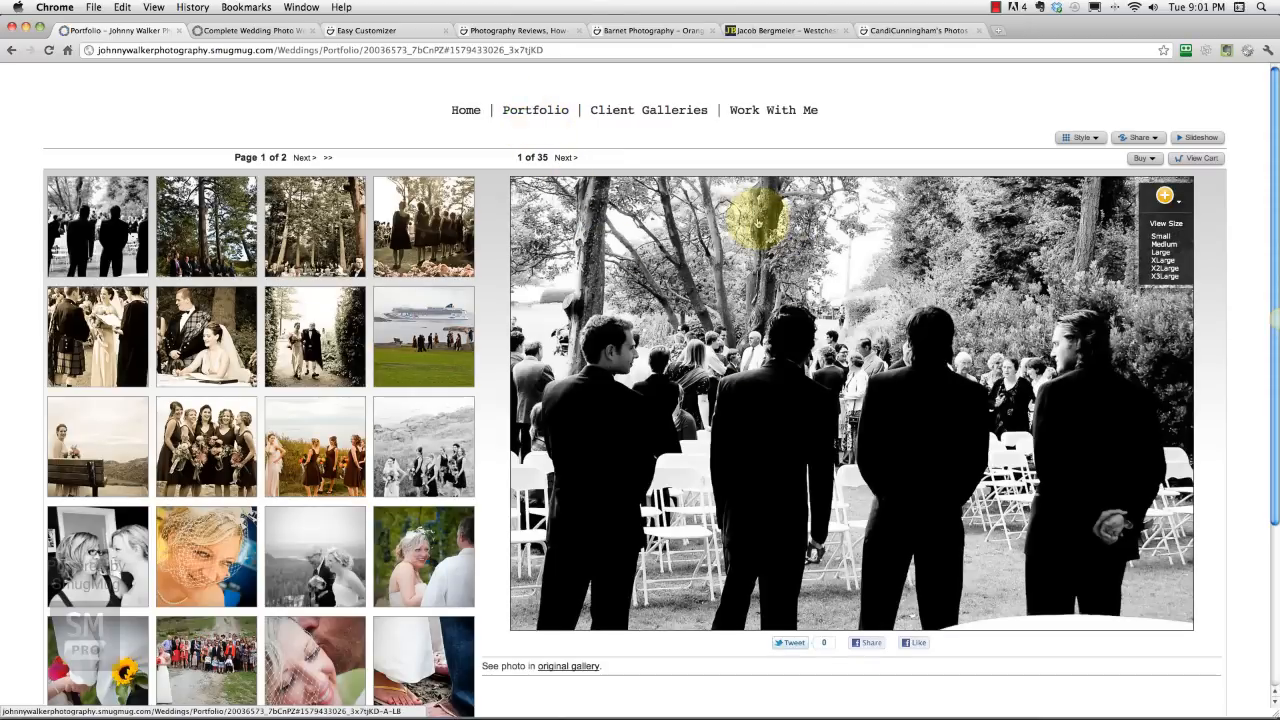
scroll("down", 3)
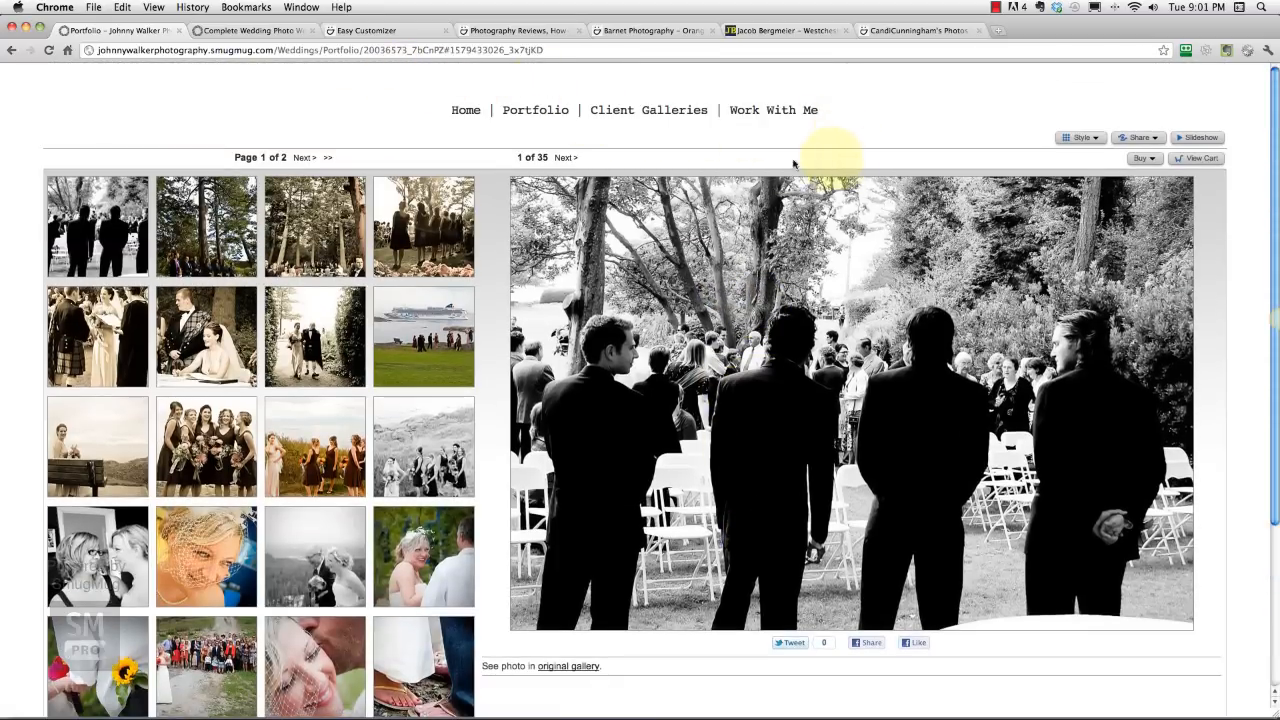
scroll("down", 3)
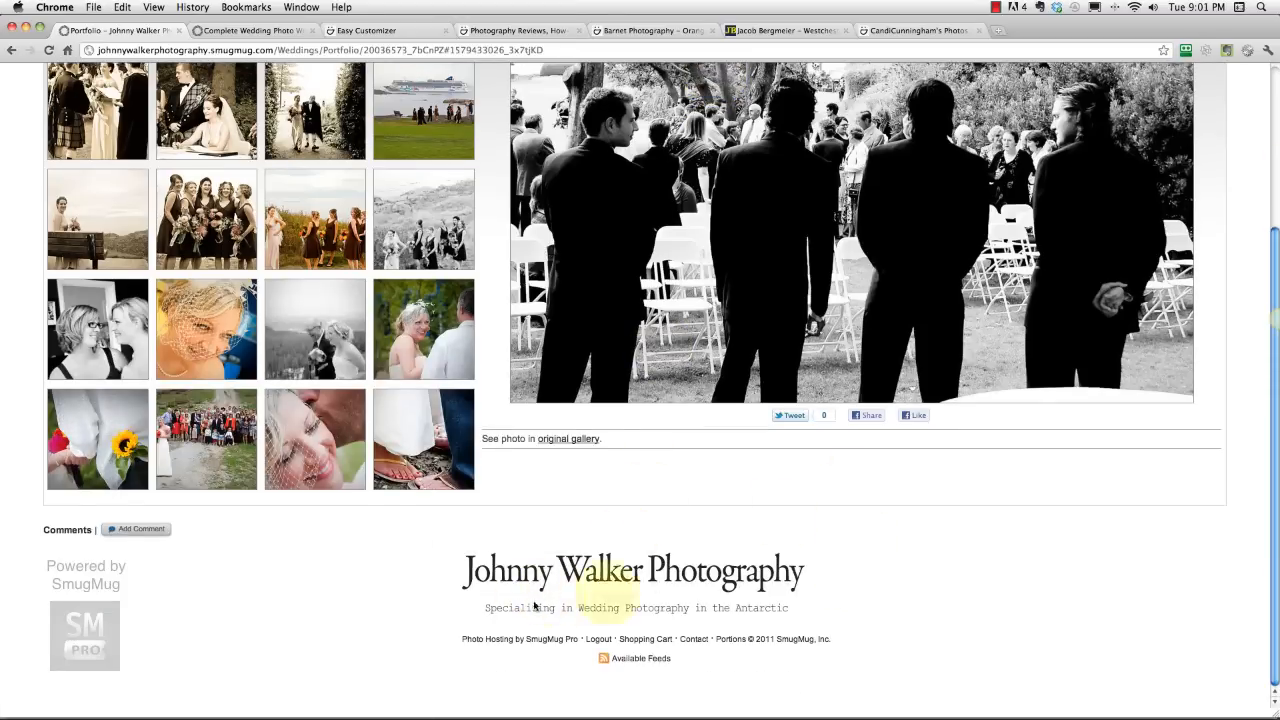
mouse_move(668, 588)
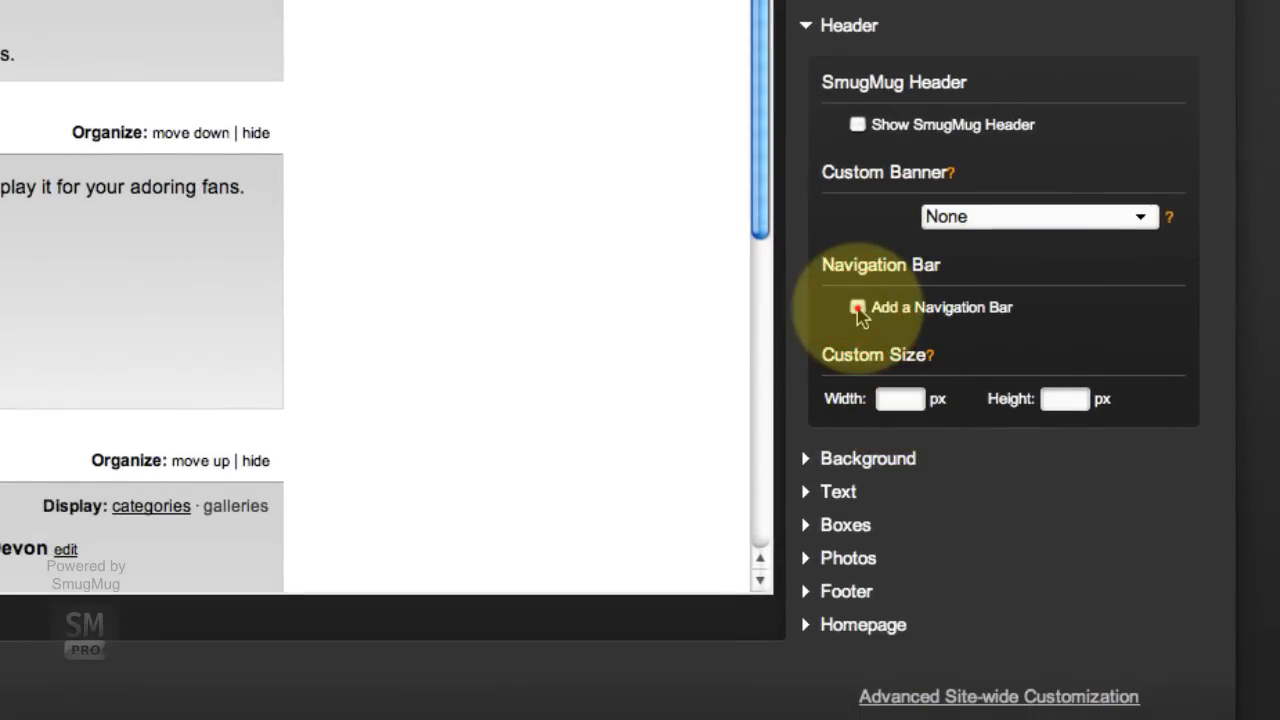
Add a navigation bar and create a Home entry linked to the Homepage.
left_click(856, 308)
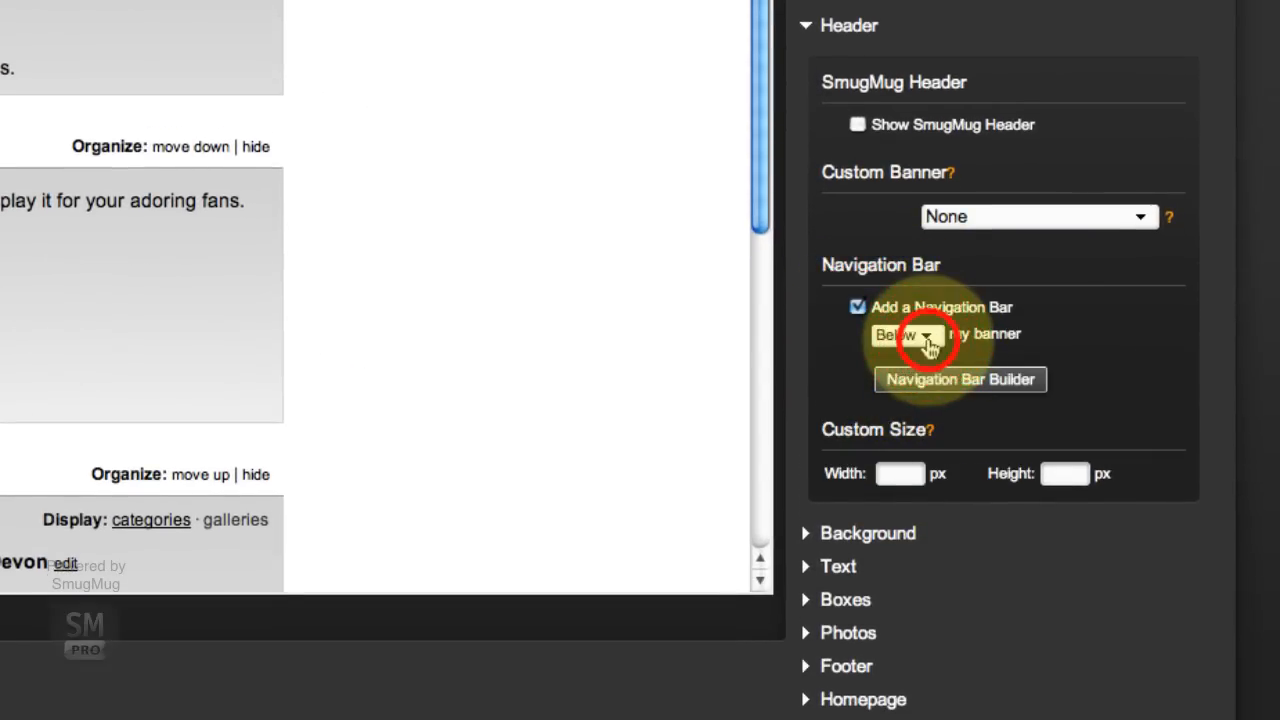
left_click(904, 336)
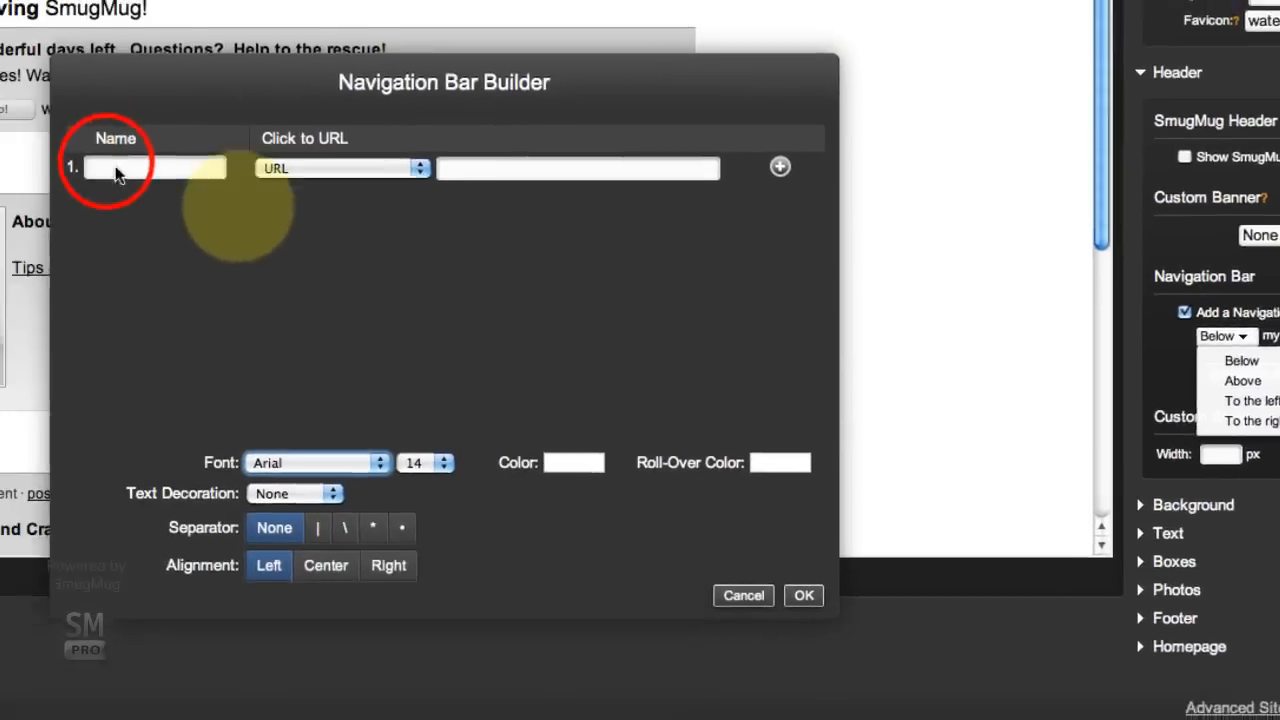
type("Hom")
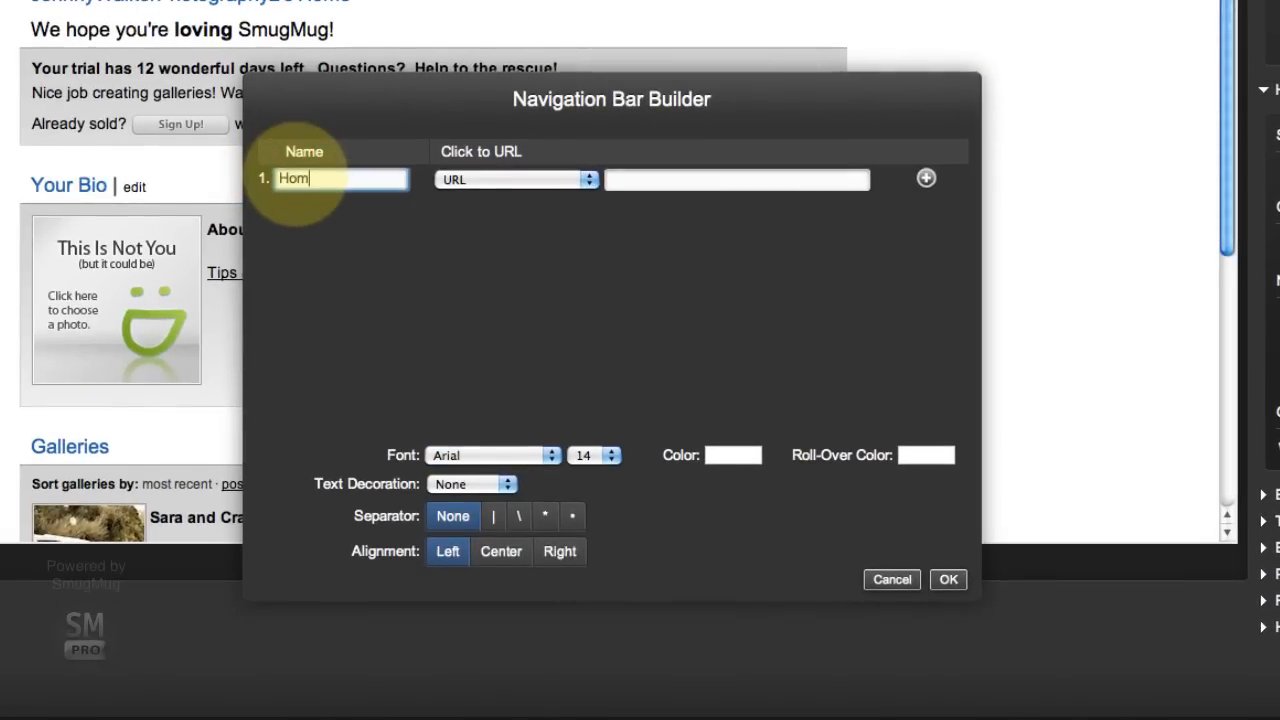
left_click(516, 180)
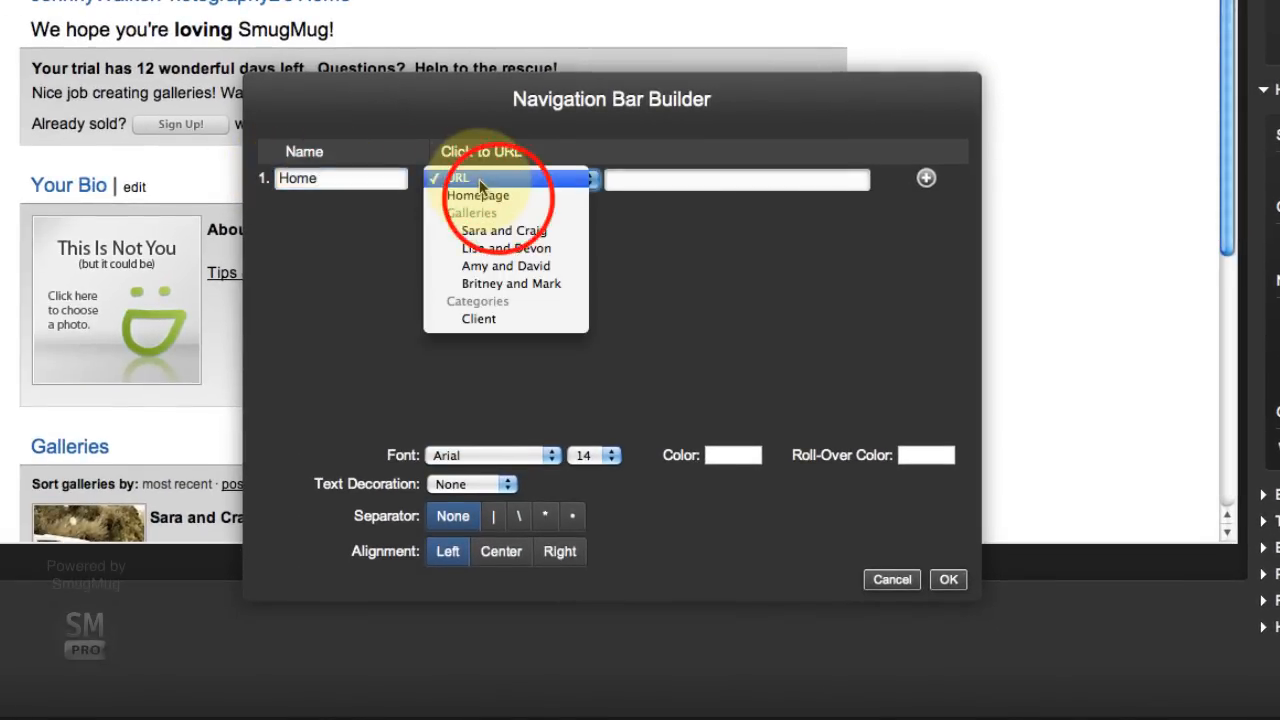
left_click(478, 196)
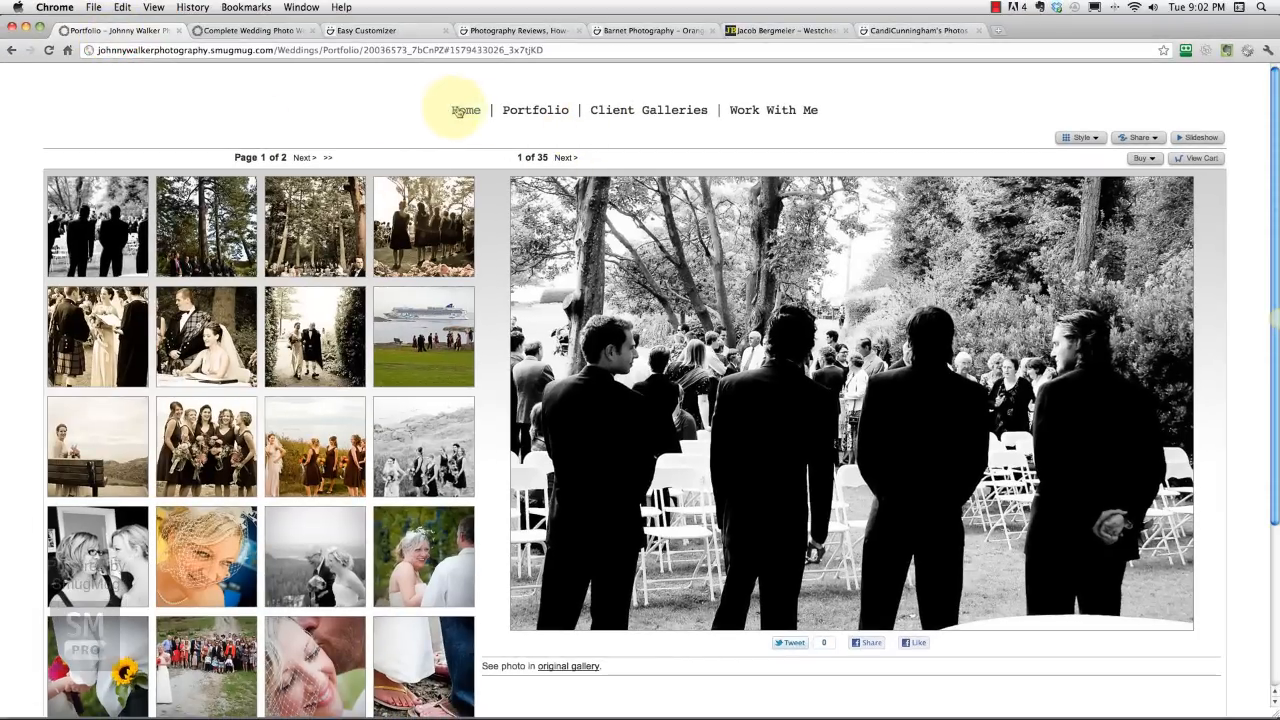
mouse_move(536, 110)
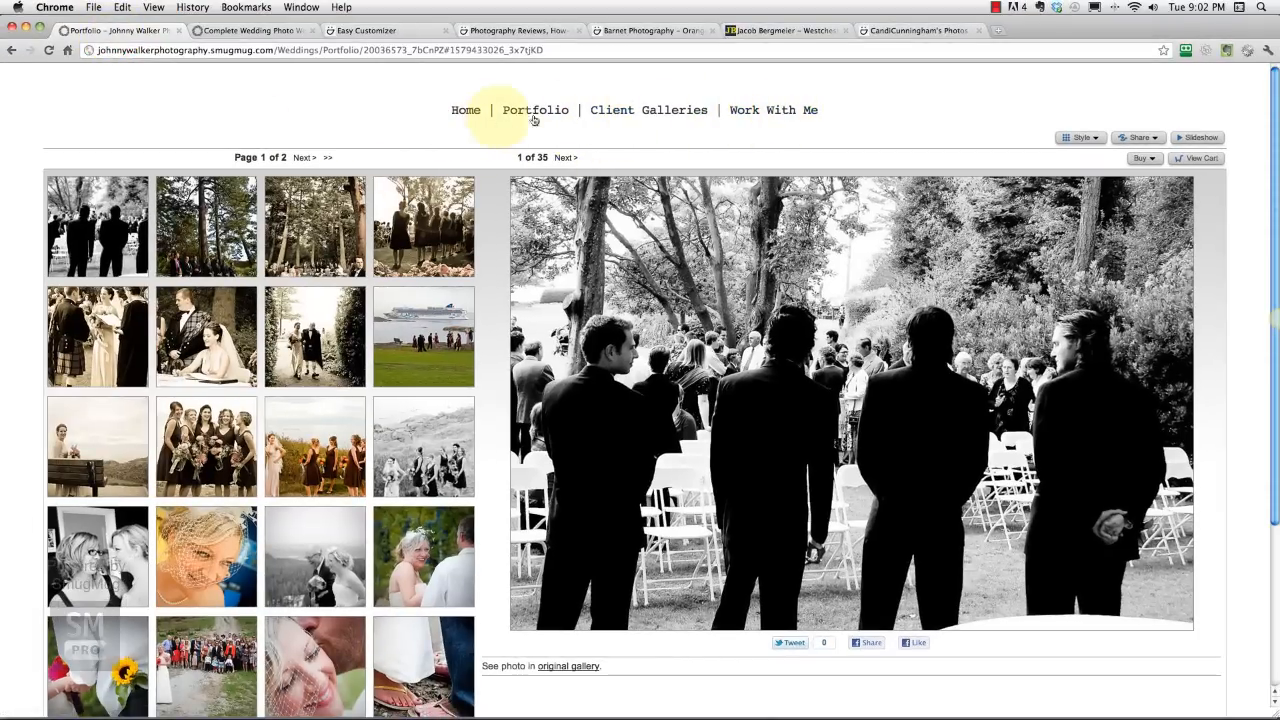
Add a Client Galleries entry linked to the Client category and set a larger Monospace font.
left_click(364, 30)
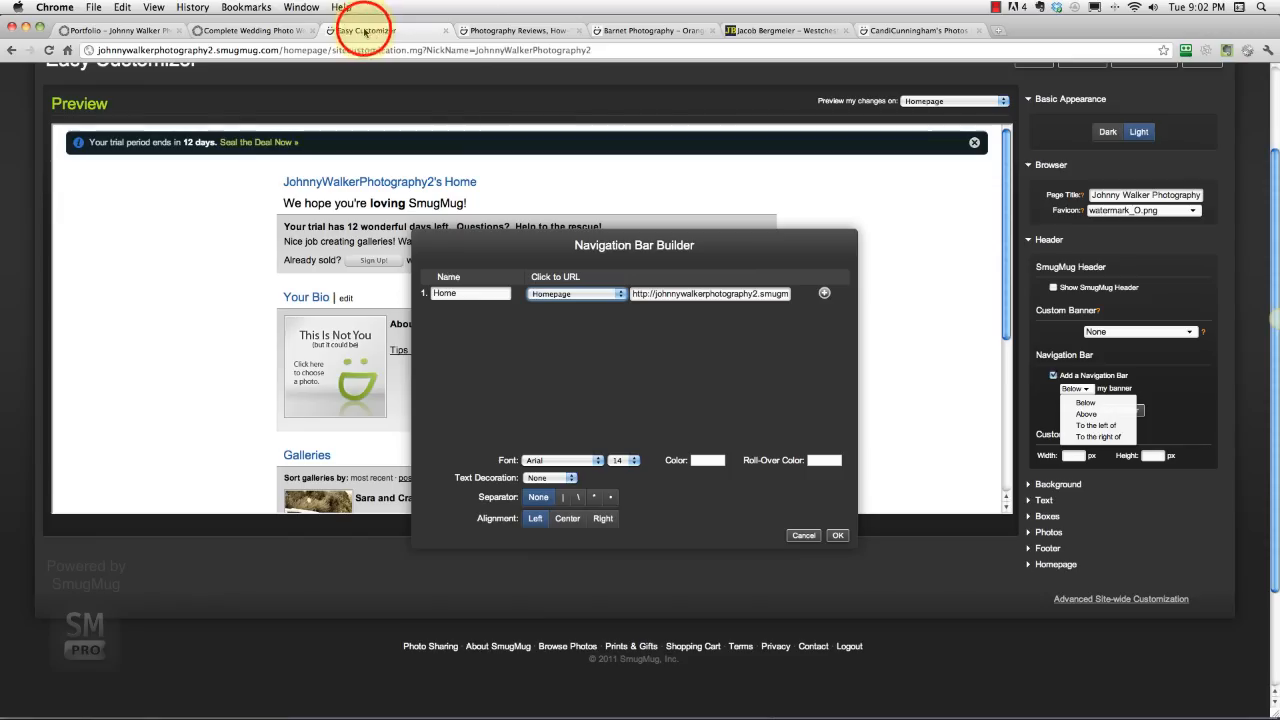
left_click(824, 292)
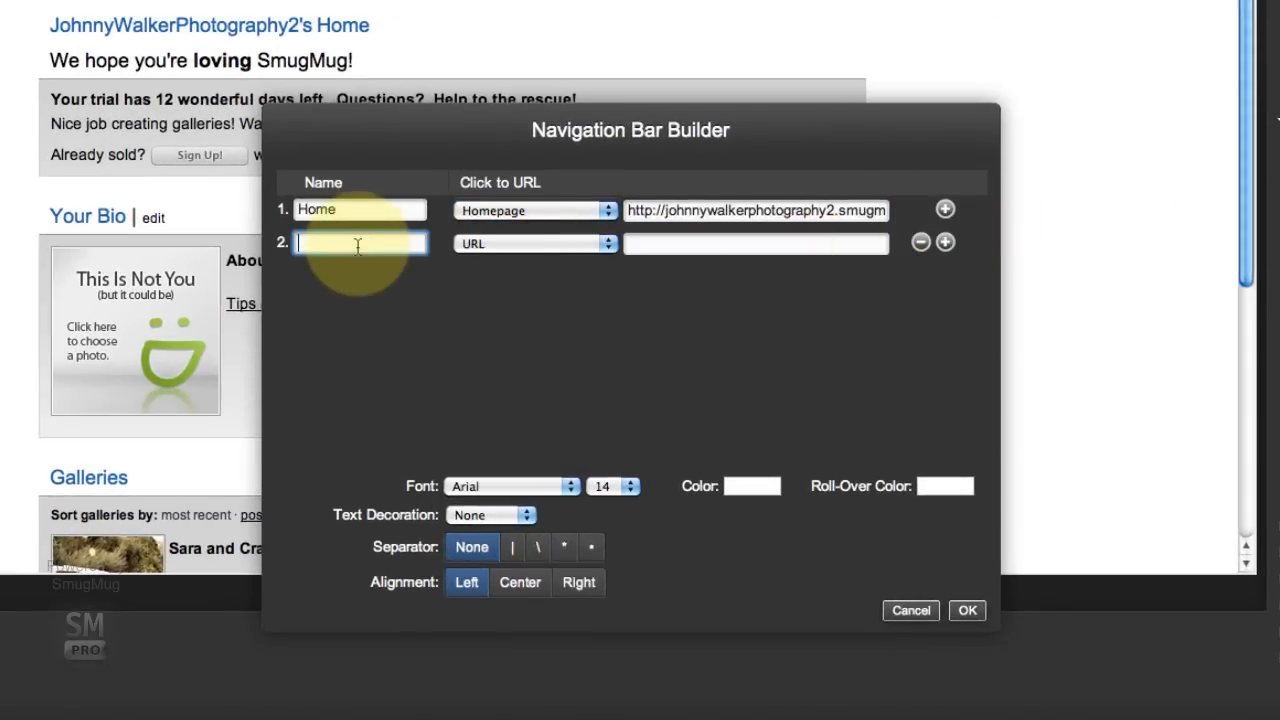
type("Client")
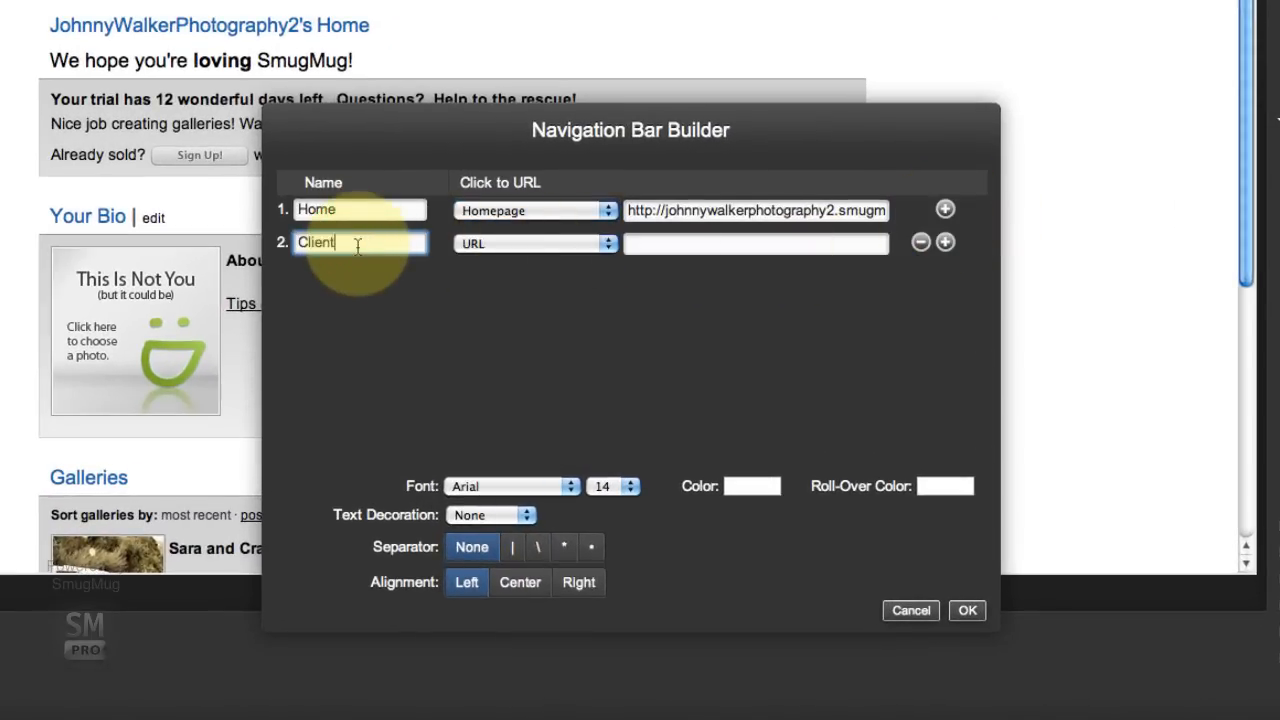
left_click(536, 244)
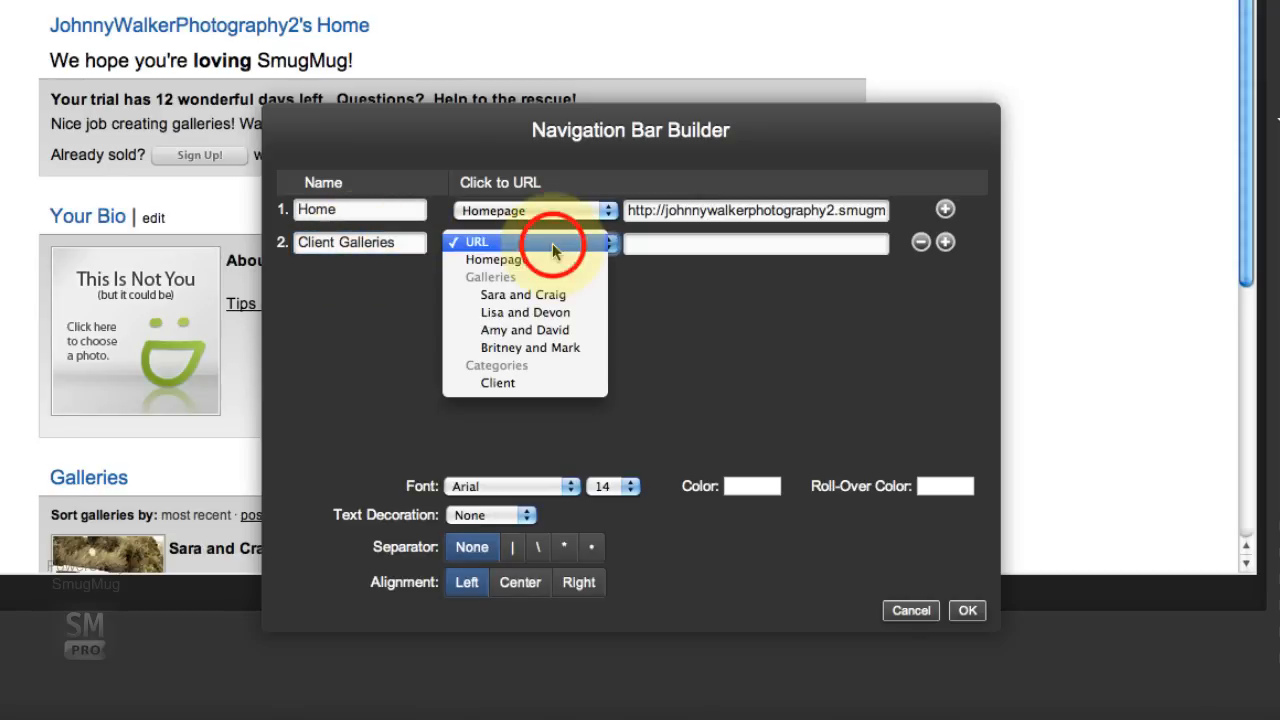
mouse_move(498, 384)
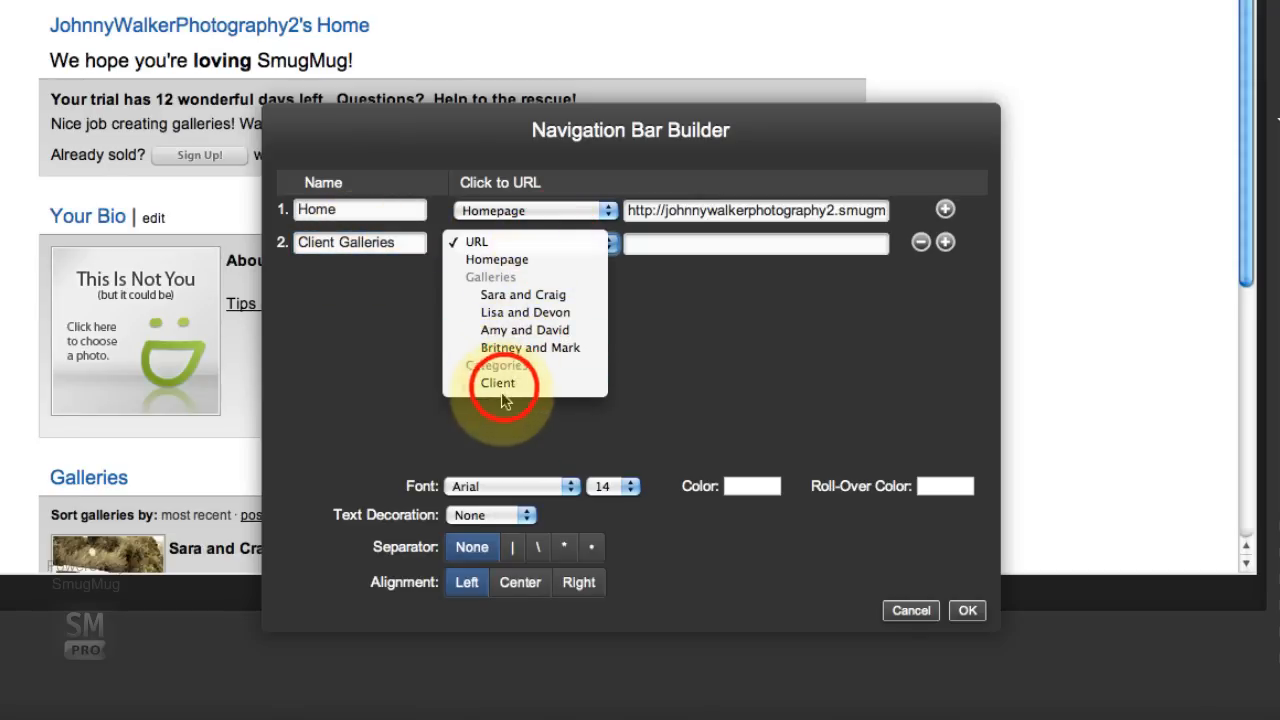
left_click(498, 384)
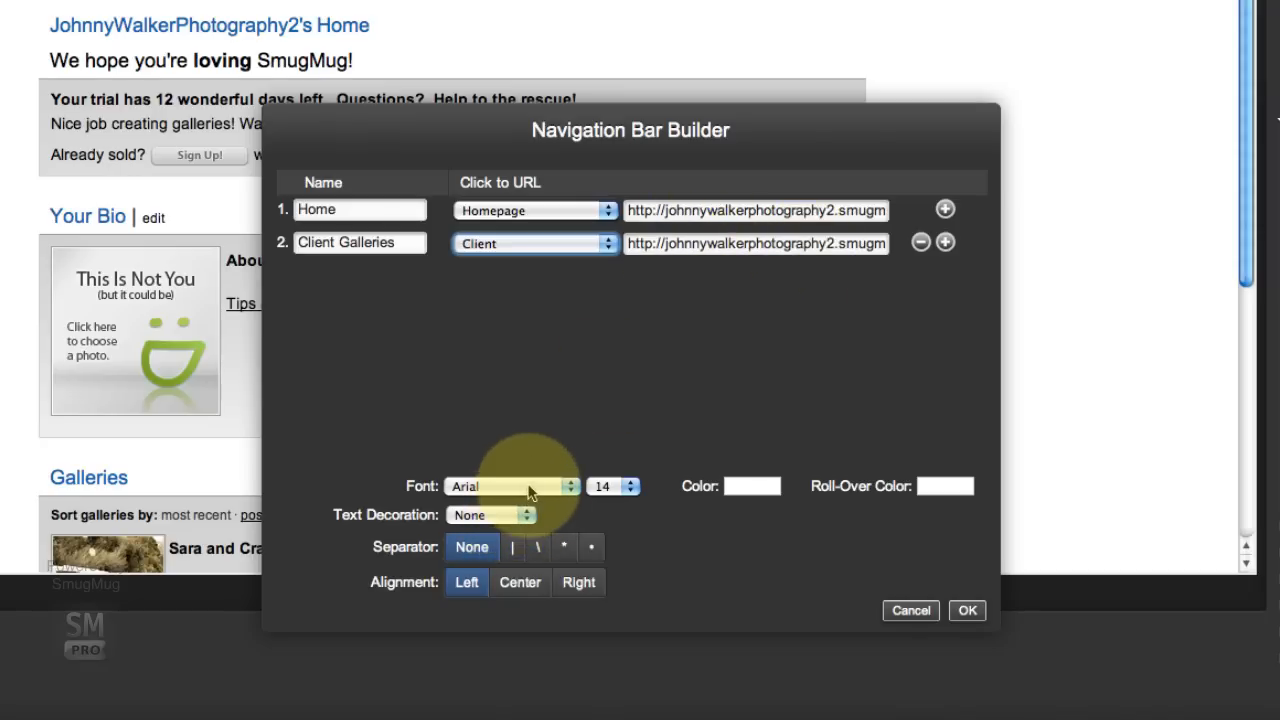
left_click(510, 486)
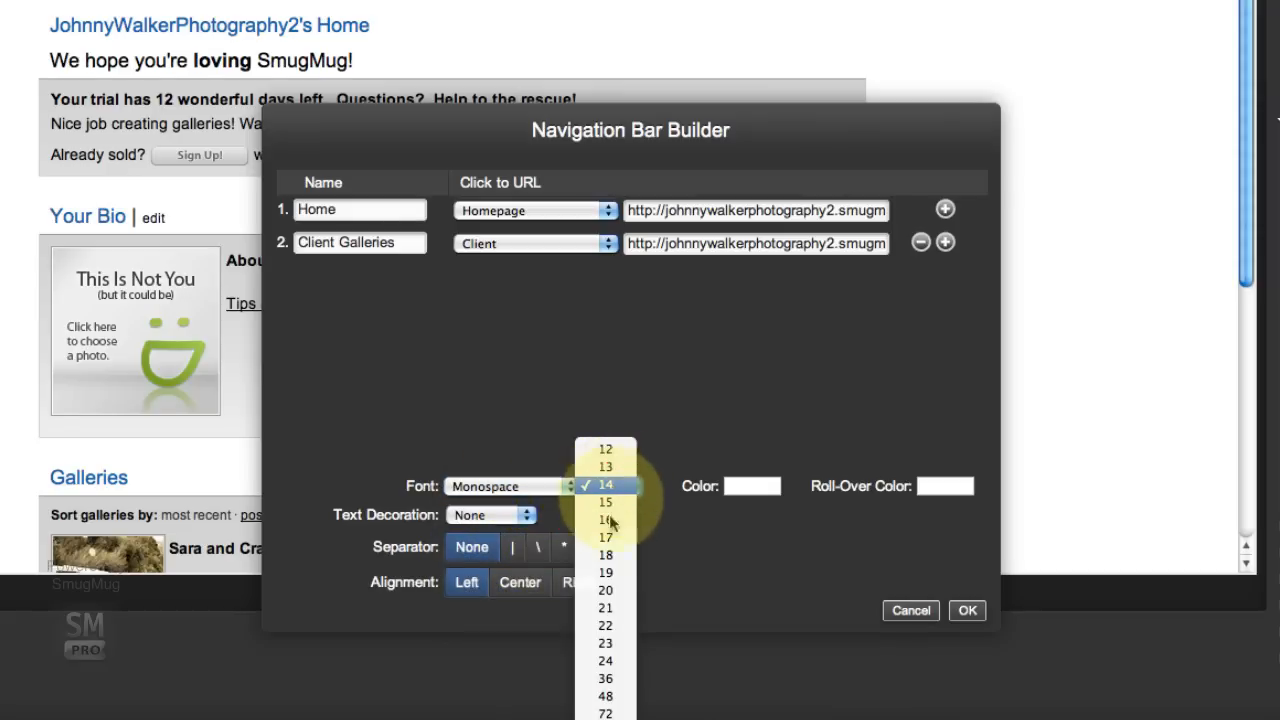
left_click(510, 486)
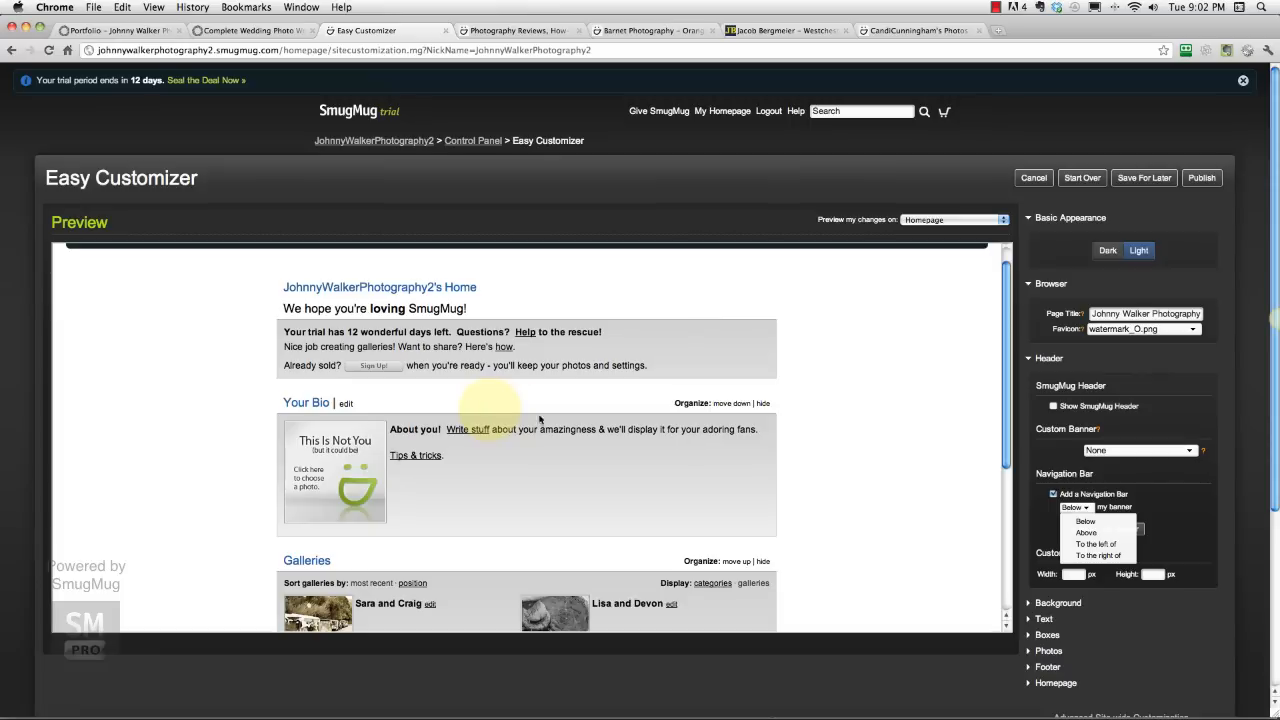
Set the navigation bar text colour to dark grey 2c2c2c.
scroll("down", 3)
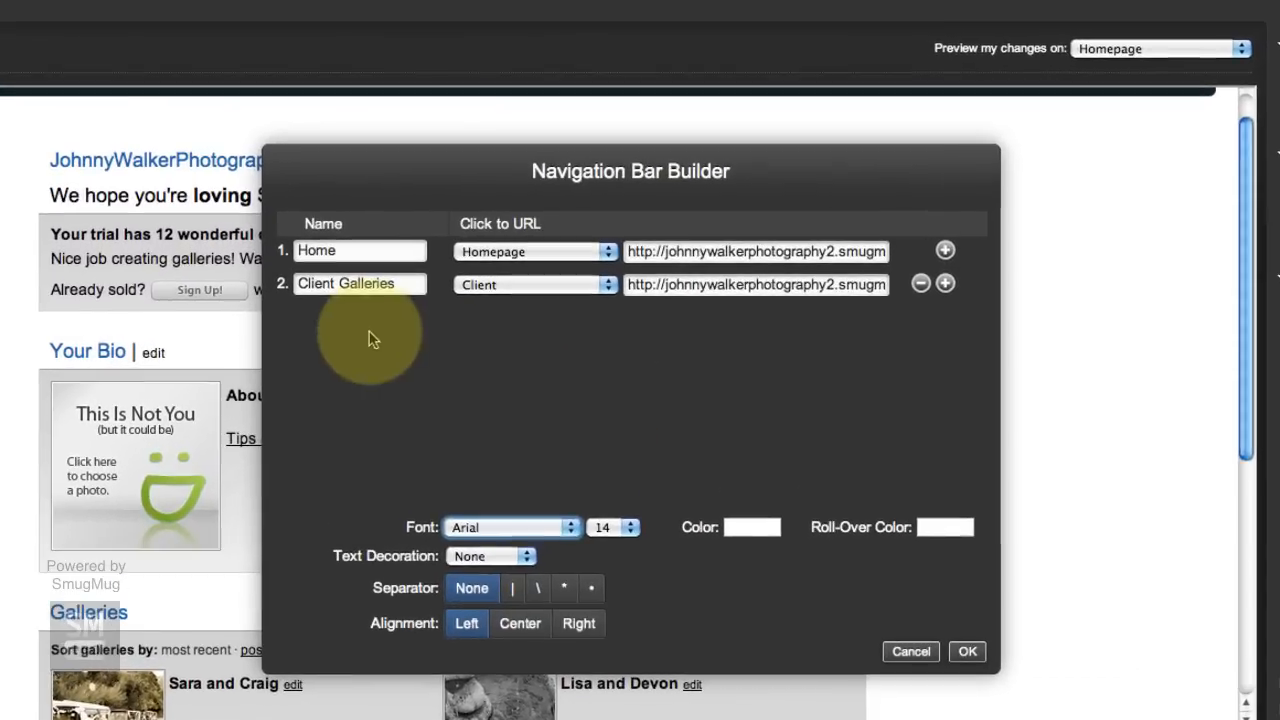
left_click(750, 528)
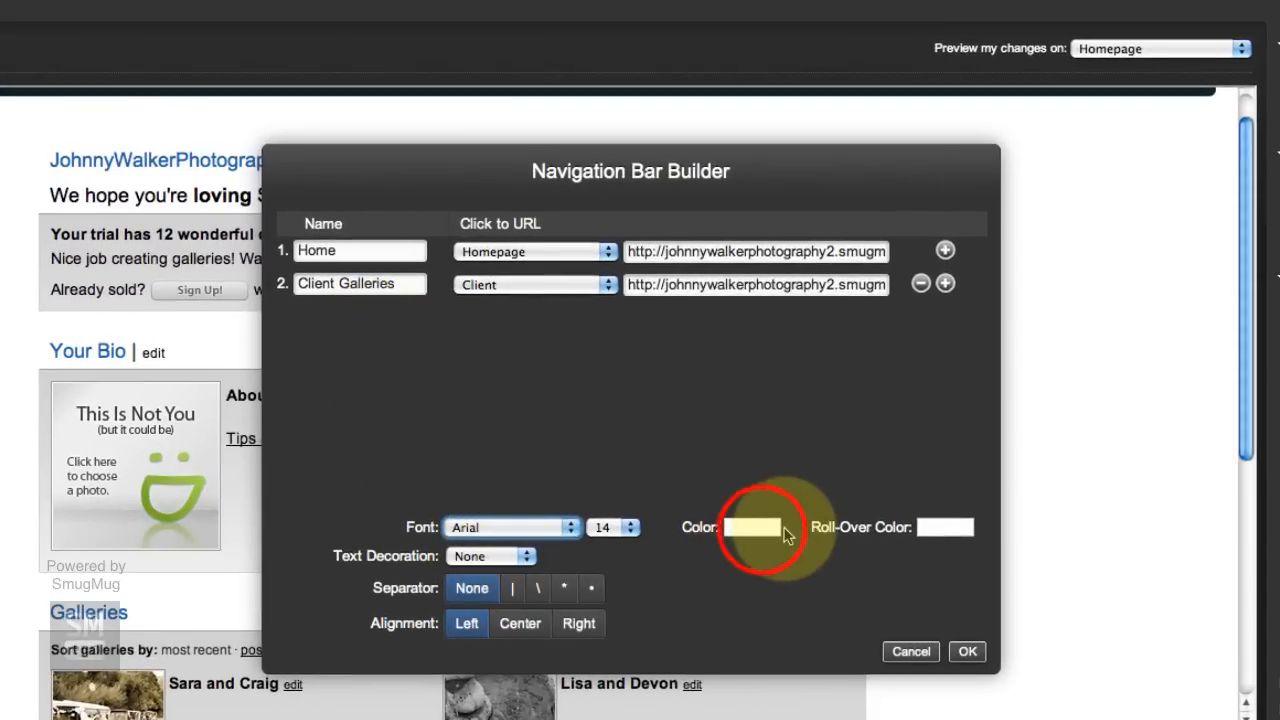
left_click(748, 528)
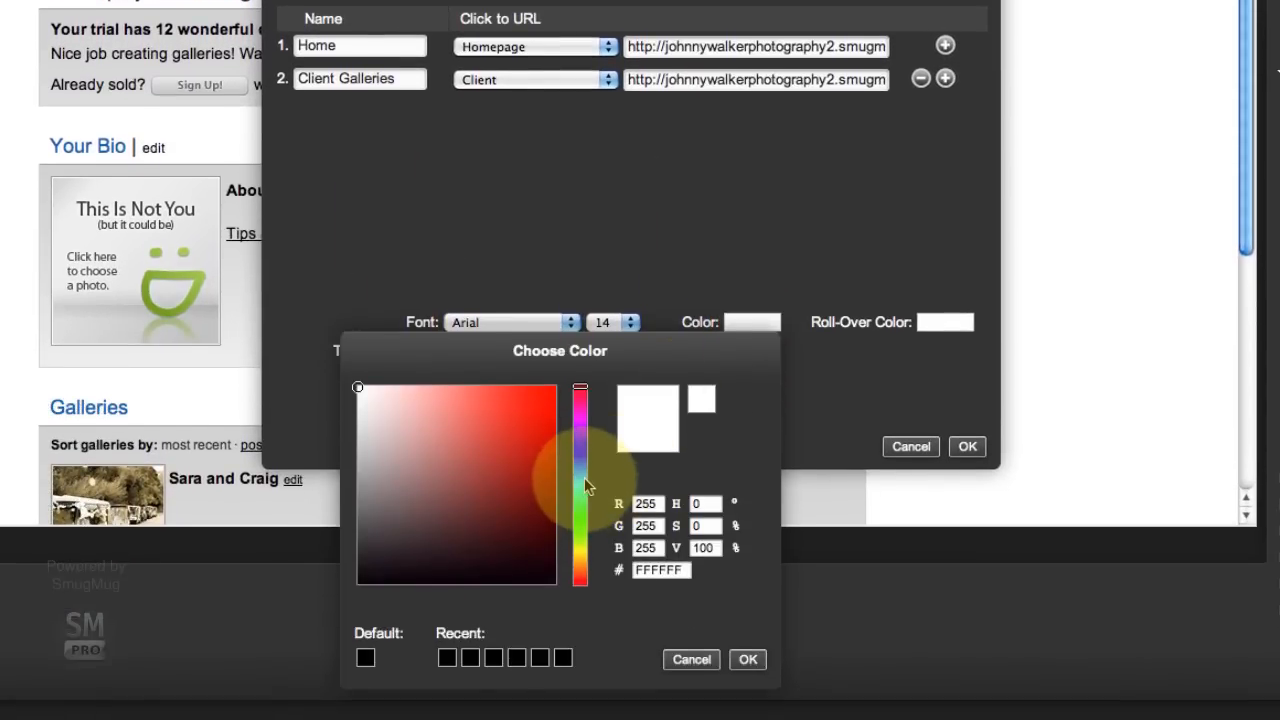
left_click(660, 570)
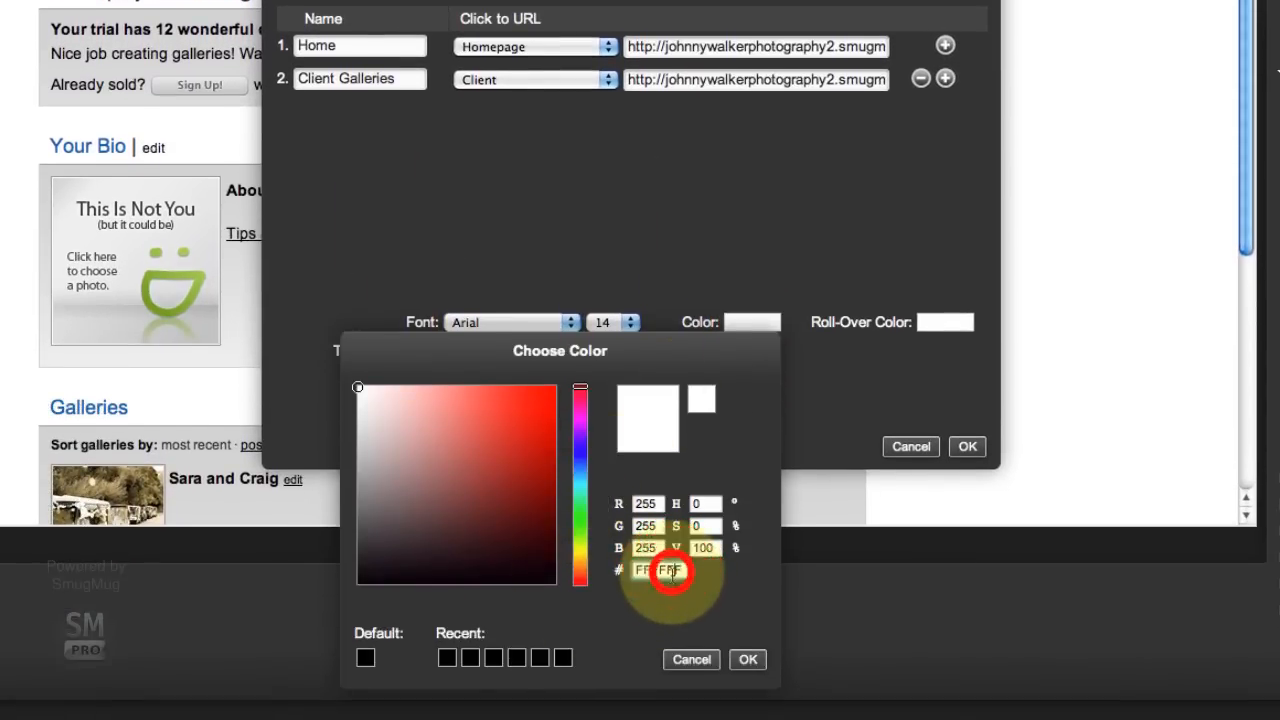
type("2")
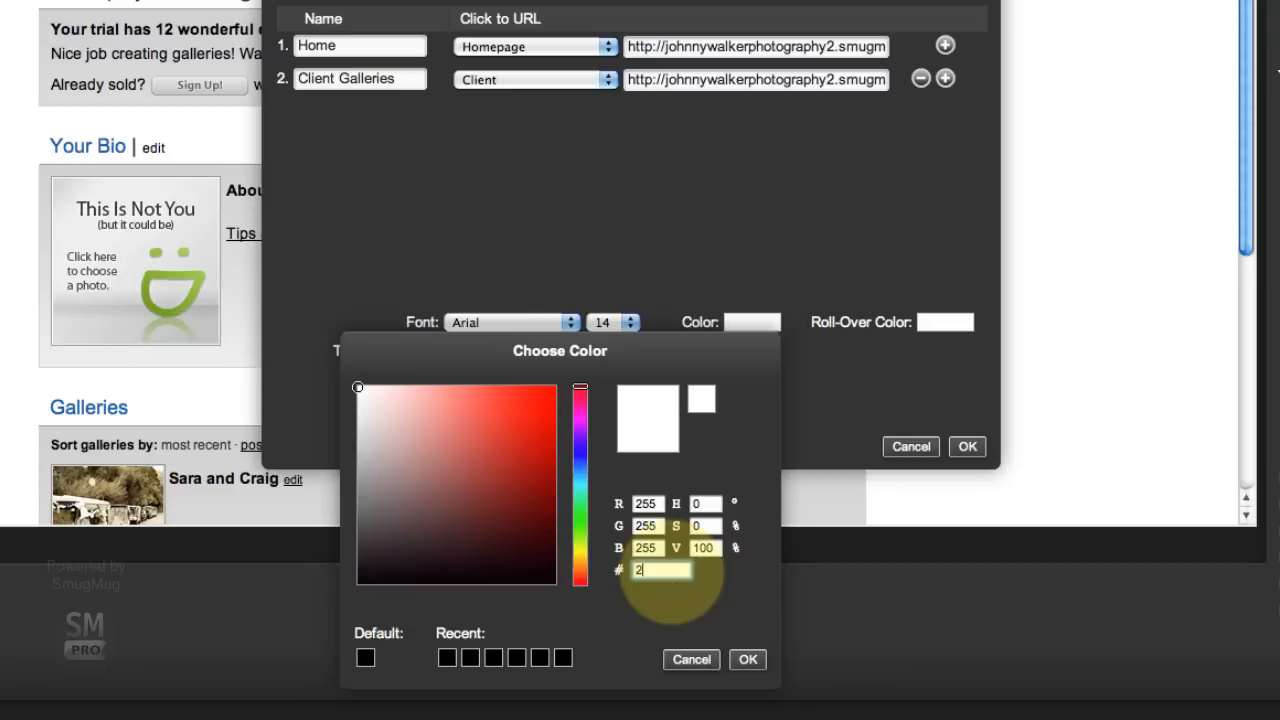
type("c2c2c")
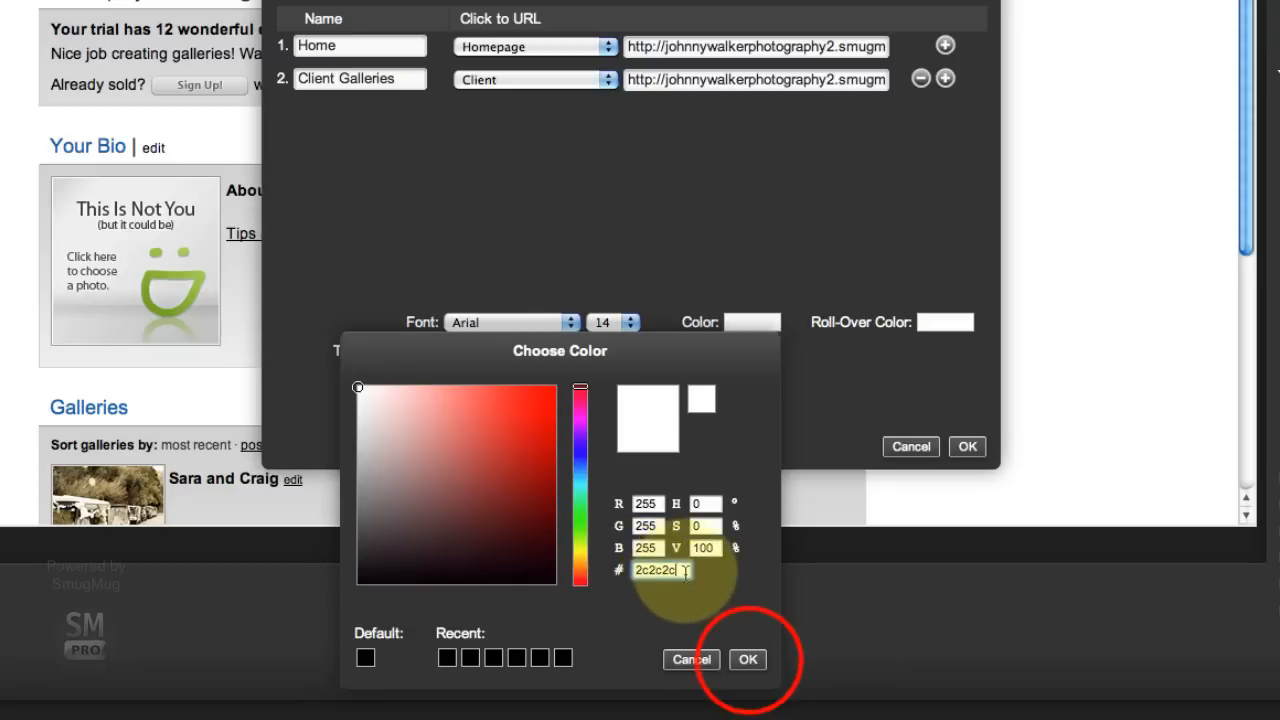
left_click(748, 660)
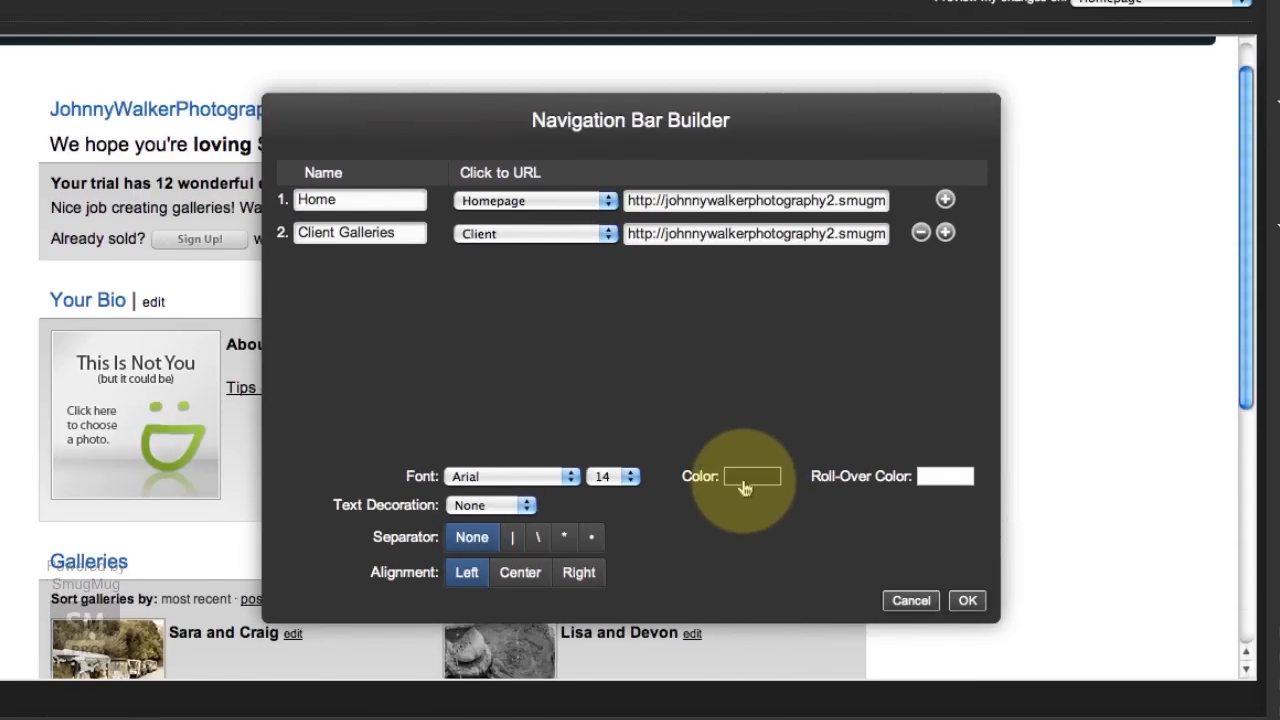
mouse_move(742, 500)
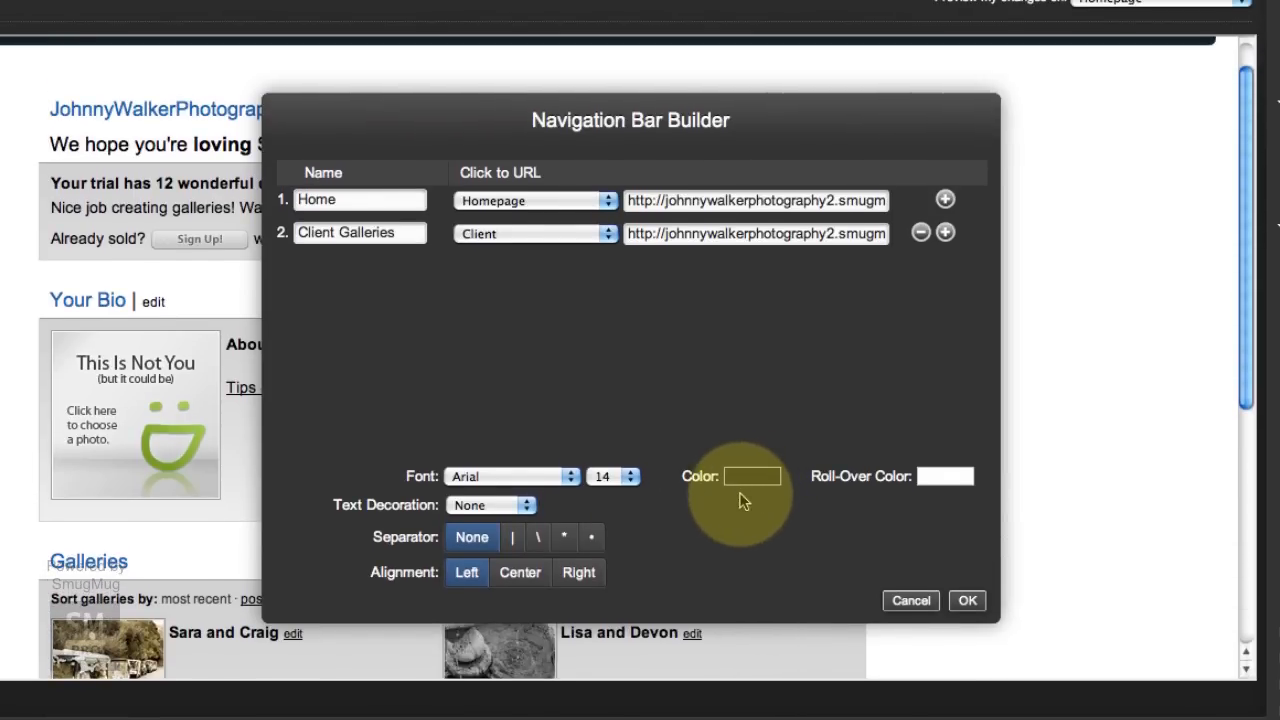
Set the navigation bar roll-over colour to blue 1963AA and confirm.
left_click(752, 476)
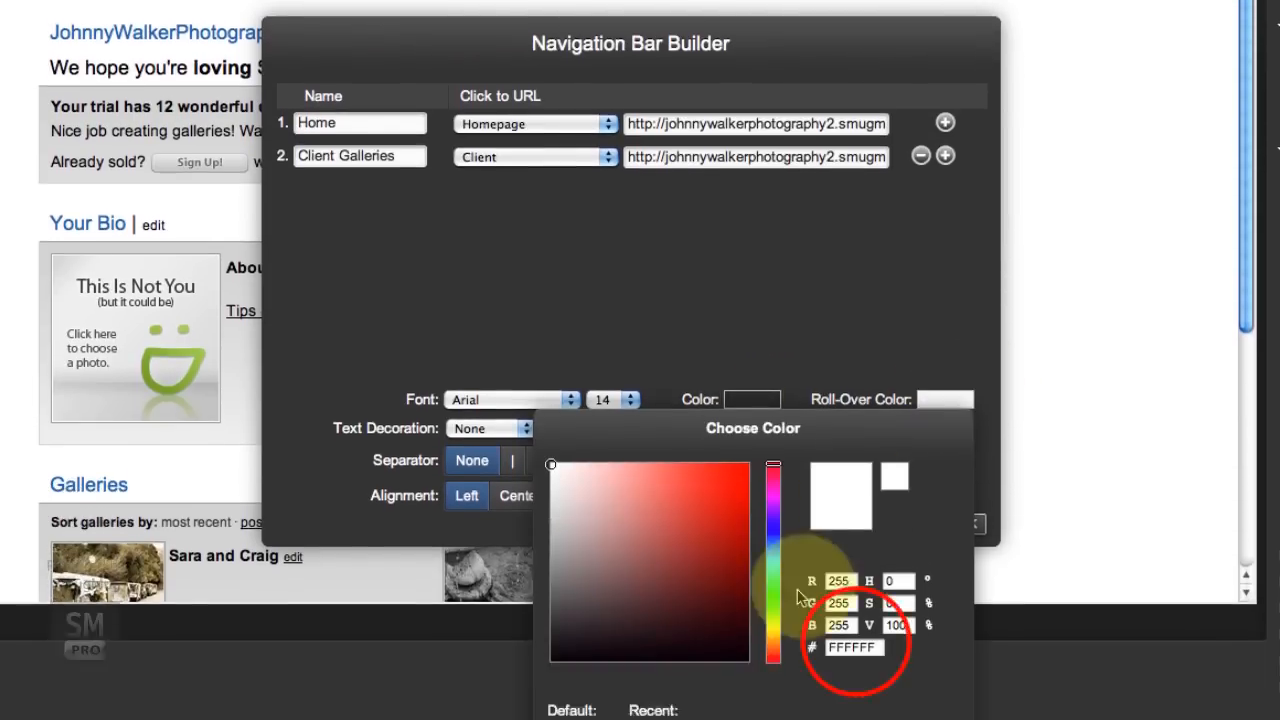
scroll("down", 3)
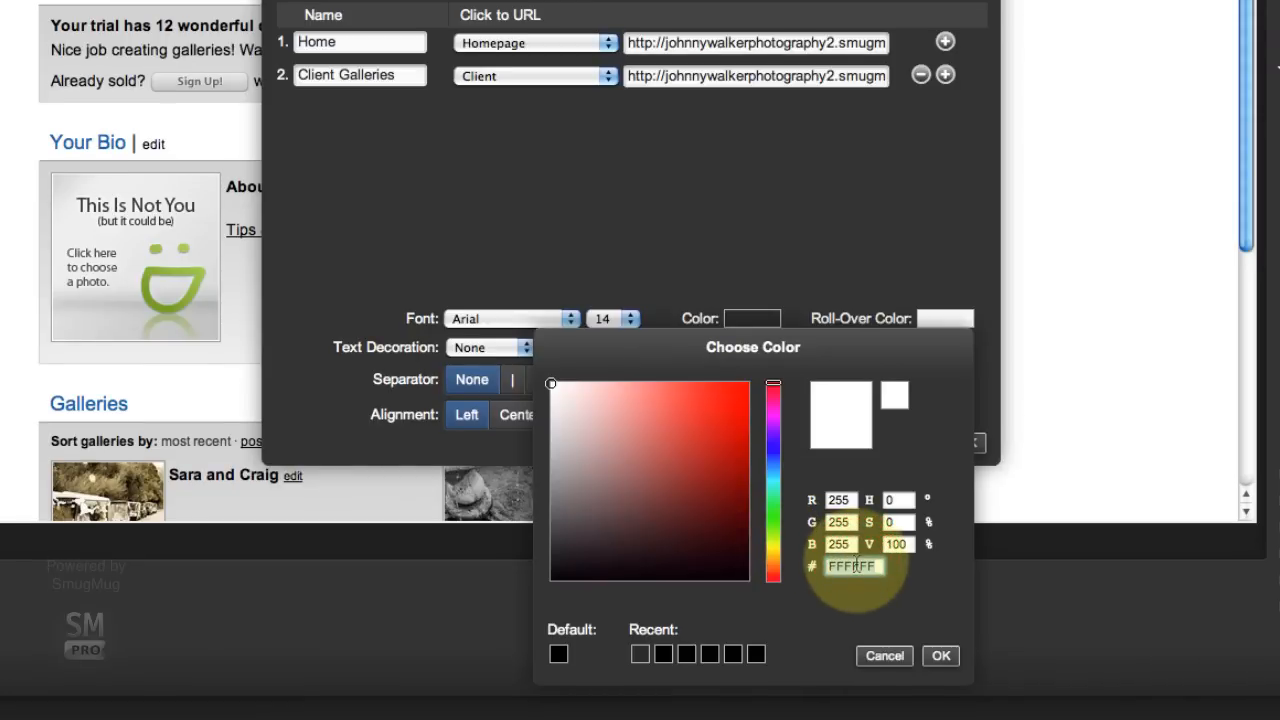
type("1963AA")
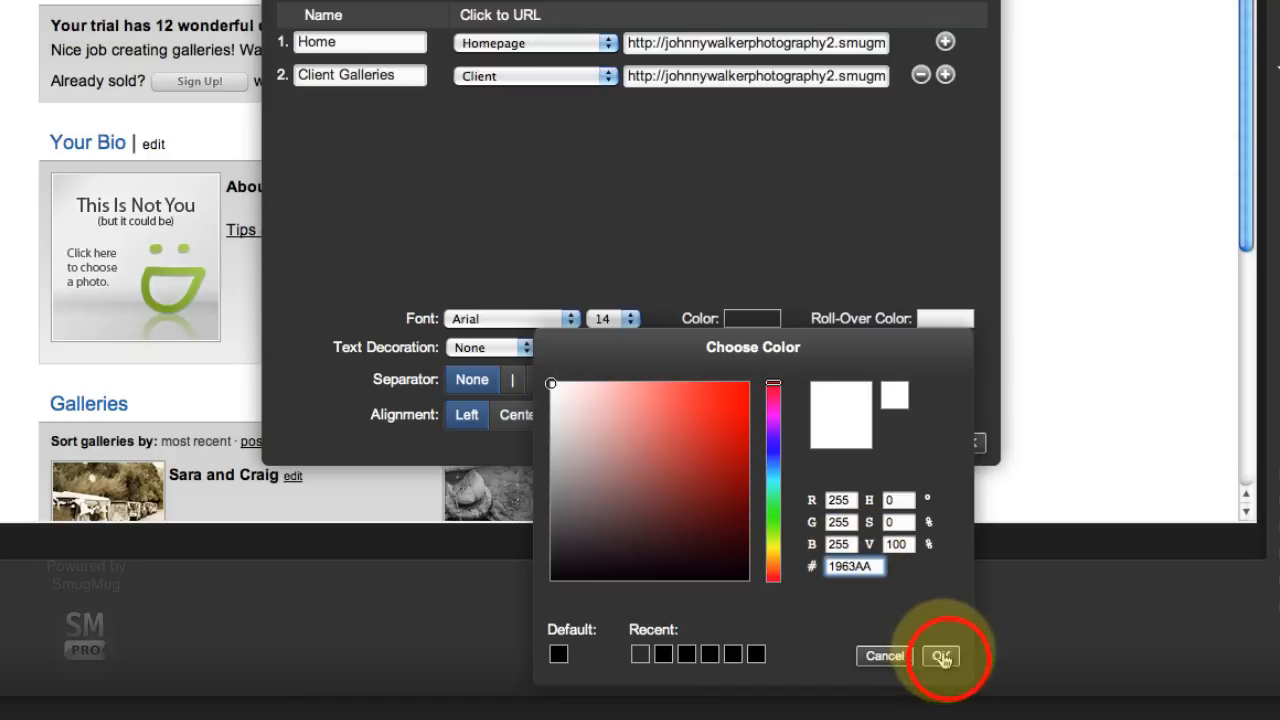
left_click(940, 656)
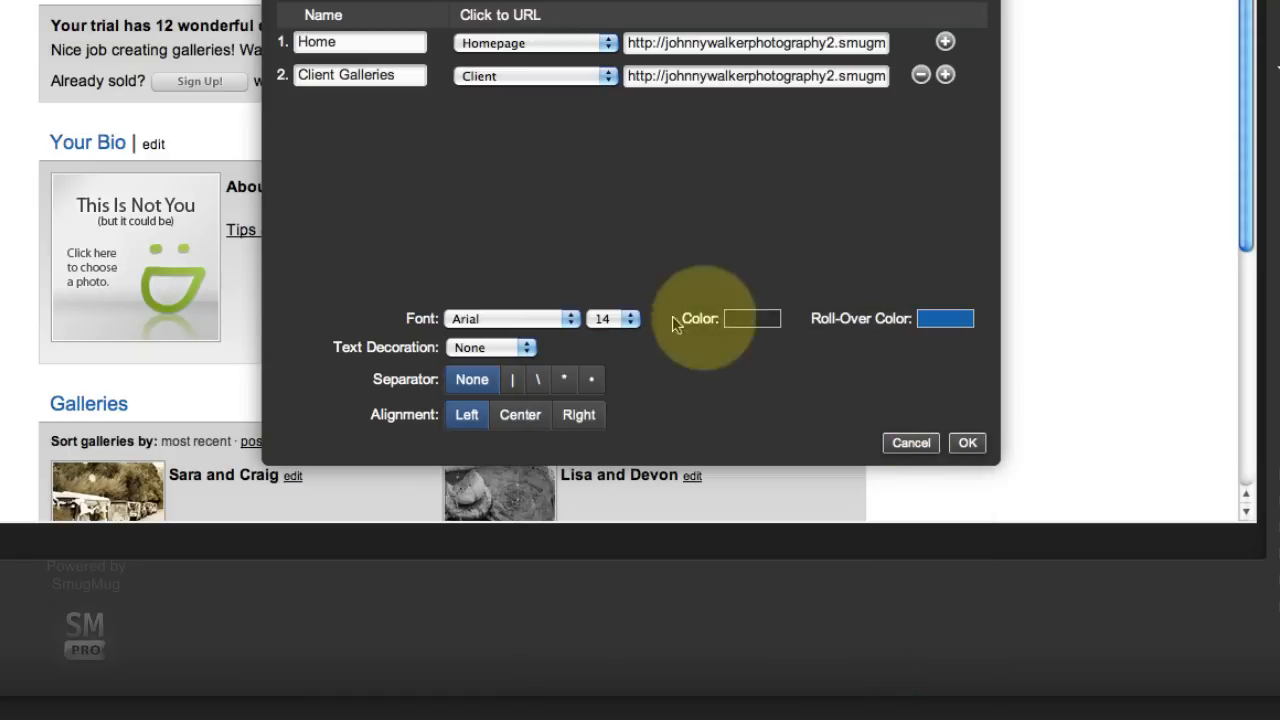
left_click(966, 444)
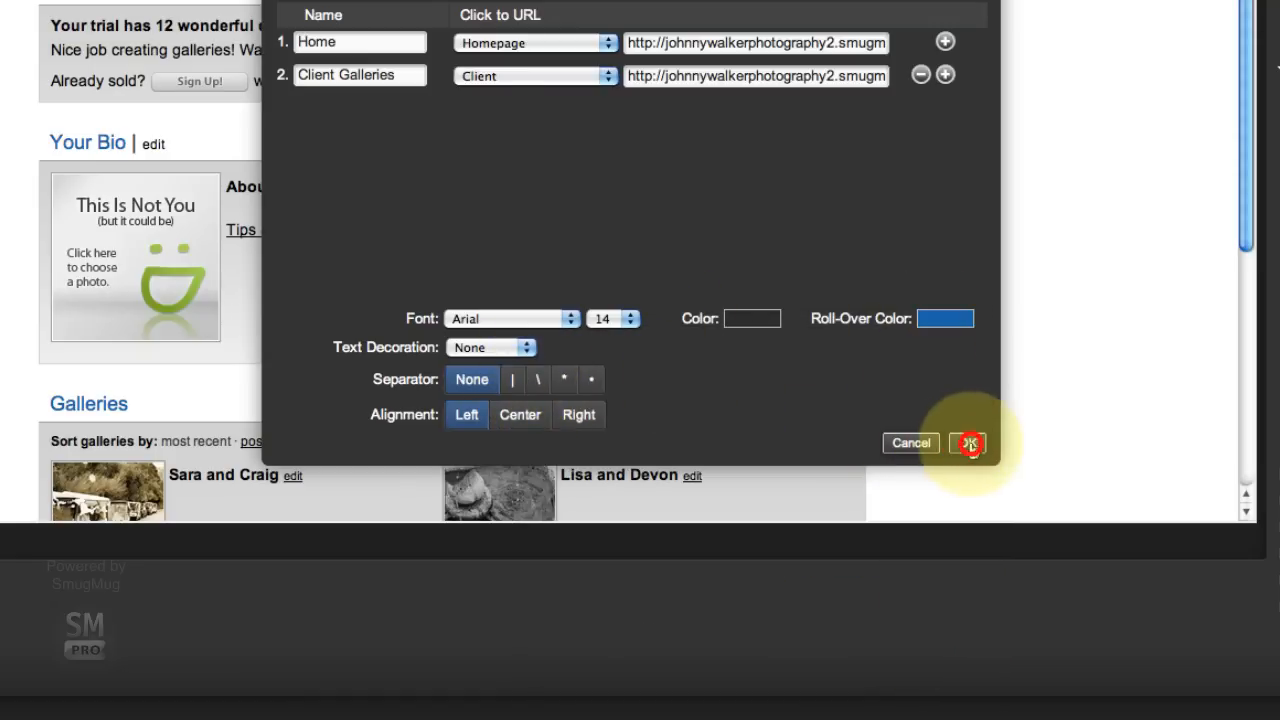
Apply the nav bar with a pipe separator and centred alignment, matching the example site's Weddings gallery.
left_click(968, 444)
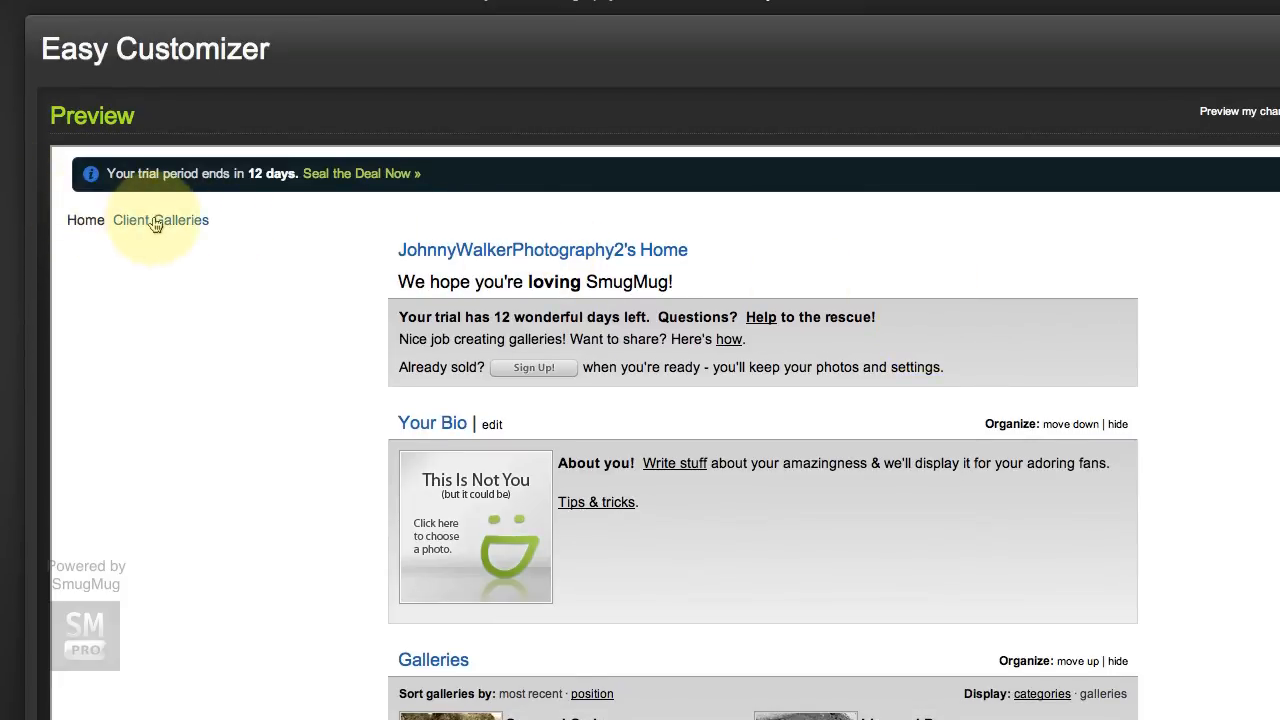
mouse_move(84, 224)
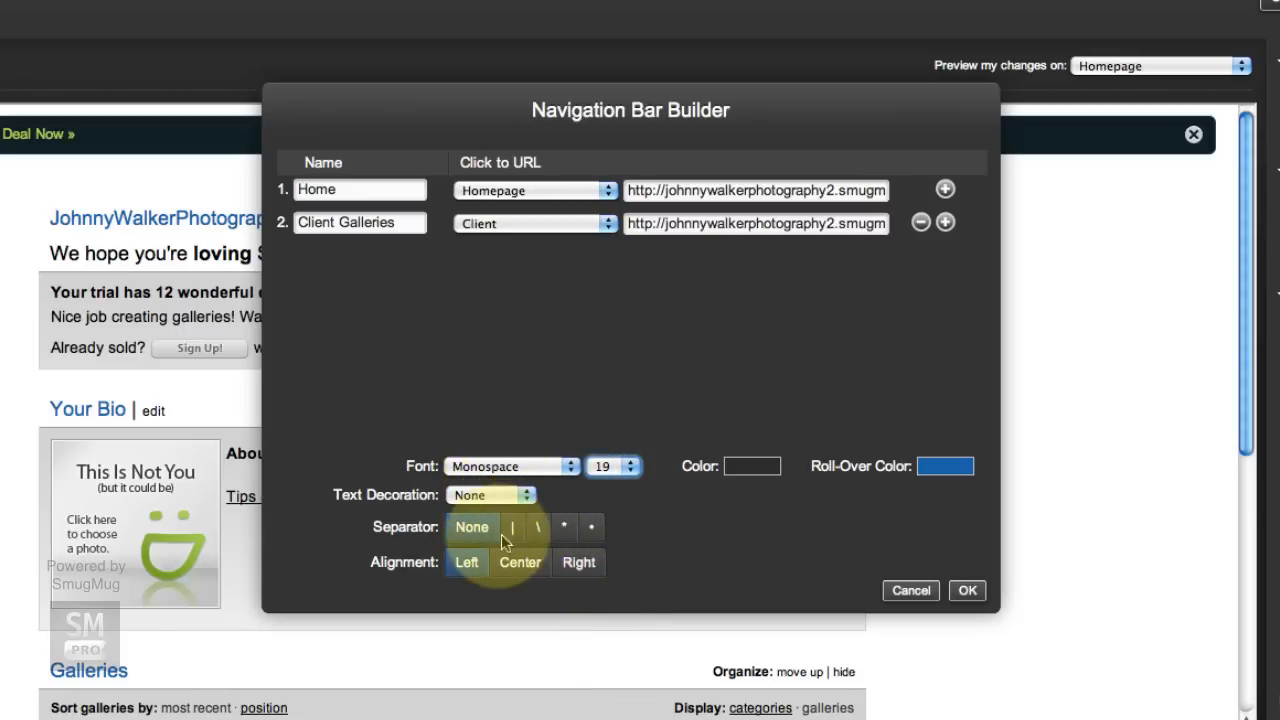
left_click(512, 528)
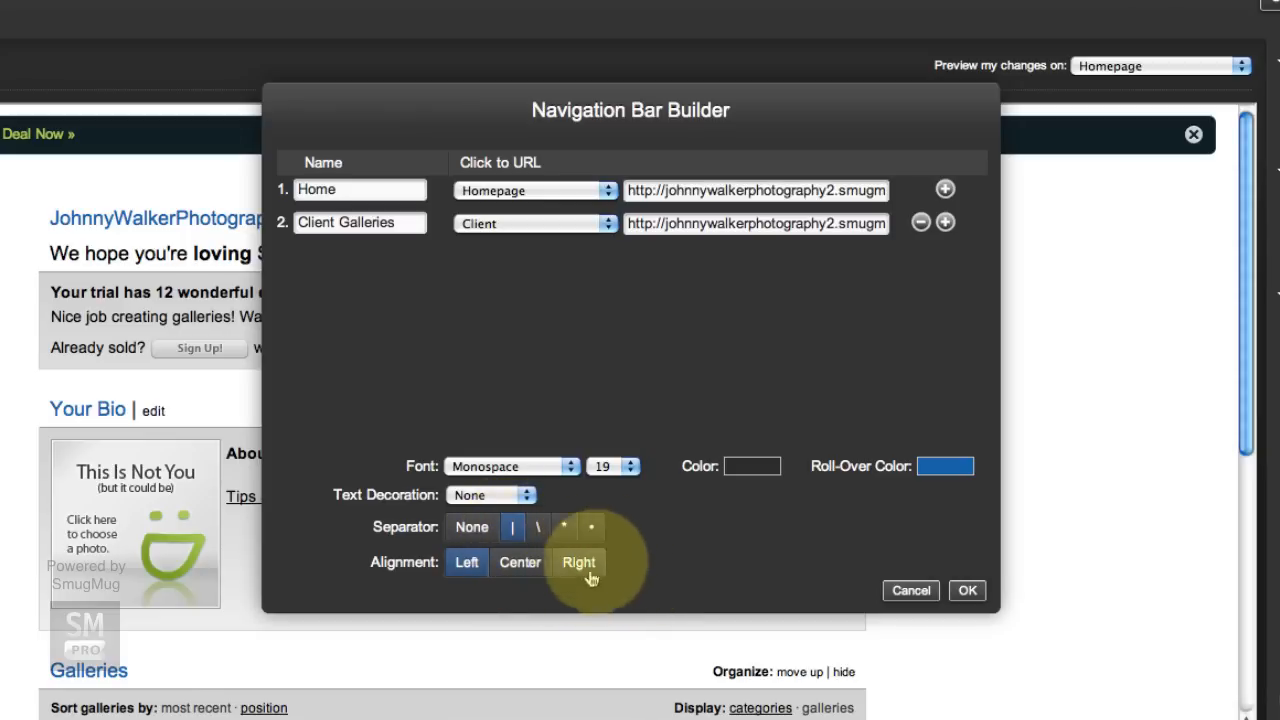
left_click(520, 562)
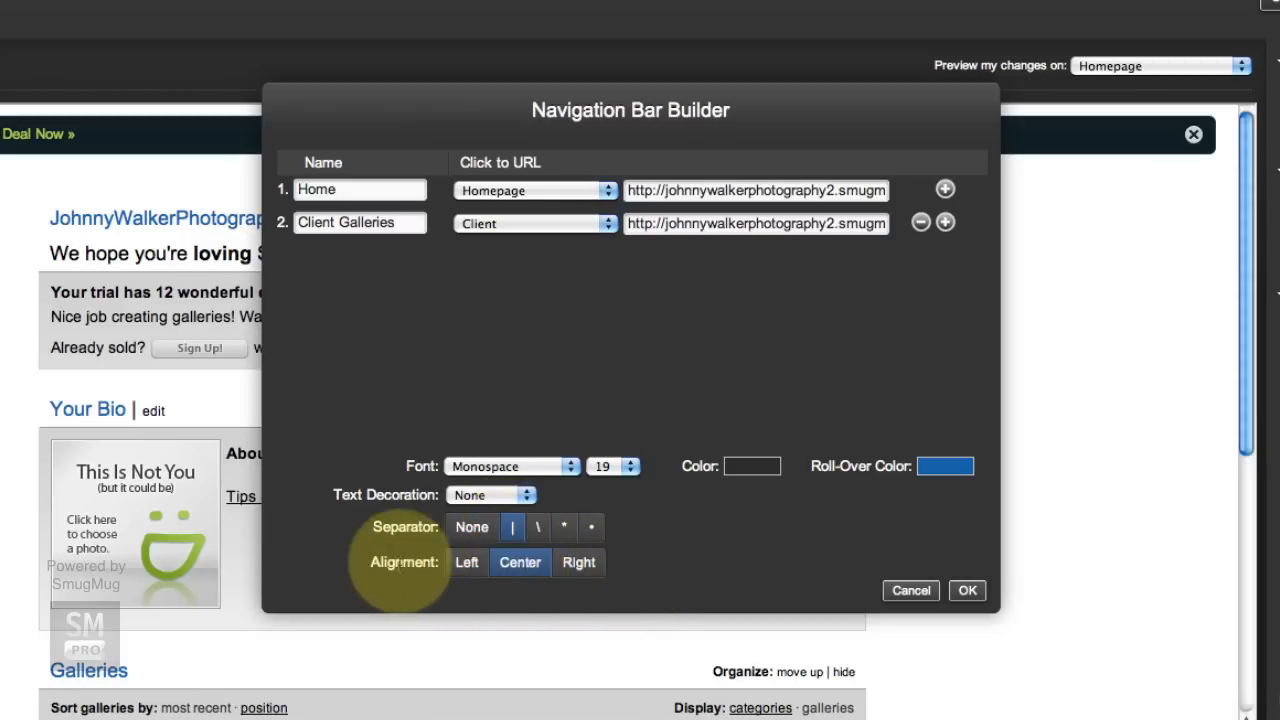
mouse_move(690, 572)
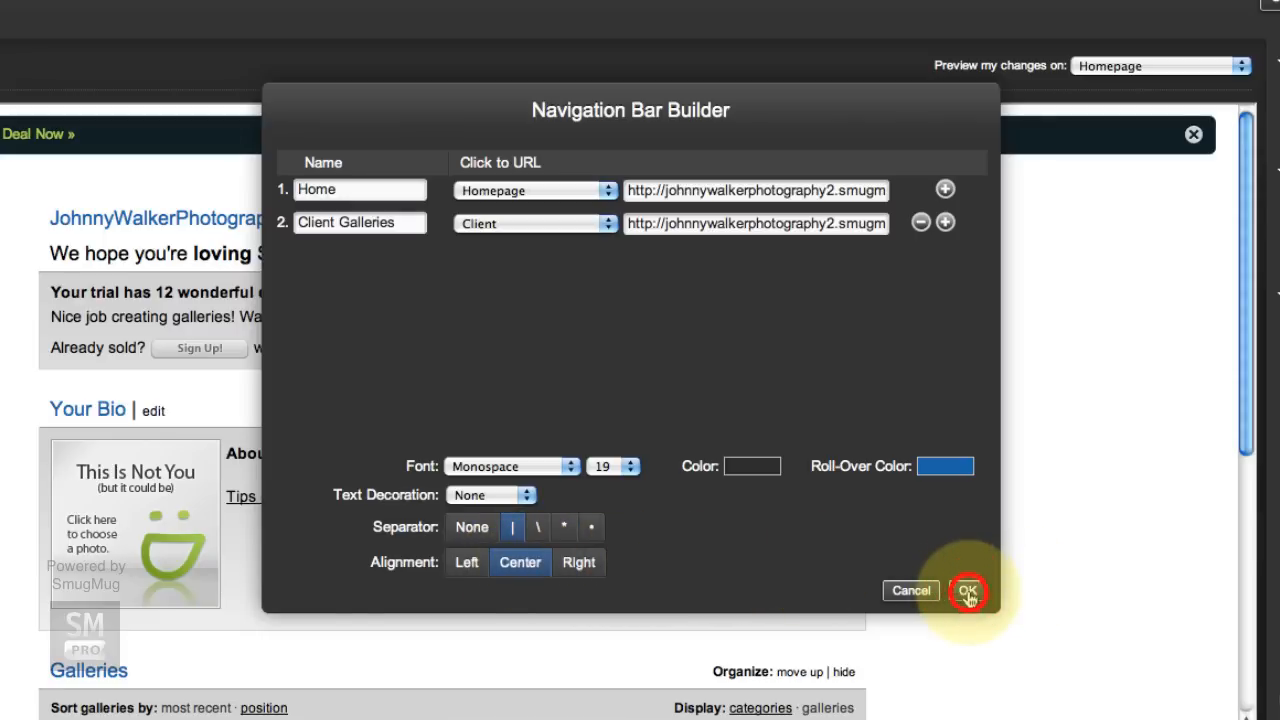
left_click(968, 592)
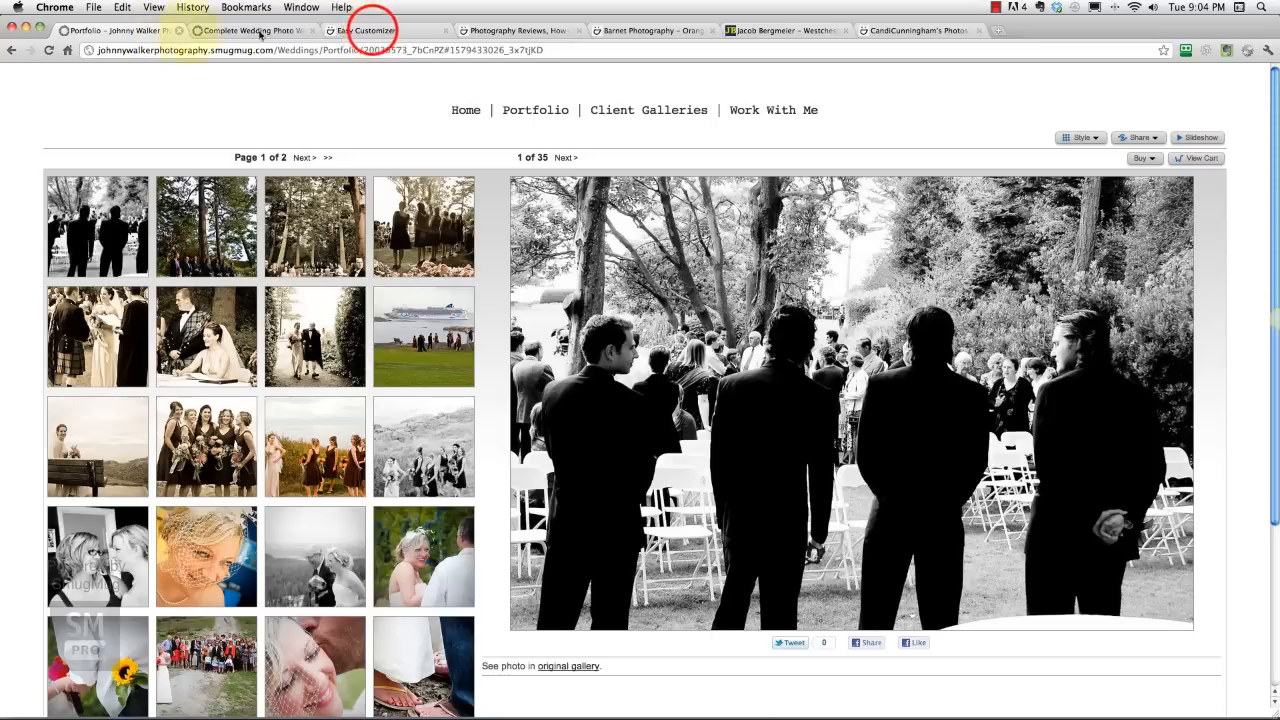
Back in Easy Customizer, keep the navigation bar positioned Below the banner.
left_click(370, 30)
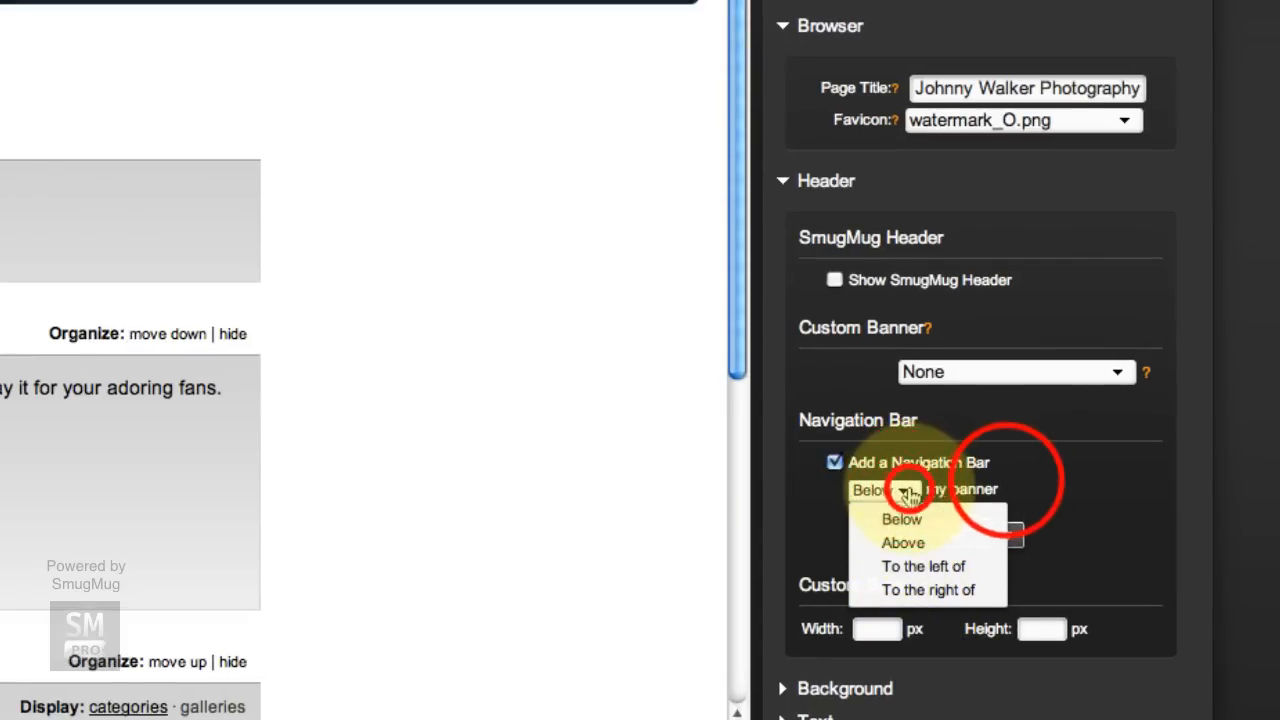
left_click(900, 518)
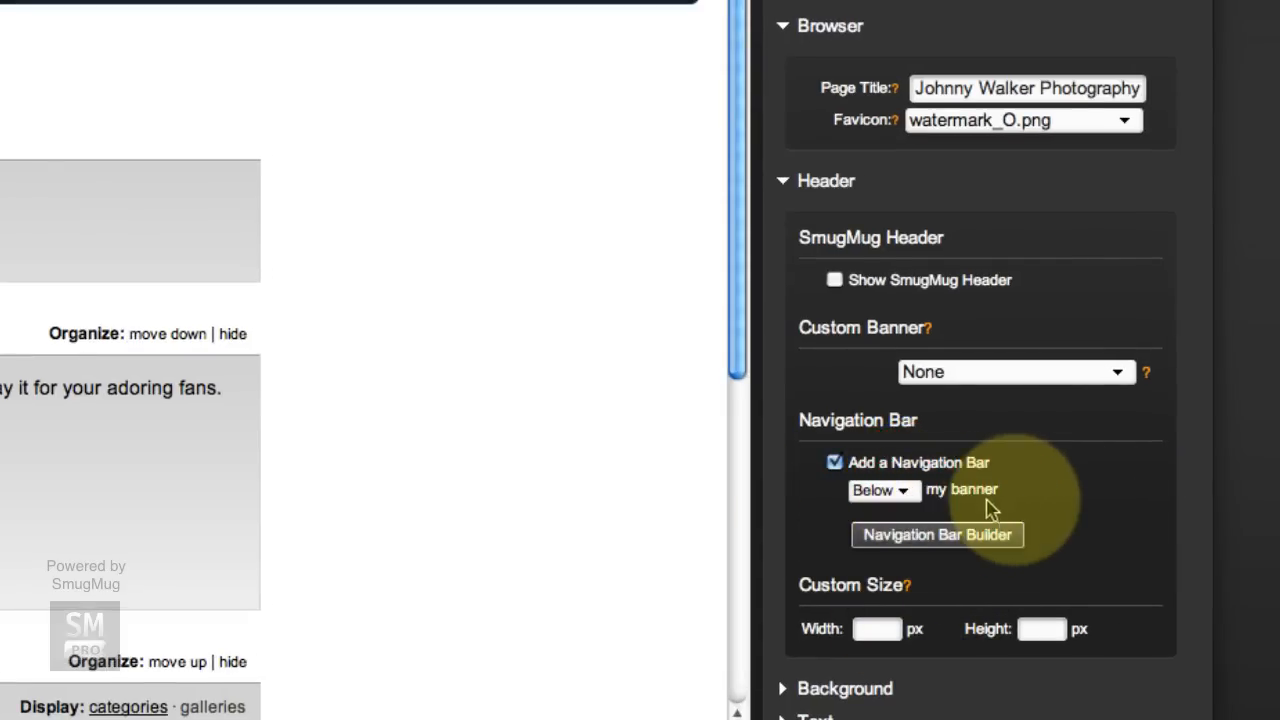
left_click(884, 490)
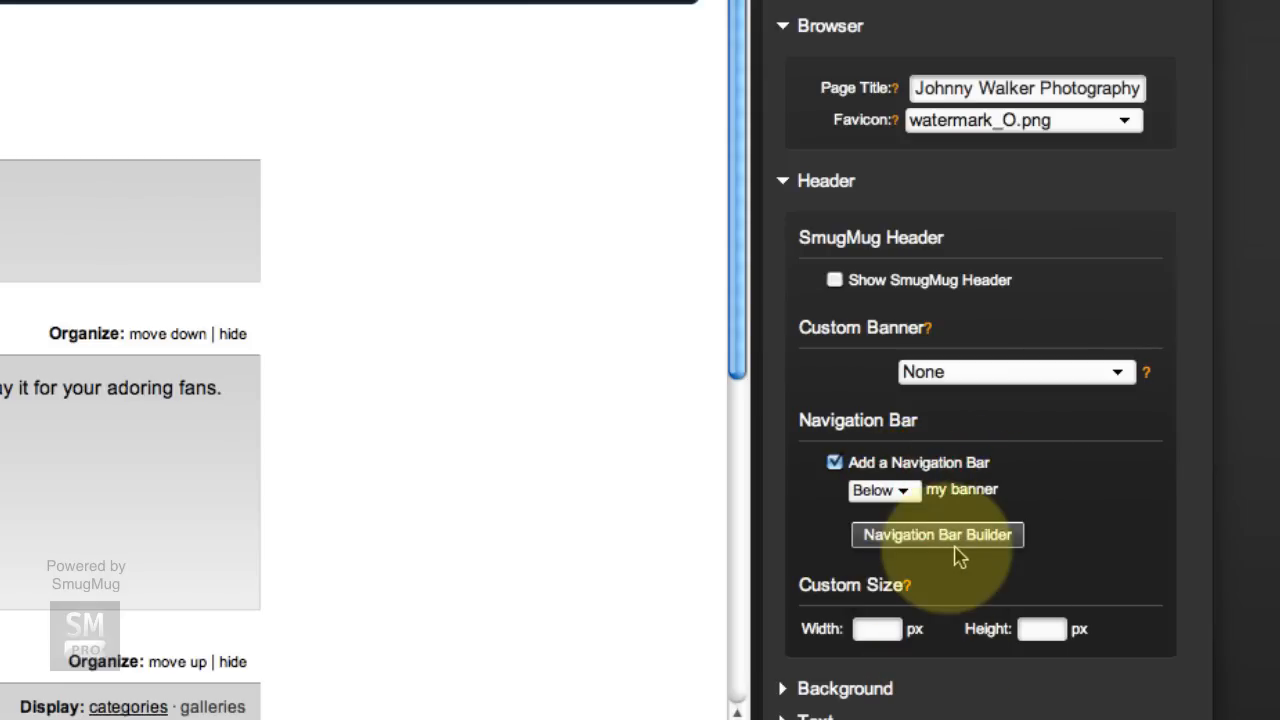
scroll("down", 3)
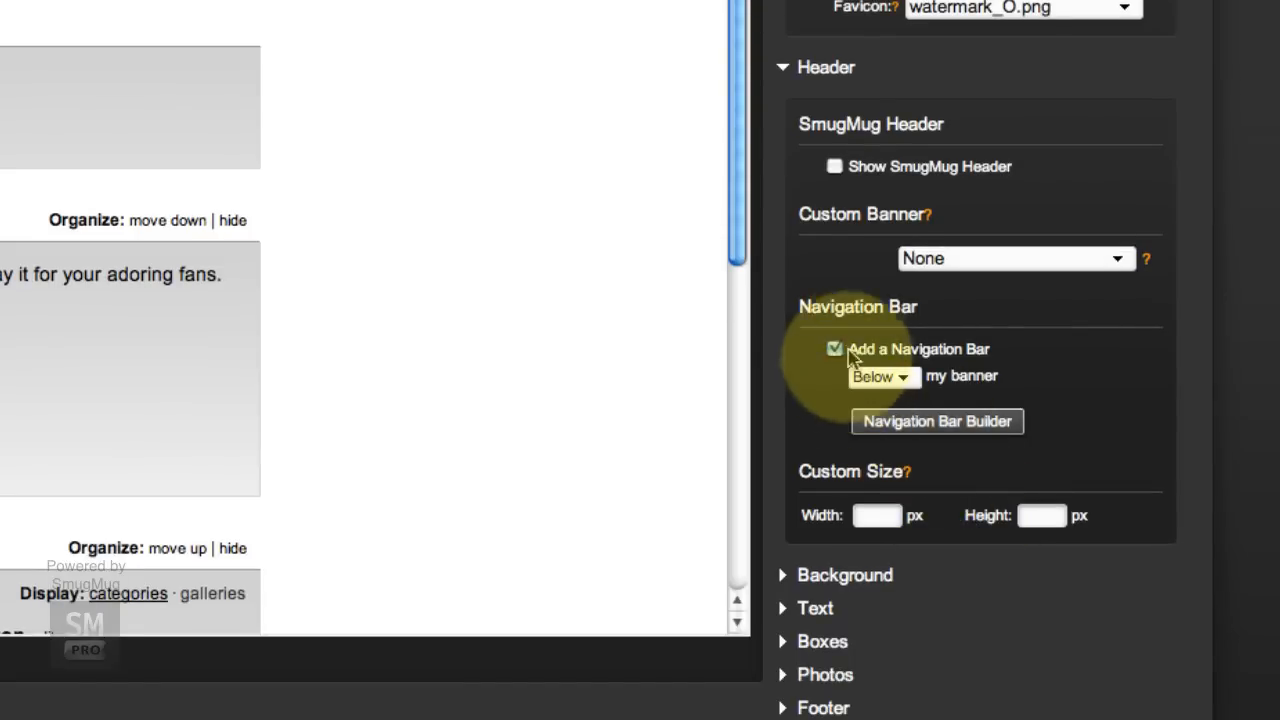
Reopen the Navigation Bar Builder to review its settings and cancel without changes.
left_click(936, 420)
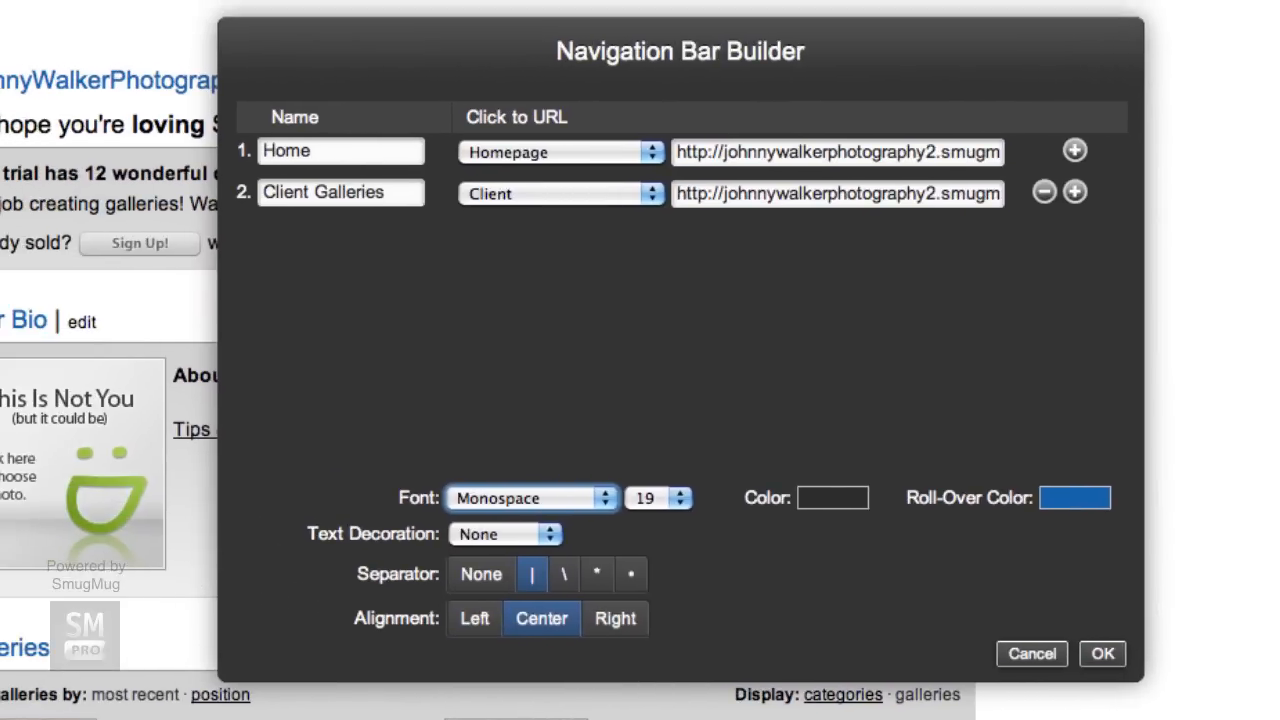
left_click(1076, 496)
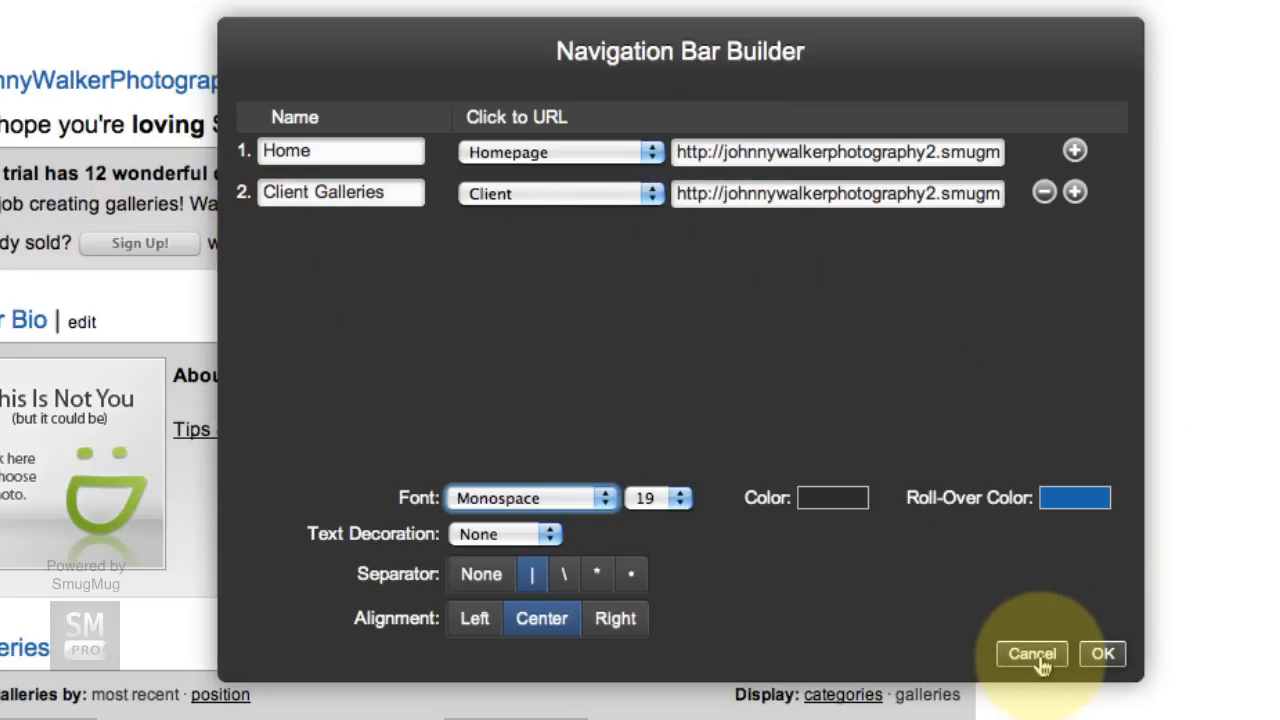
left_click(1032, 652)
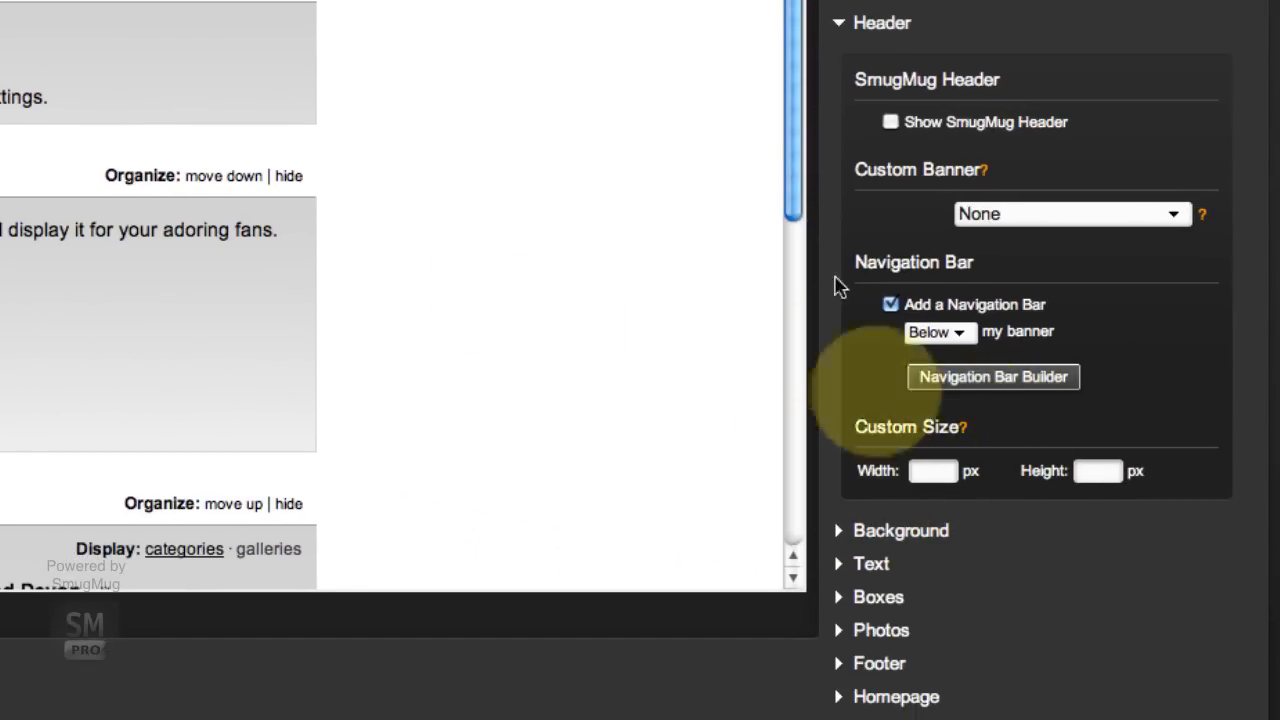
Expand the Background section, leaving Use custom background unchecked.
scroll("down", 3)
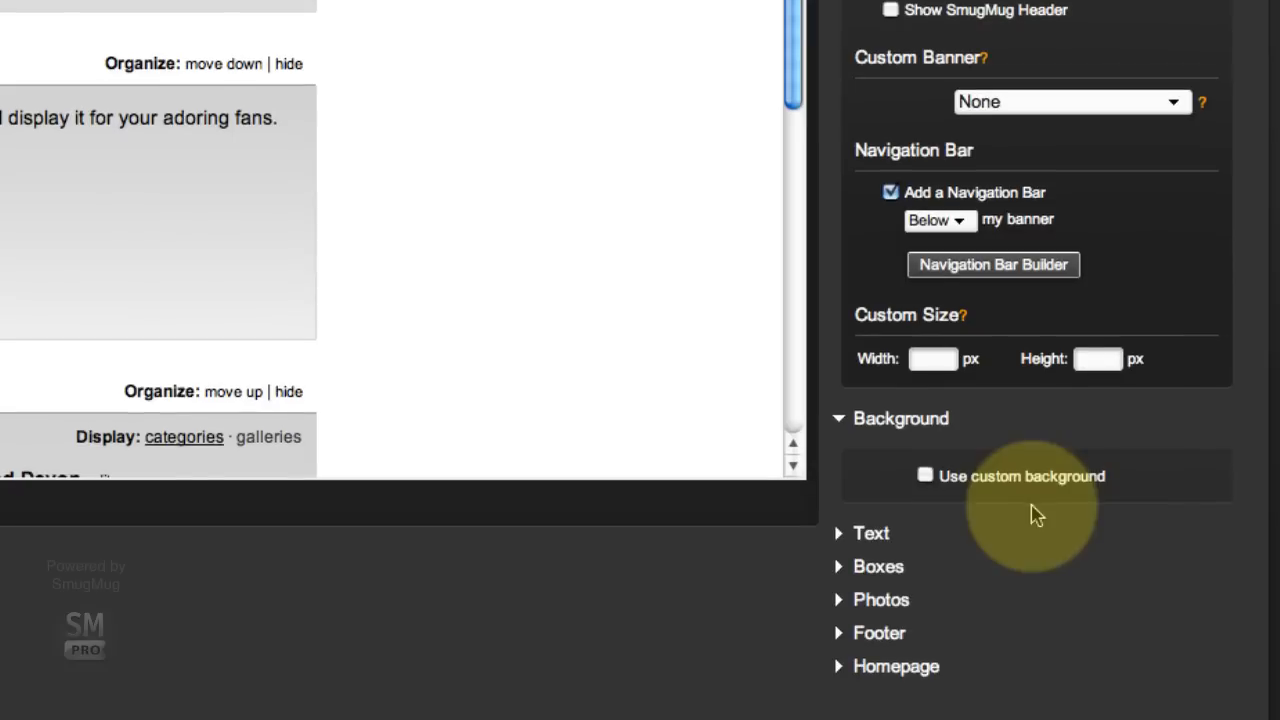
mouse_move(640, 356)
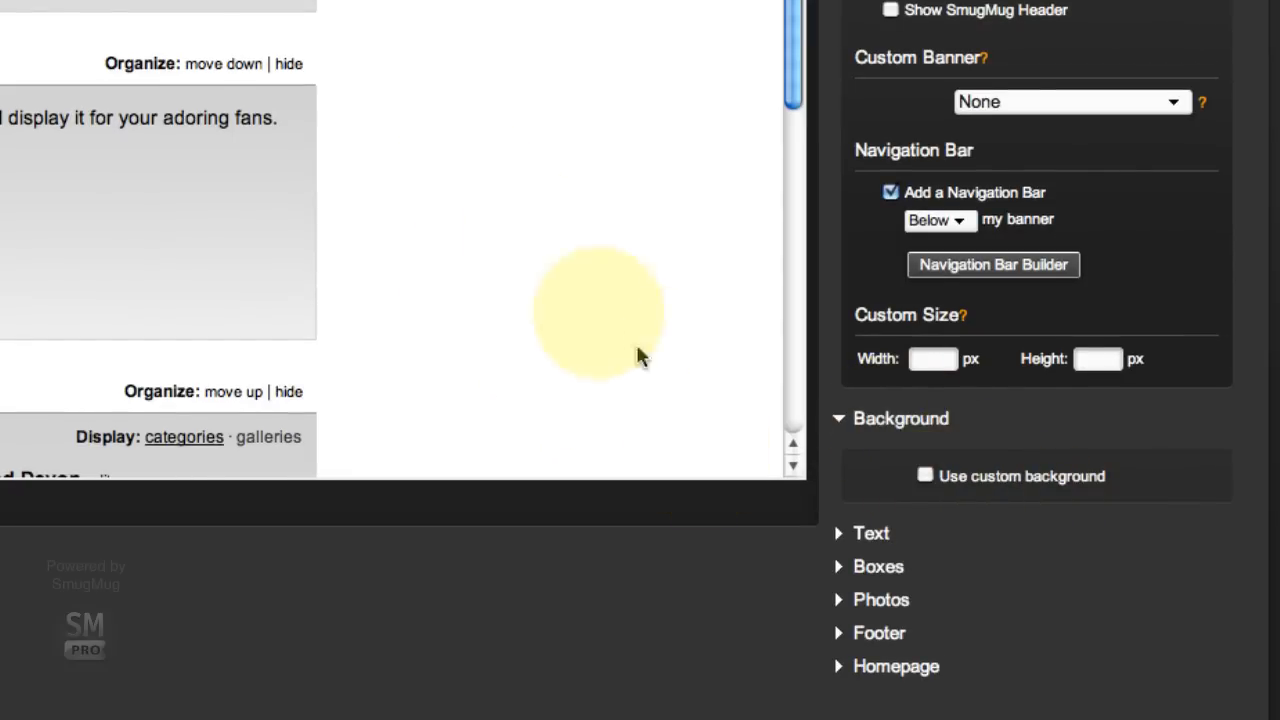
mouse_move(1070, 580)
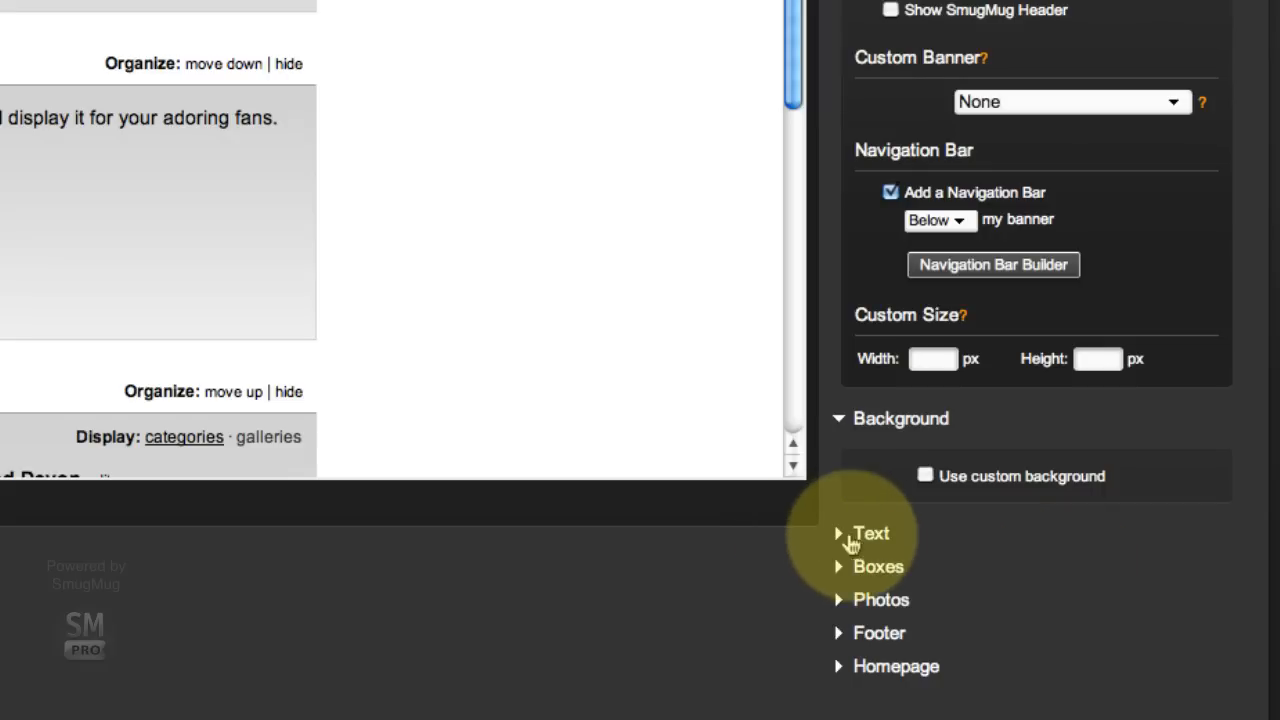
left_click(924, 476)
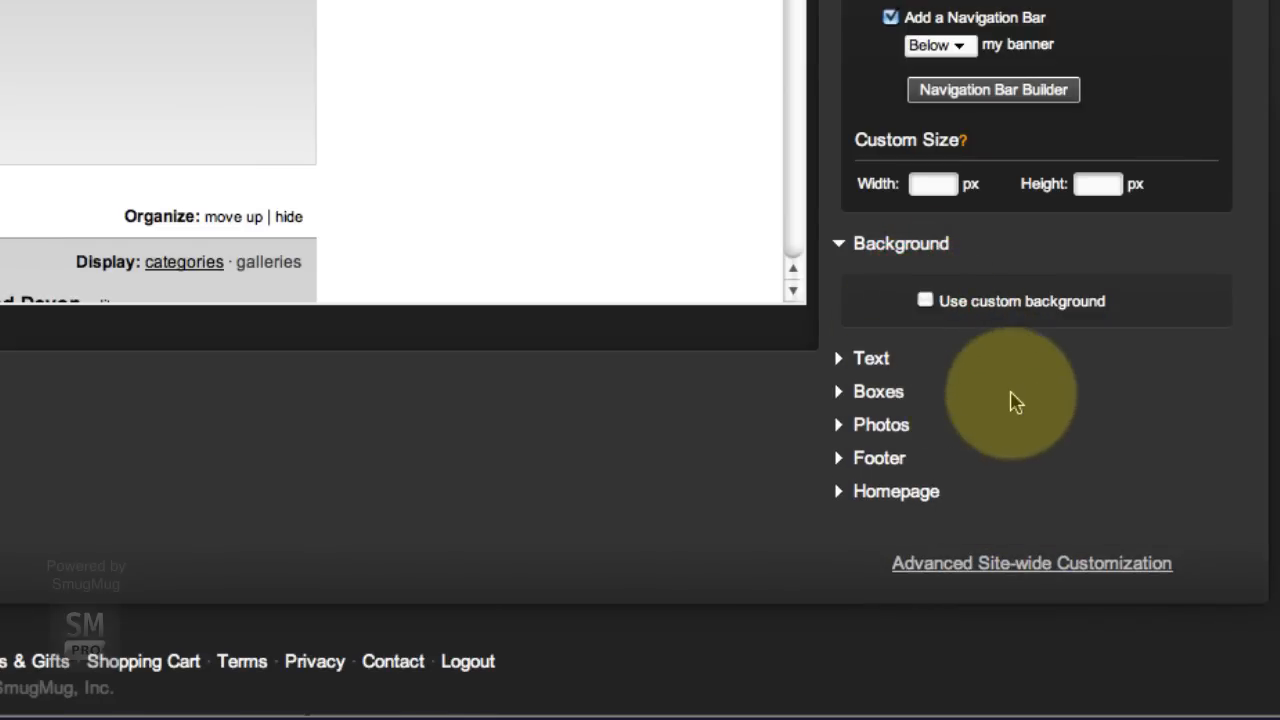
scroll("down", 3)
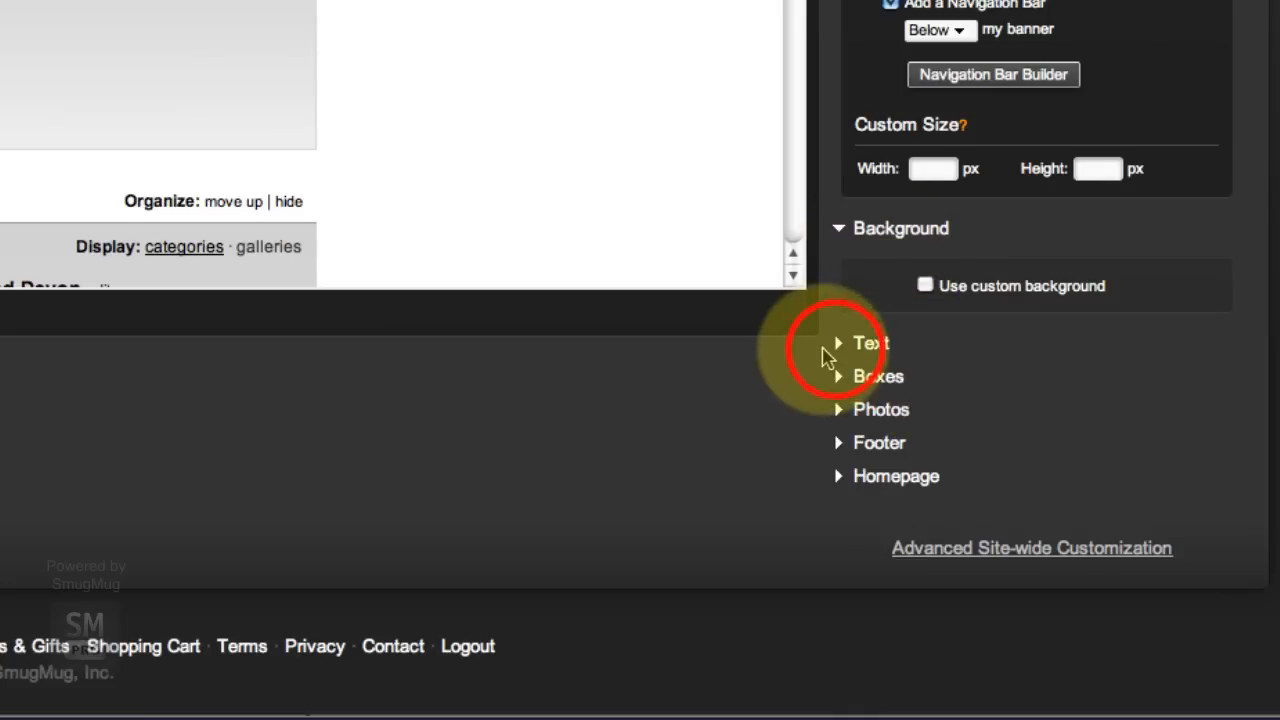
Turn on custom fonts and colours for text and set the title font to Courier.
left_click(870, 344)
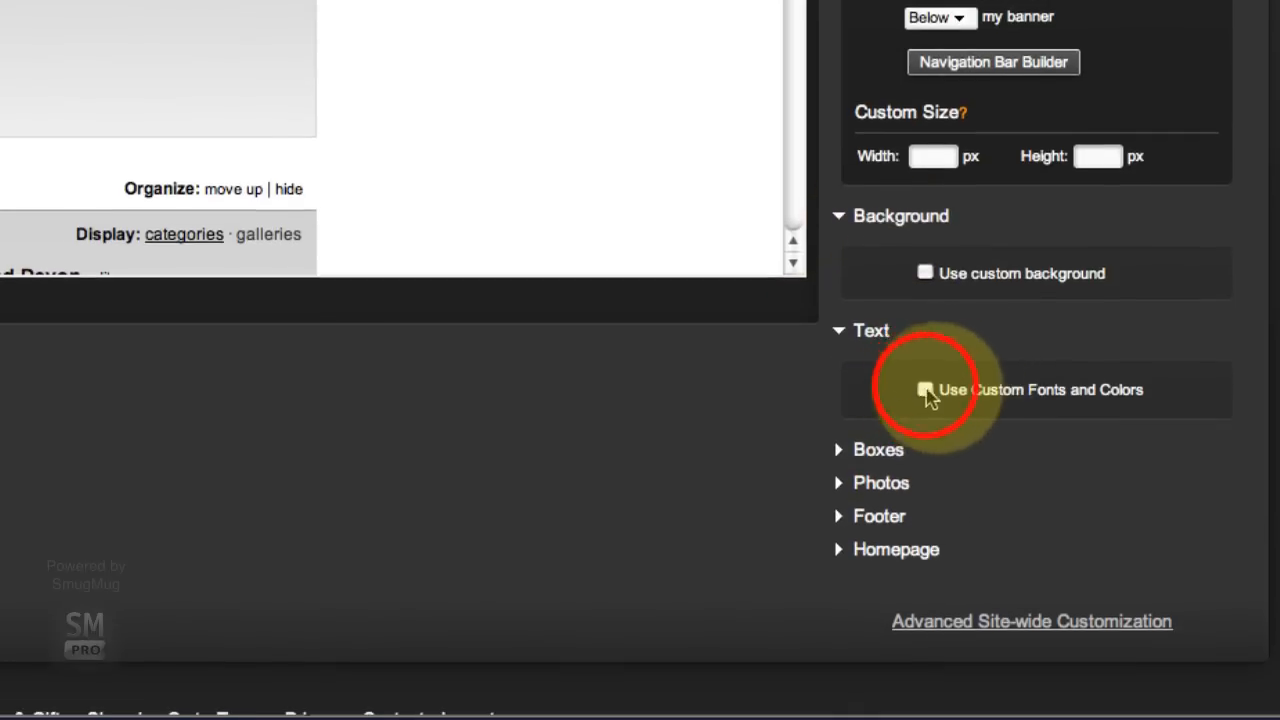
left_click(924, 388)
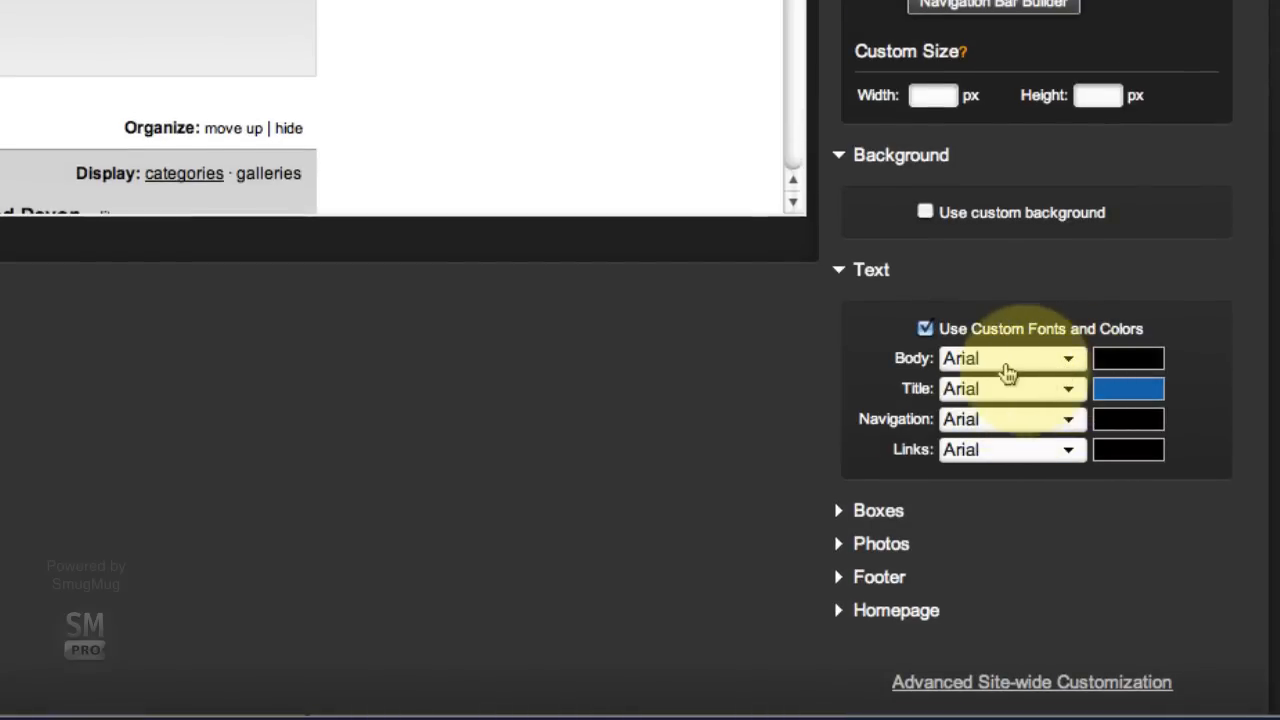
left_click(1128, 388)
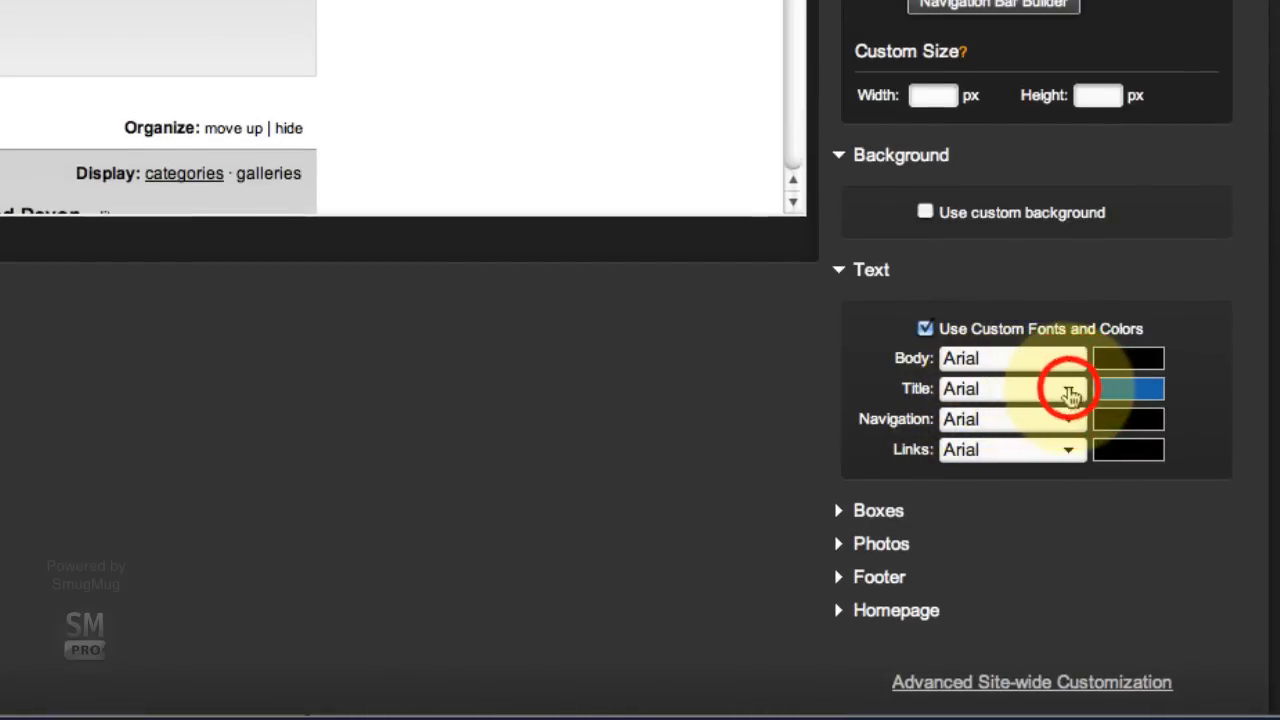
left_click(1012, 388)
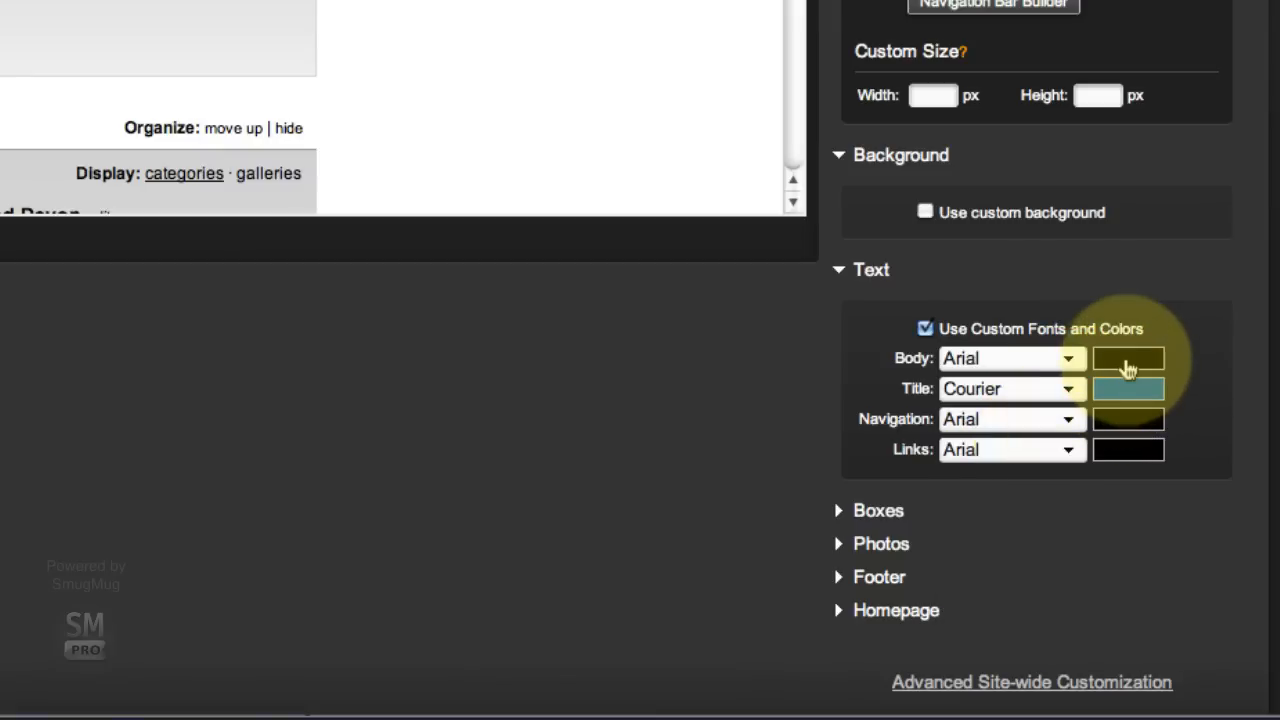
Set the body text colour to dark grey 434343 and the title colour to blue.
left_click(1128, 358)
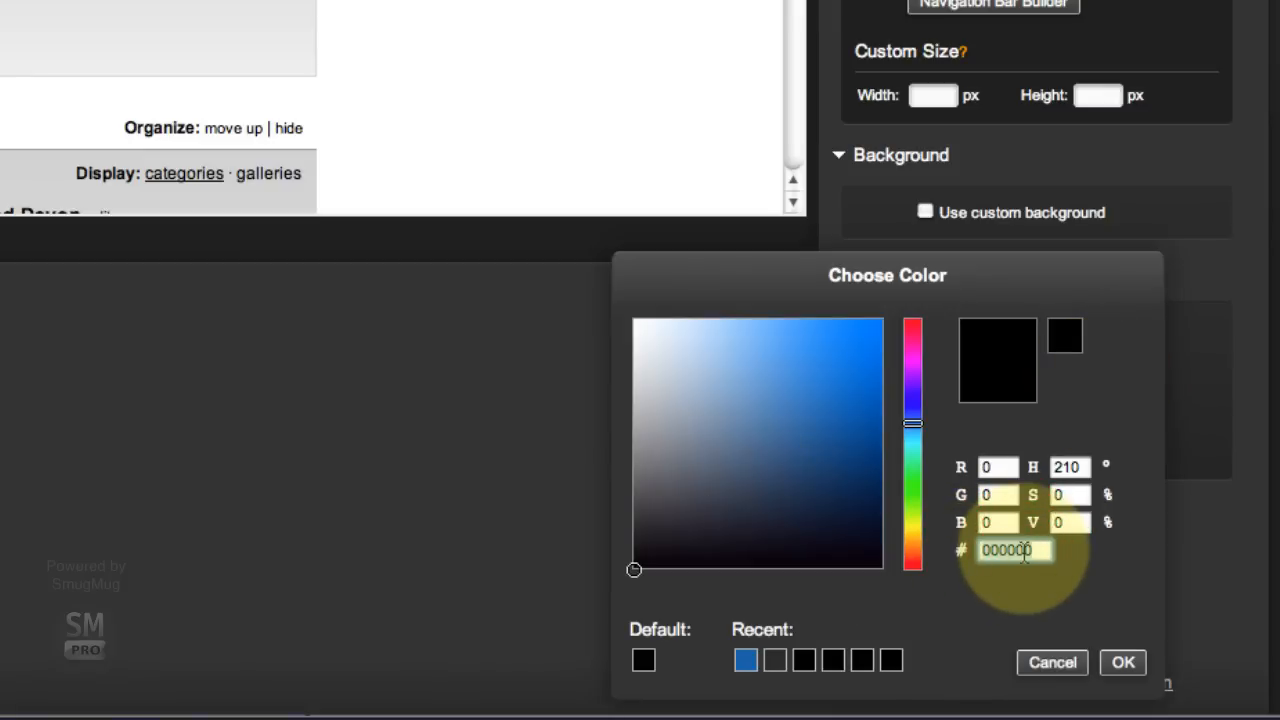
type("4343")
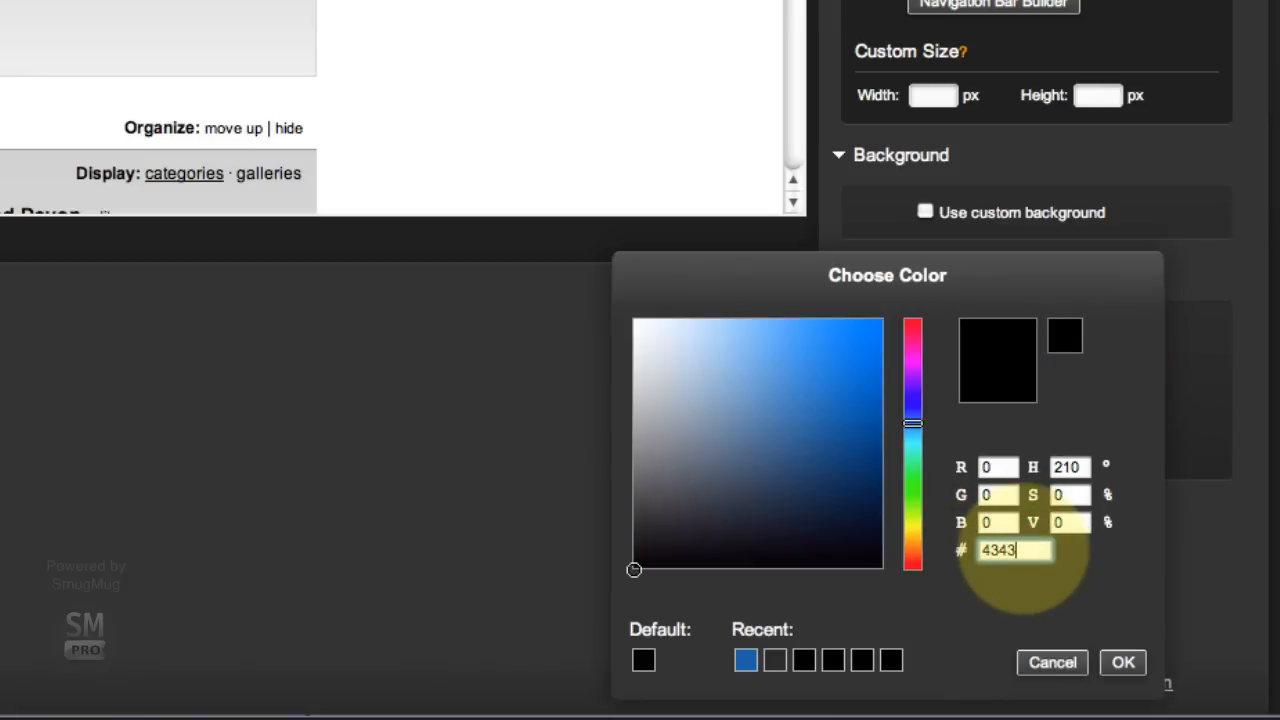
left_click(1122, 662)
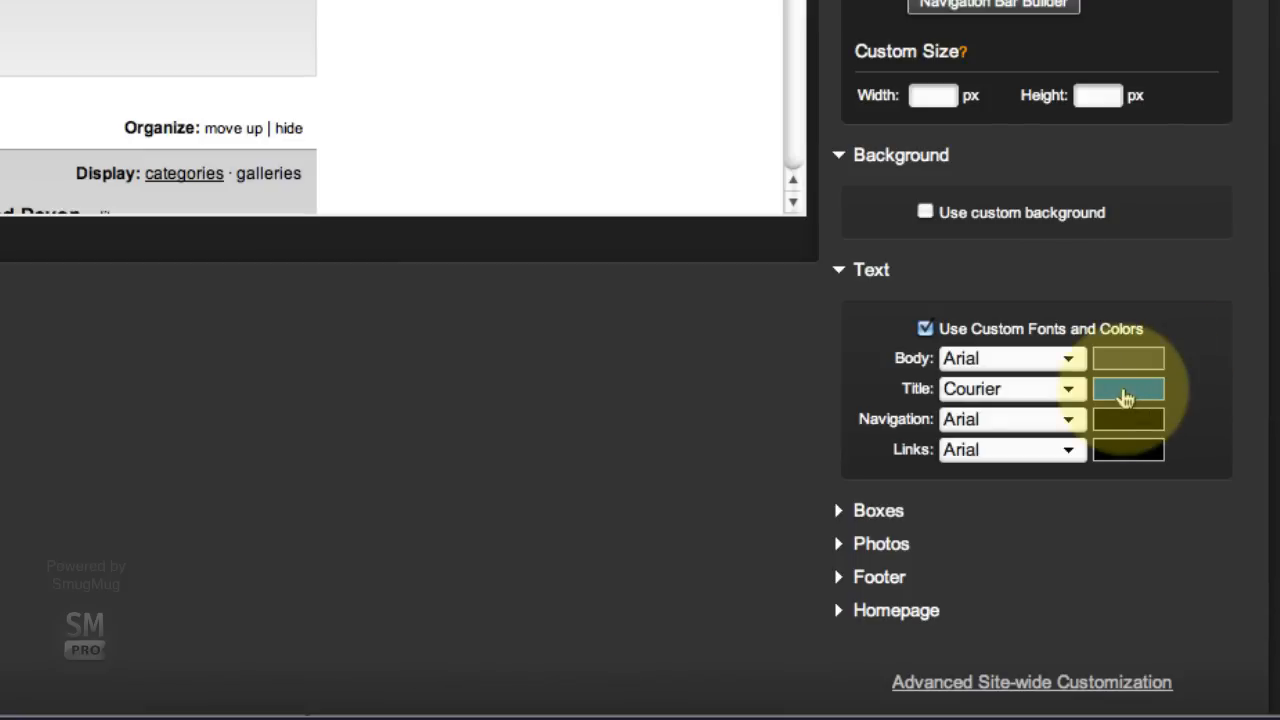
left_click(1128, 388)
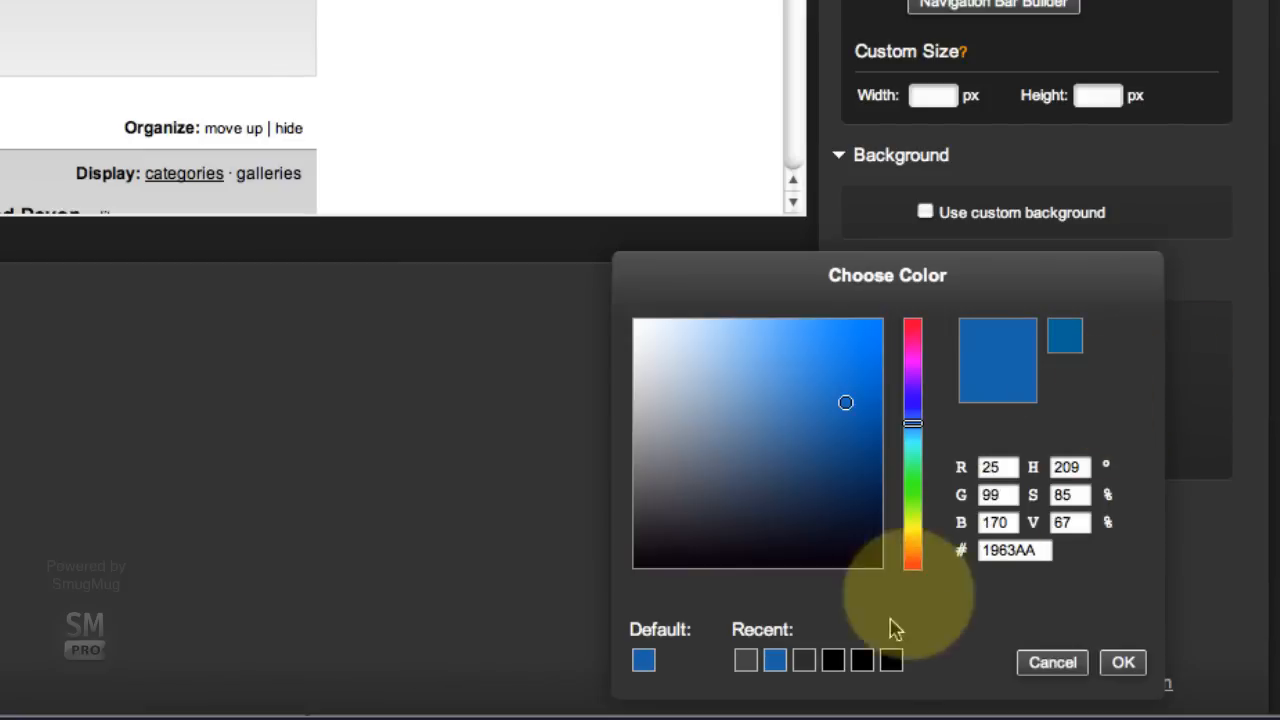
left_click(1122, 662)
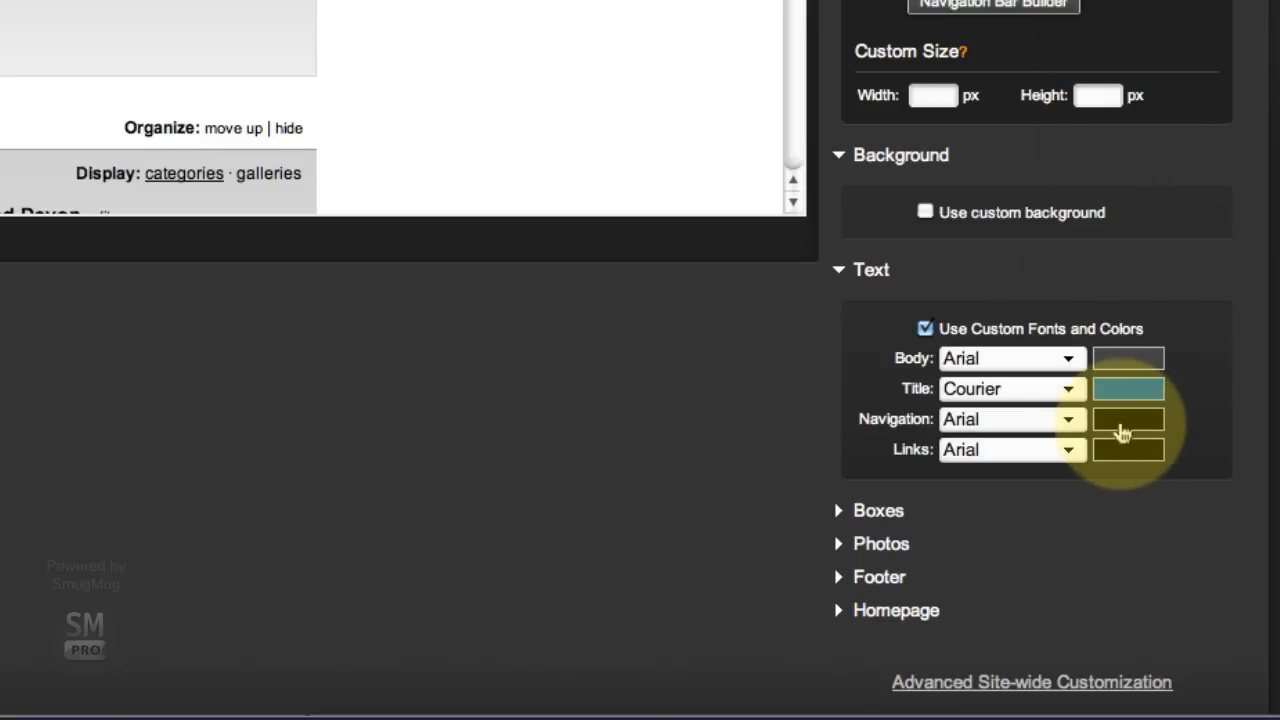
Set the navigation text colour to near-black 242424.
left_click(1128, 420)
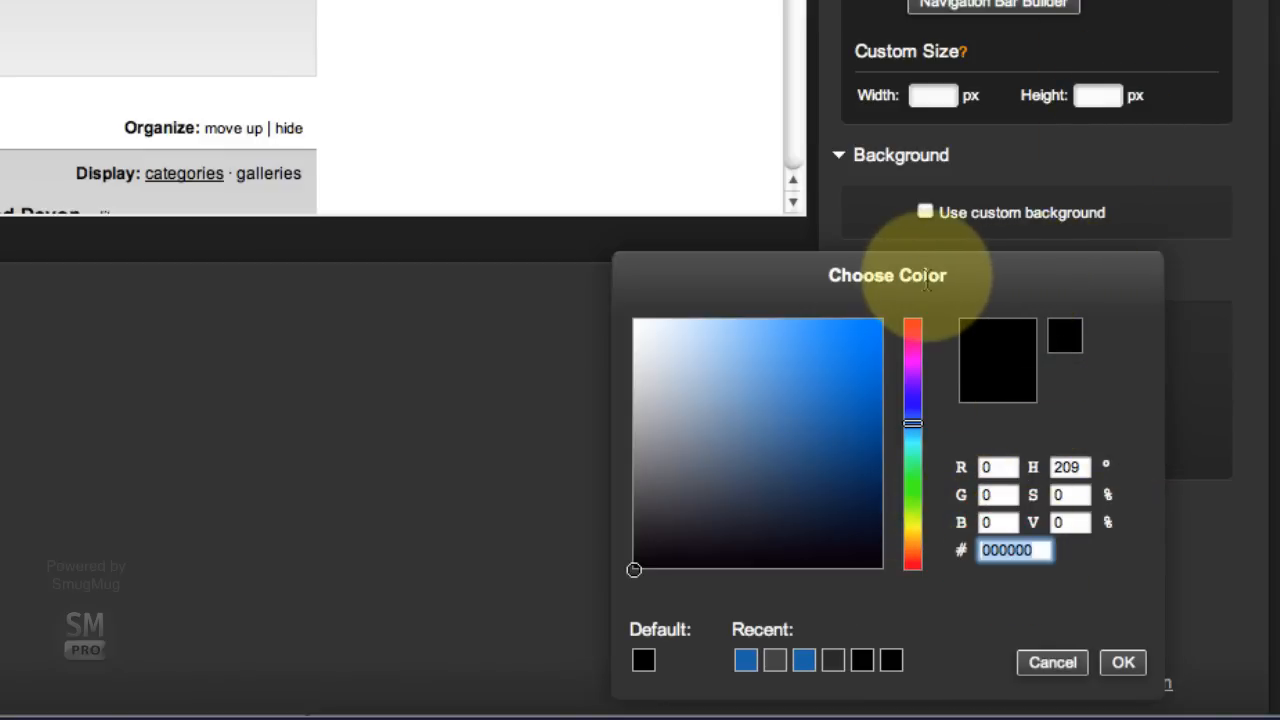
type("252525")
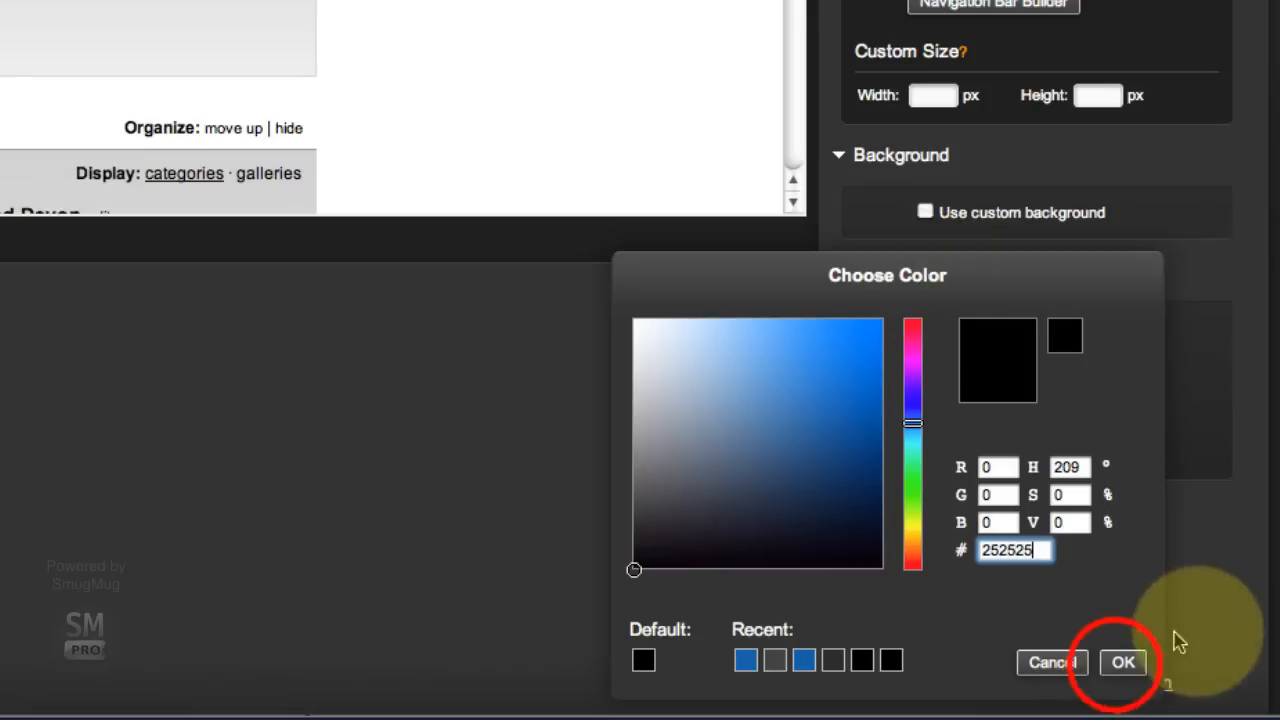
type("000000")
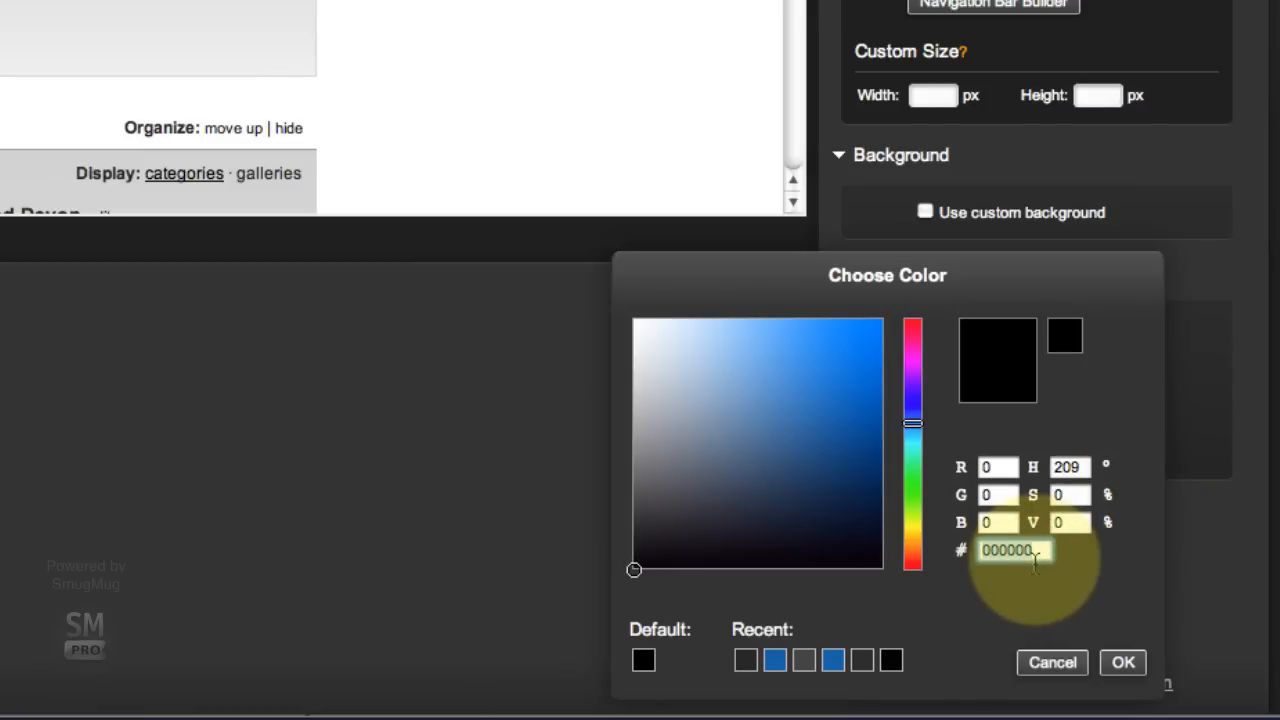
type("242424")
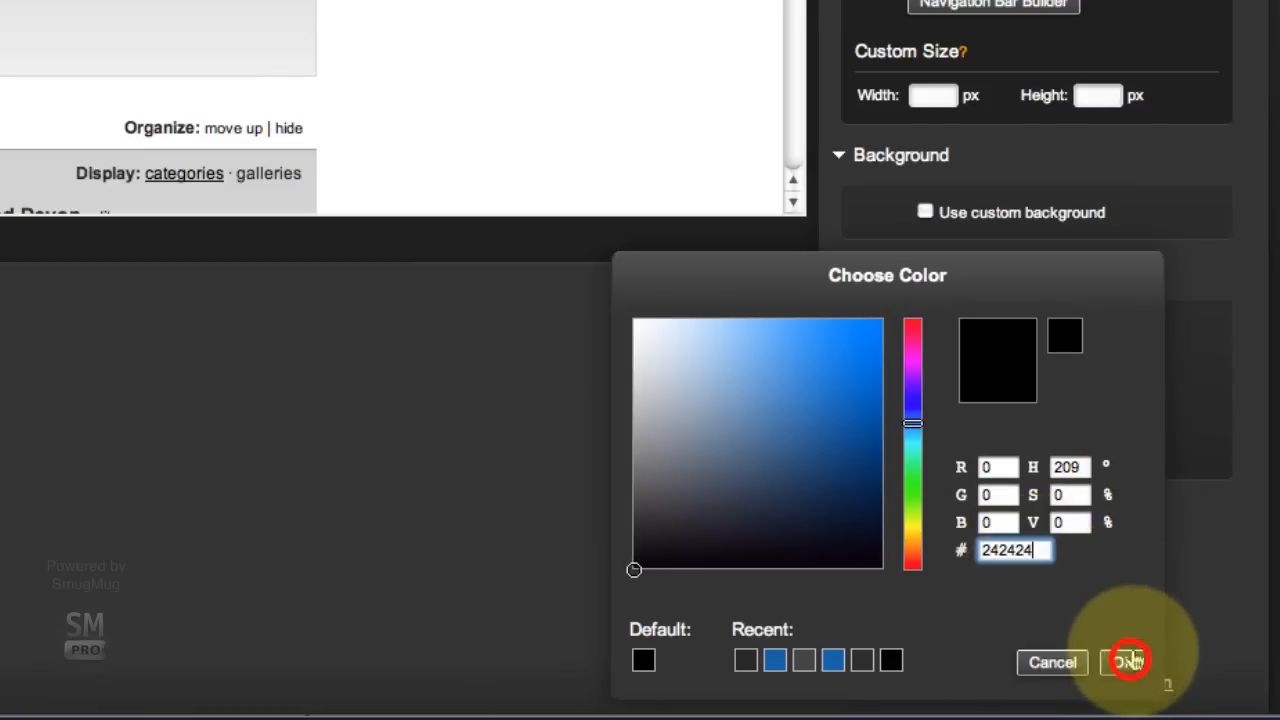
left_click(1128, 662)
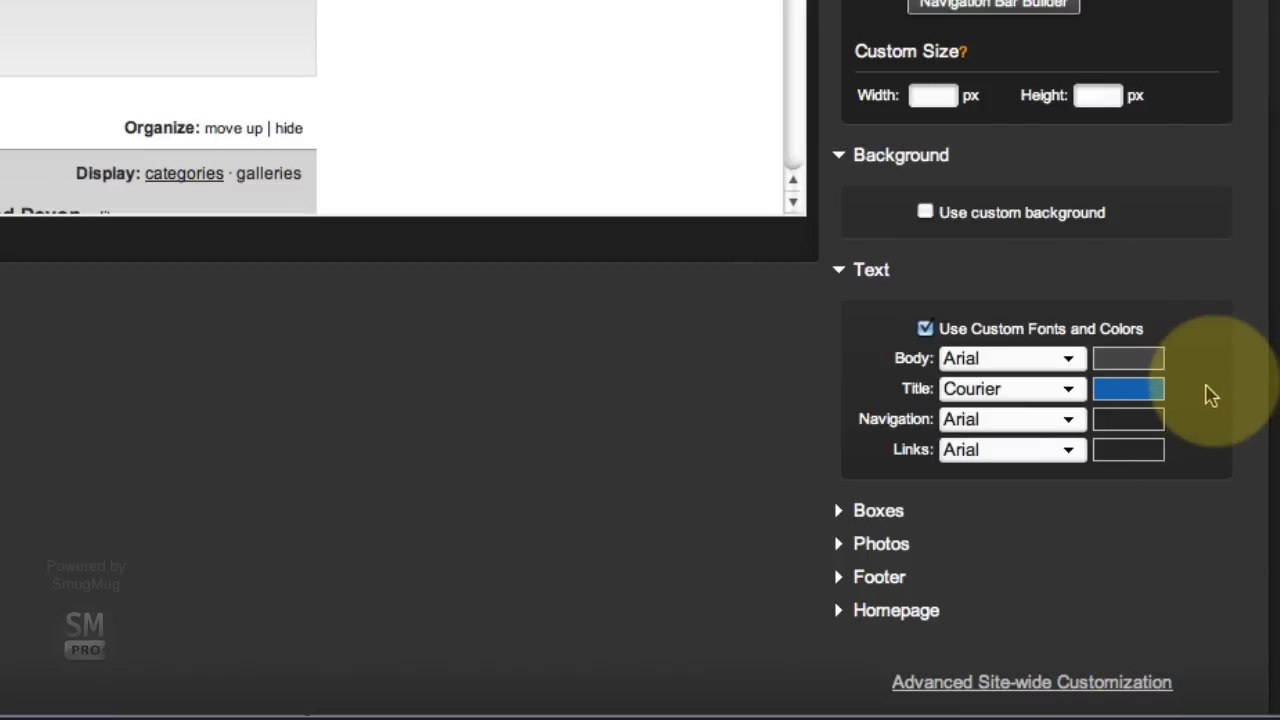
mouse_move(810, 336)
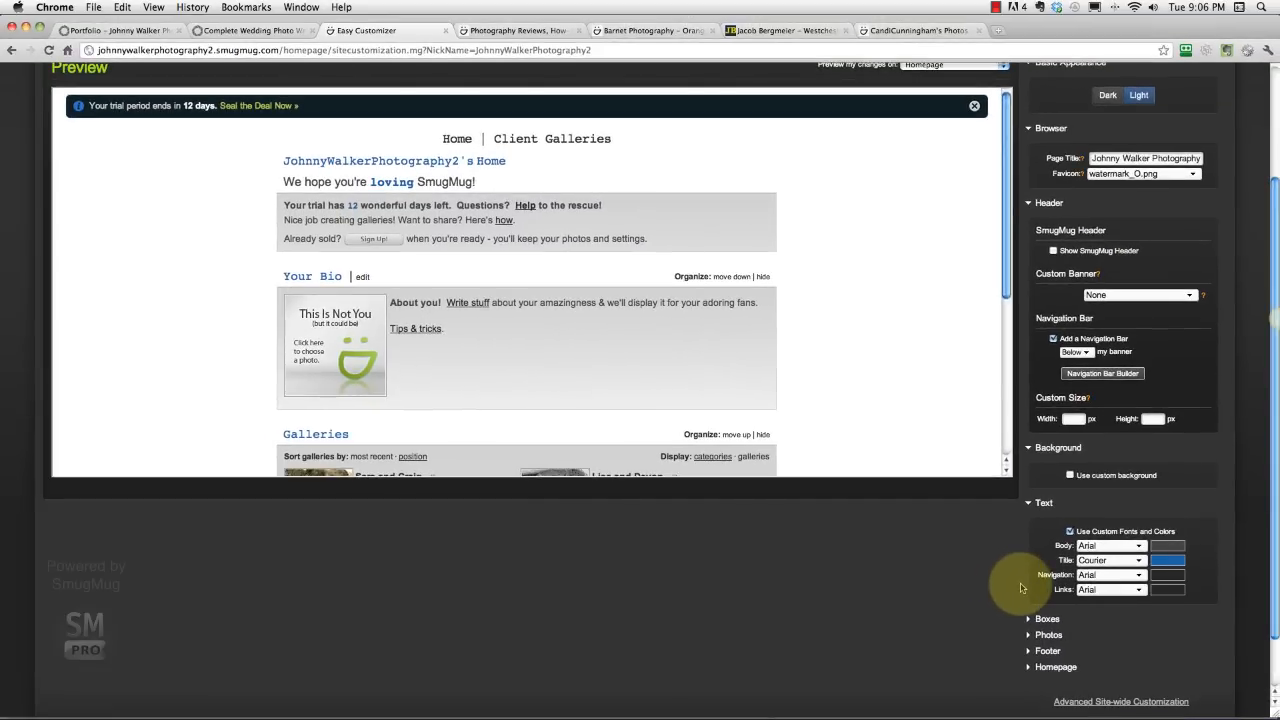
mouse_move(1024, 592)
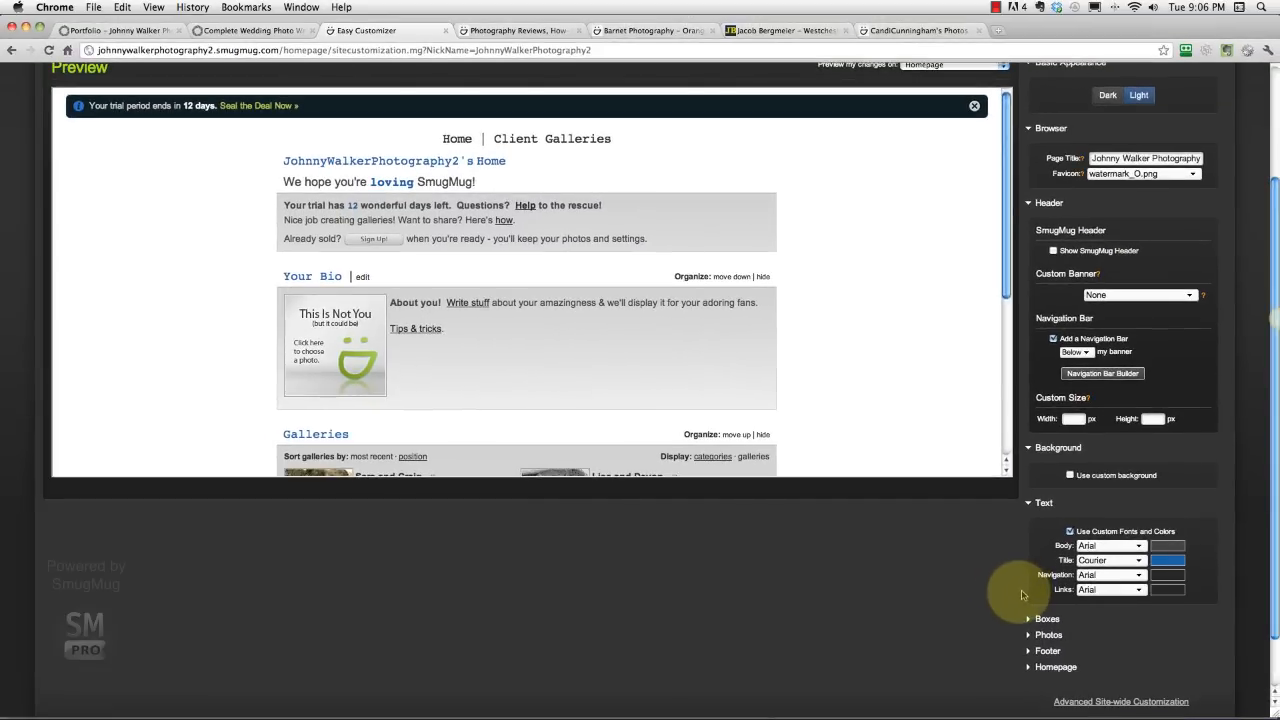